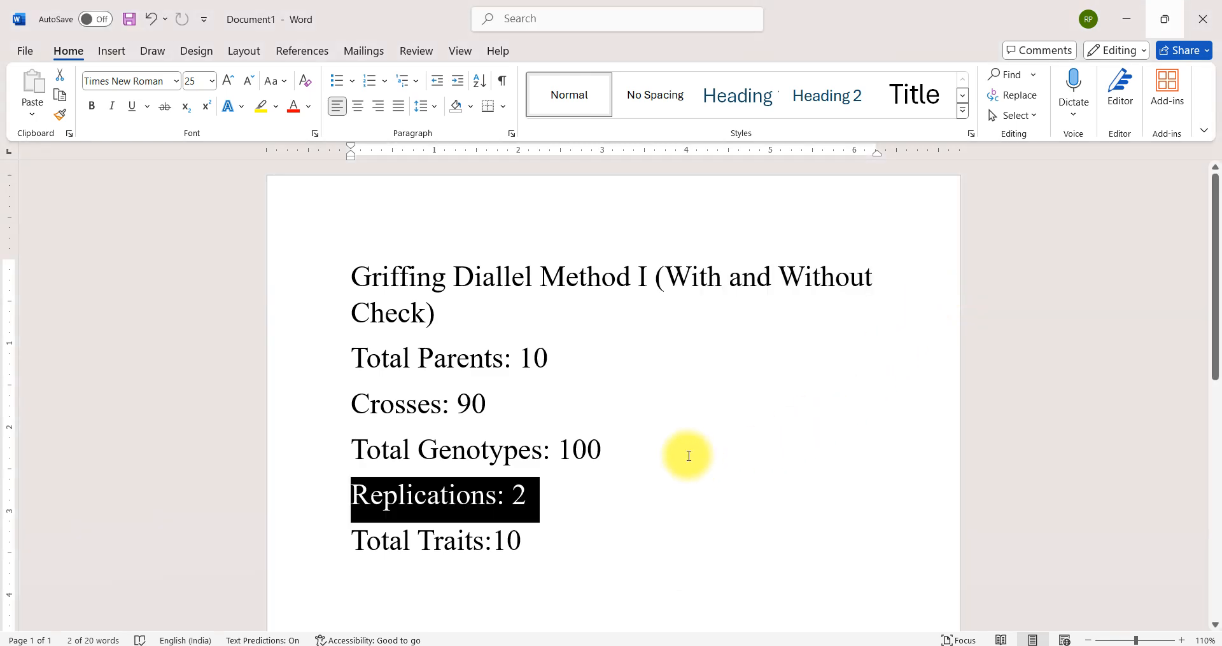
Review the requirements notes, highlighting the replications and Total Traits lines
click(672, 449)
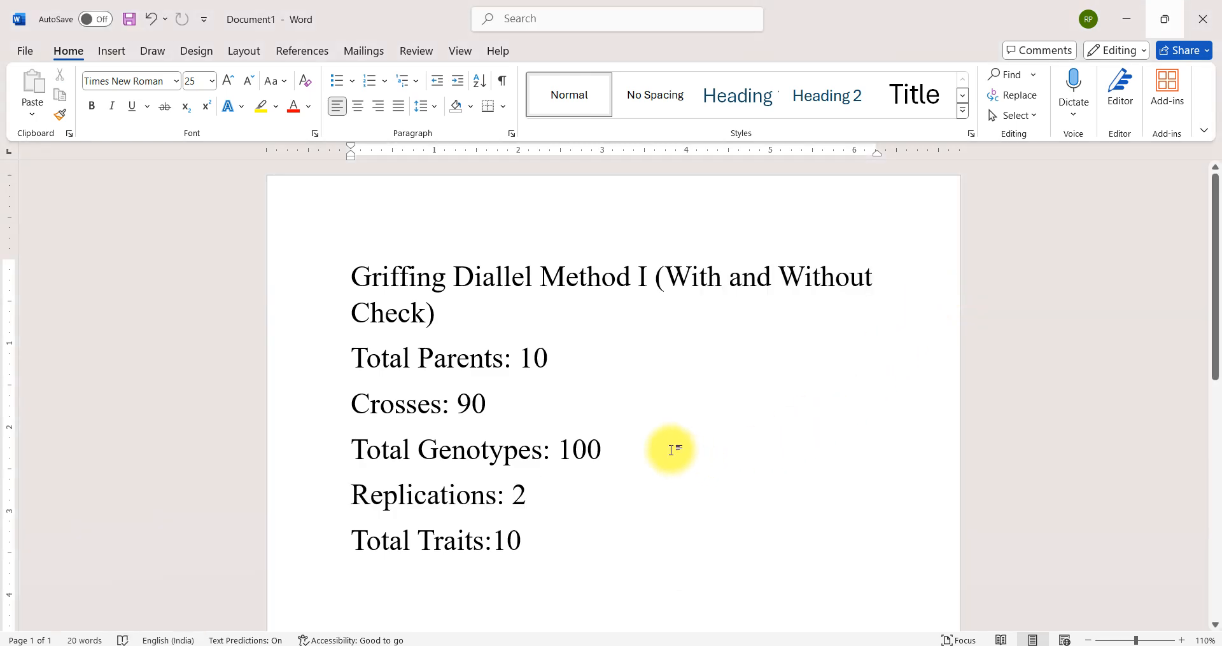
click(604, 449)
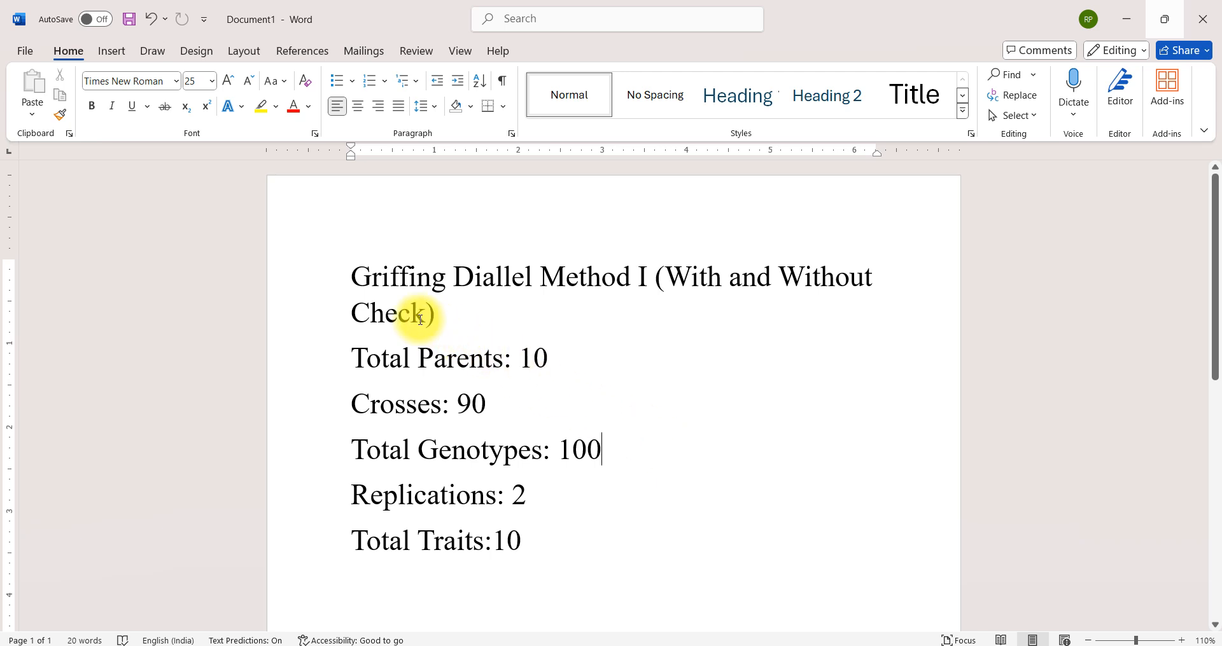
mouse_move(404, 284)
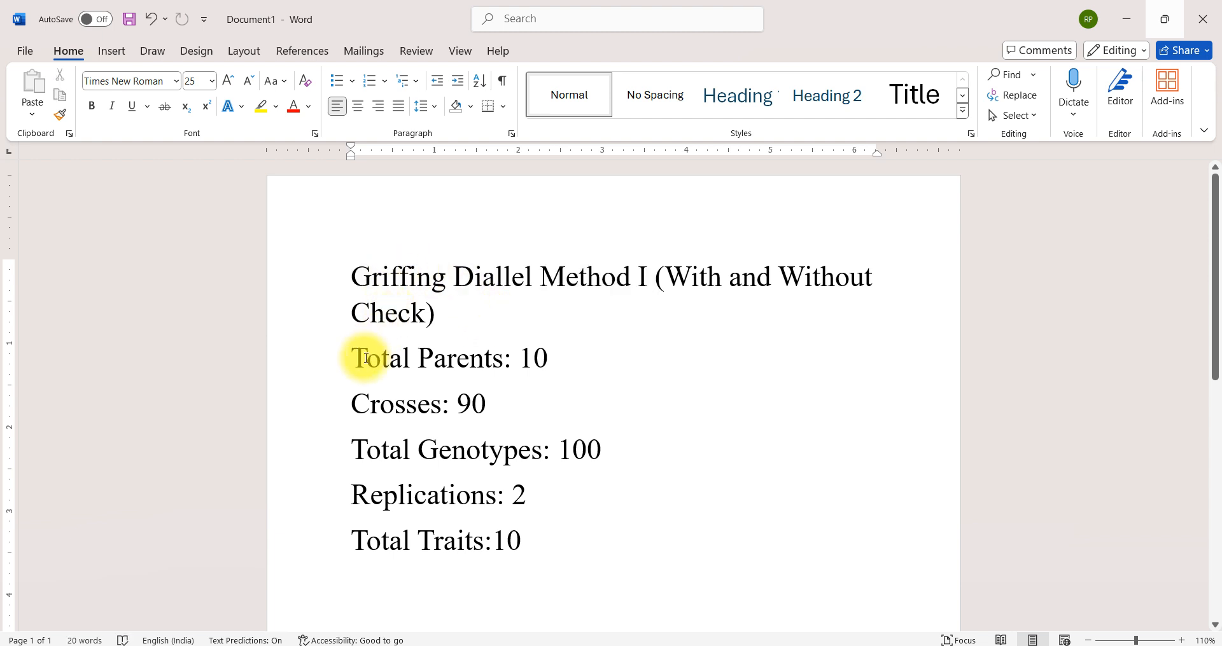
click(351, 358)
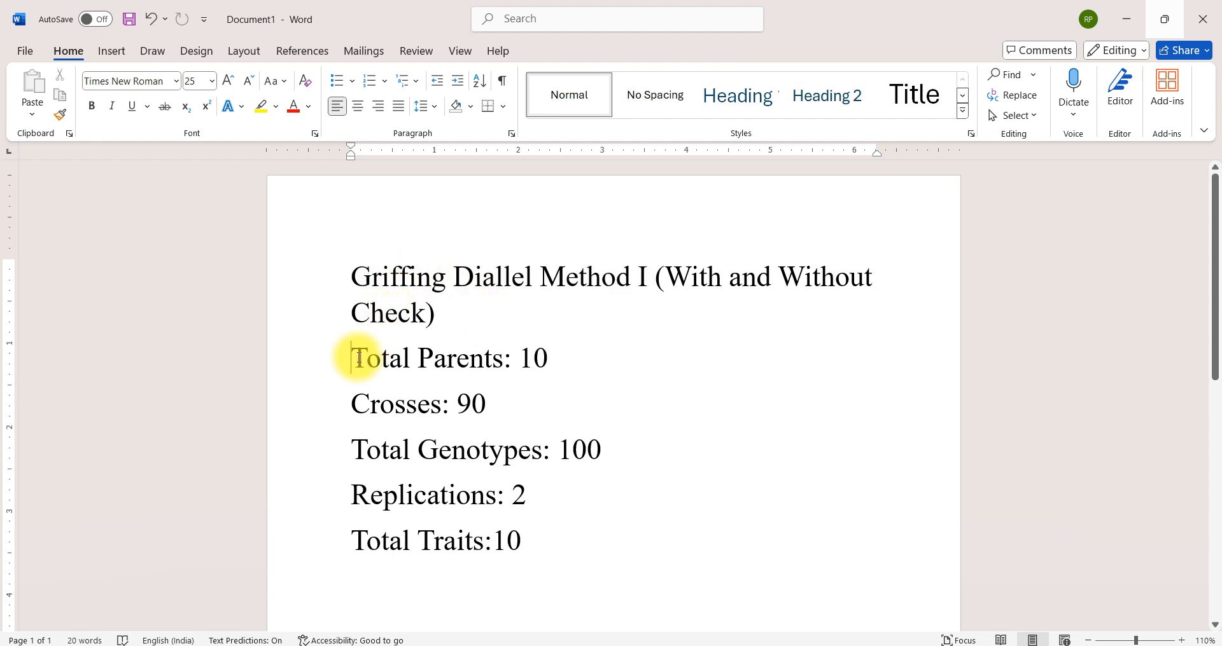
drag(355, 358, 549, 358)
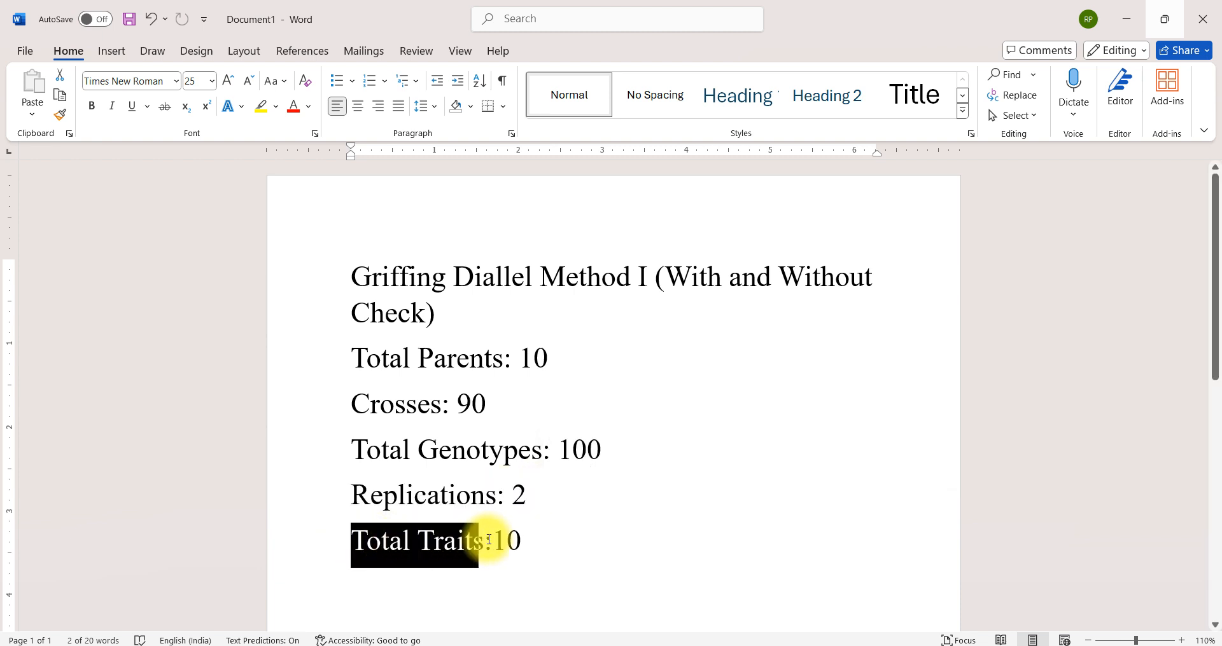
click(561, 547)
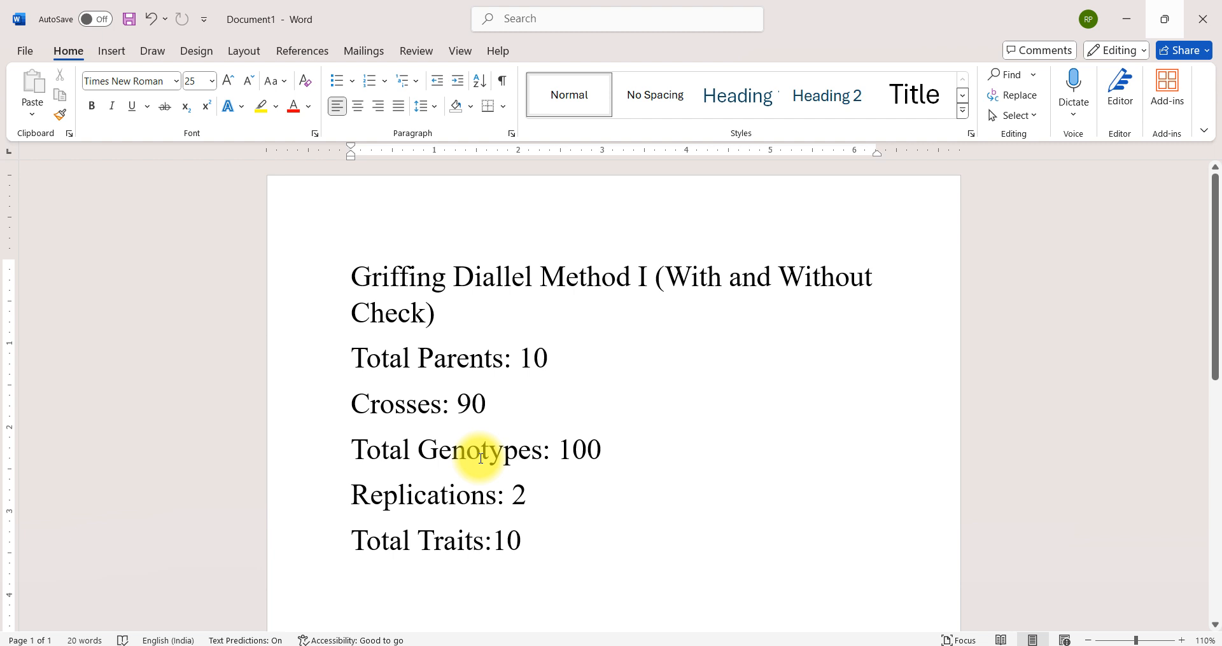
mouse_move(705, 602)
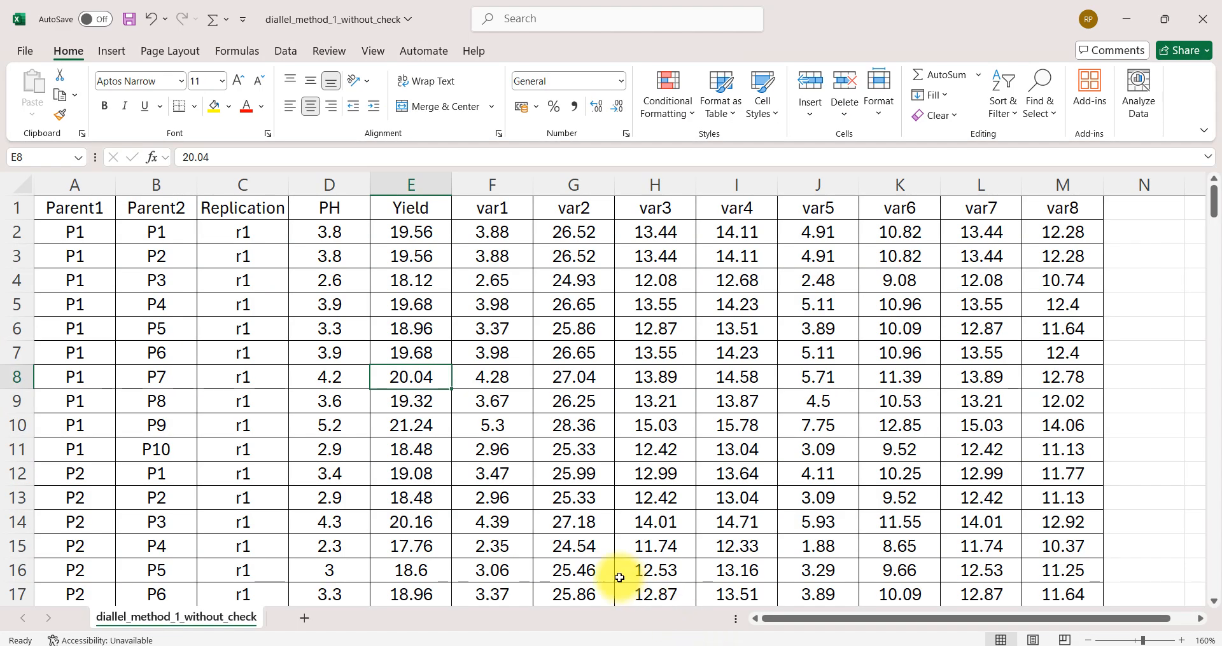
Point out the data layout: Replication column, trait values, Parent1 column and the P1×P1, P1×P2 pairs
click(74, 207)
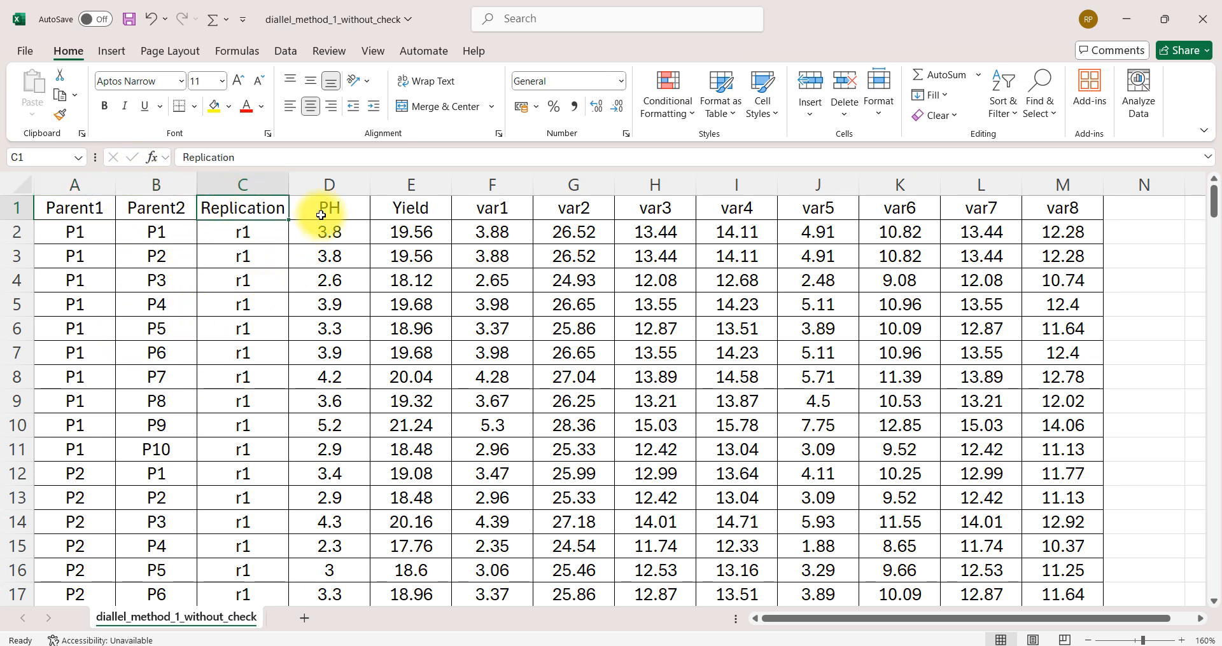
drag(328, 207, 654, 208)
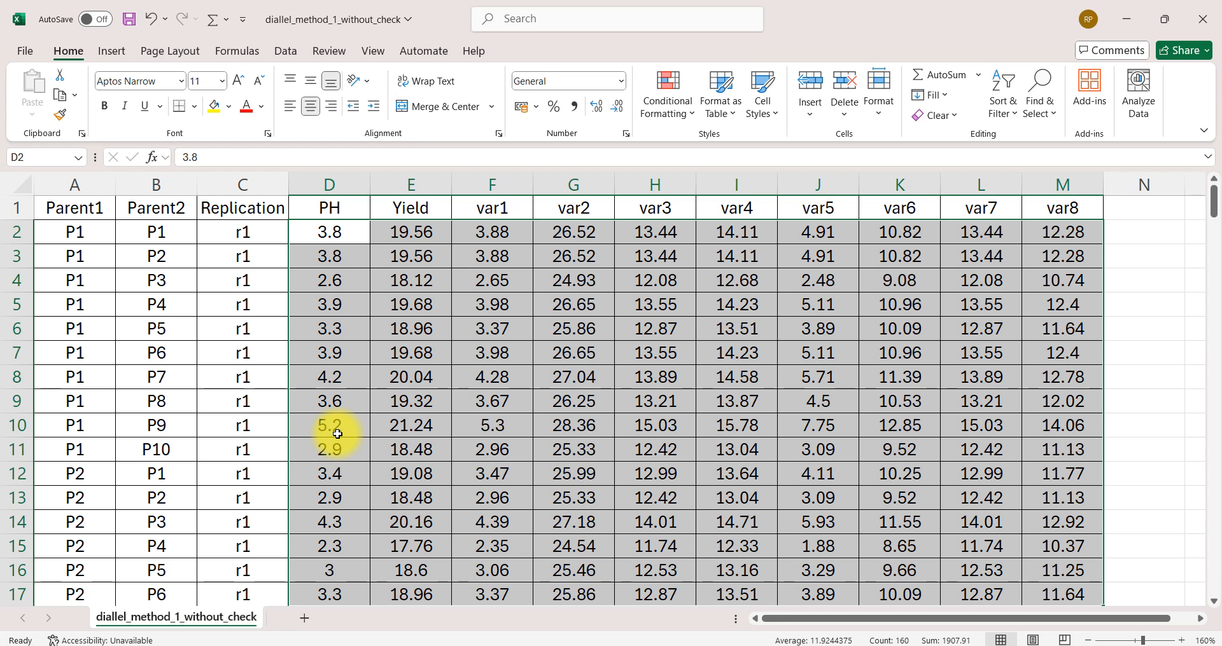
click(74, 231)
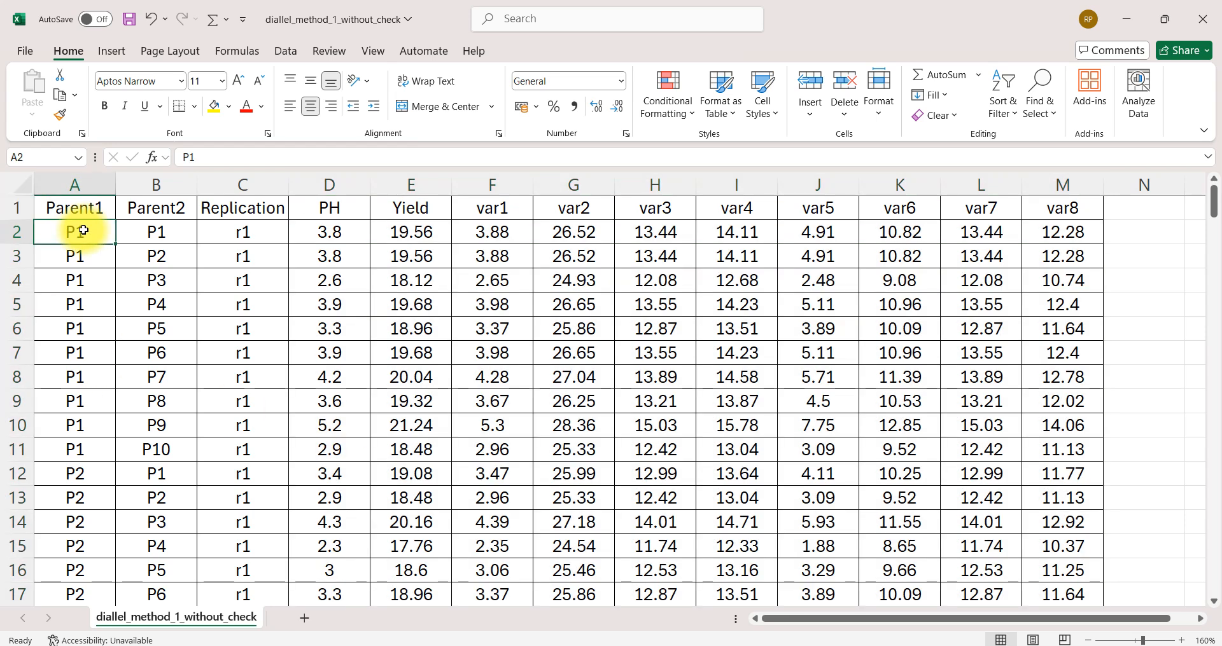
click(157, 231)
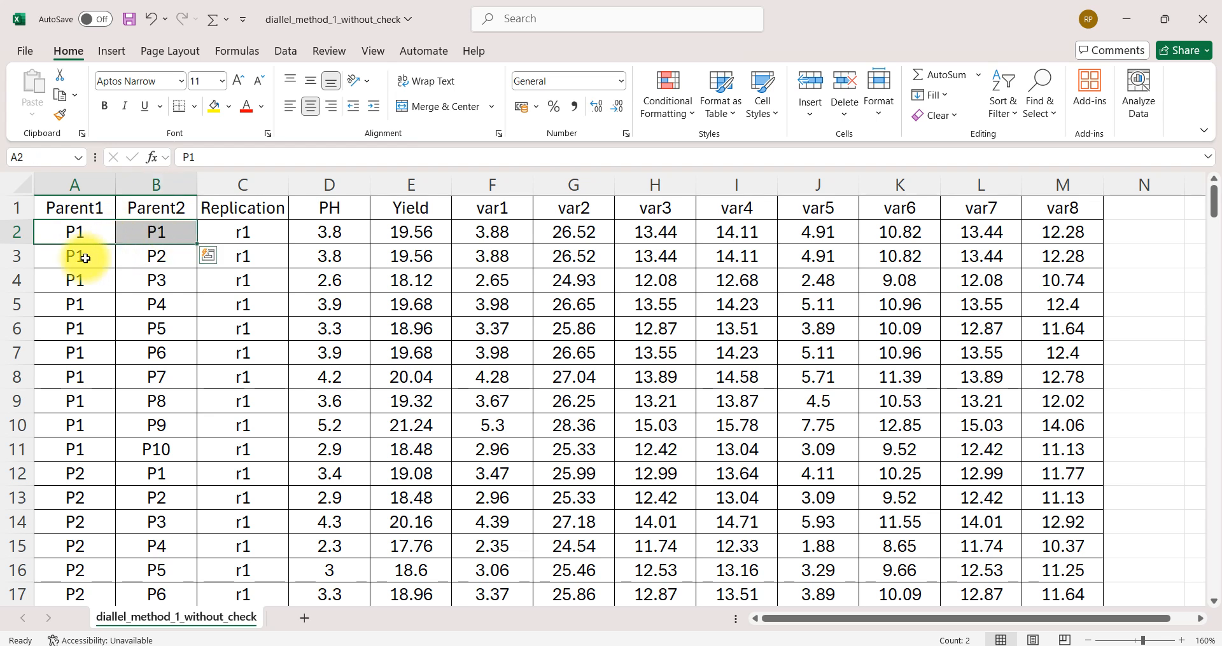
click(74, 256)
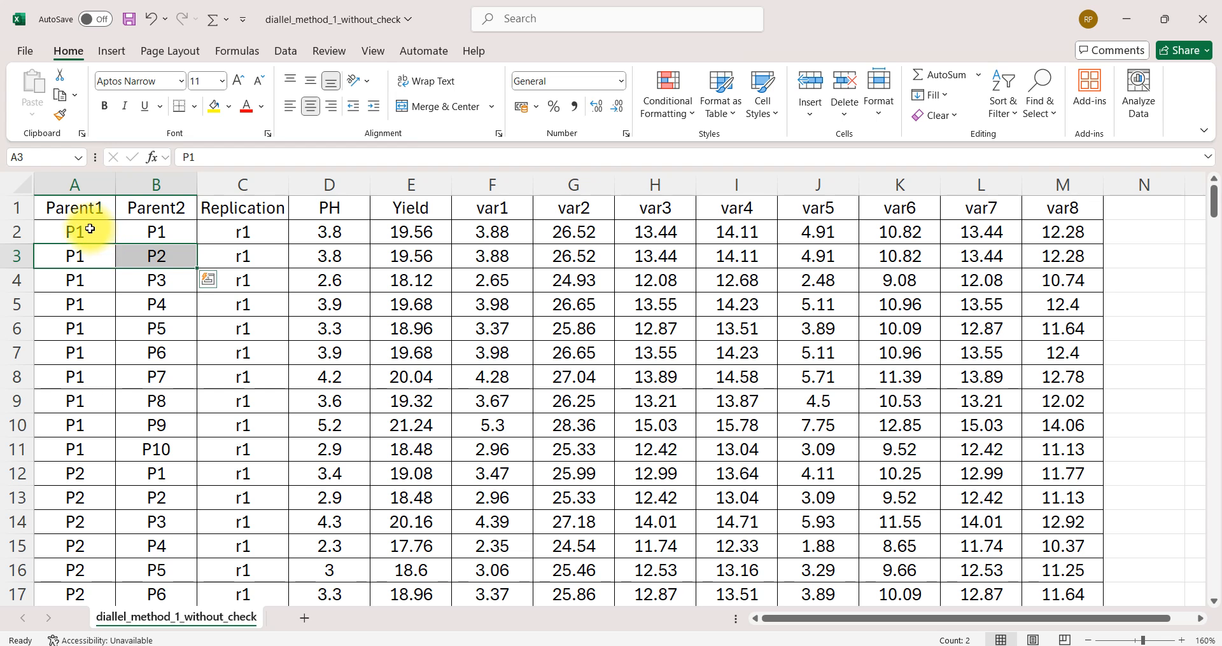
click(74, 231)
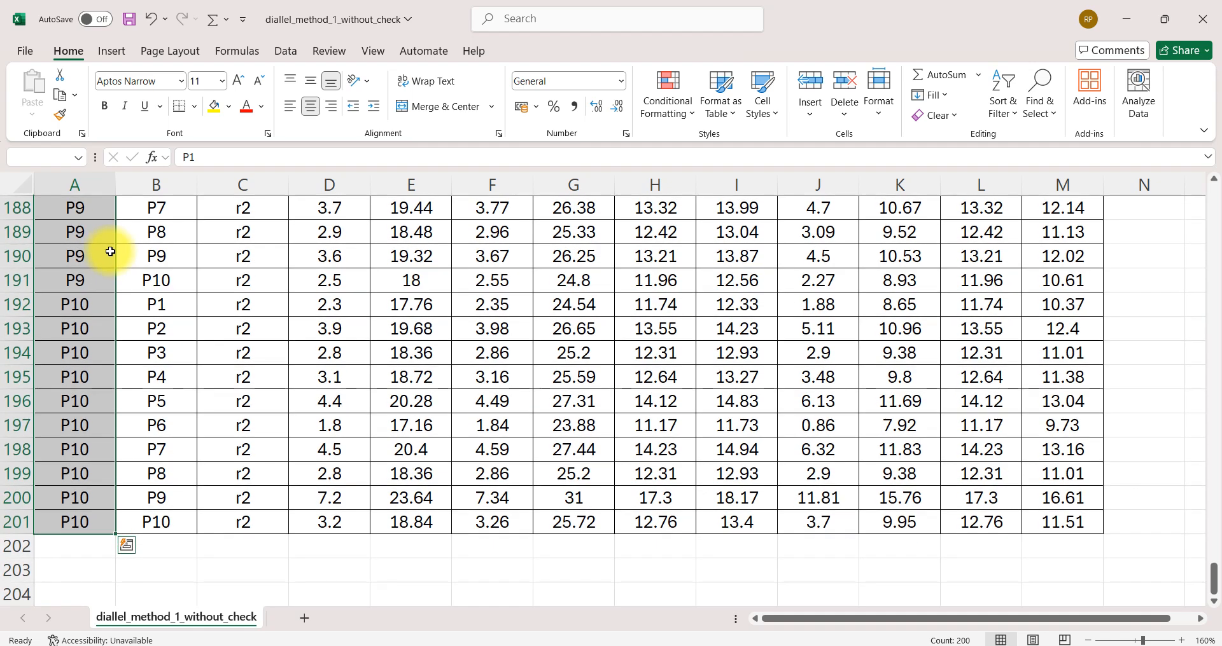
scroll(down, 3)
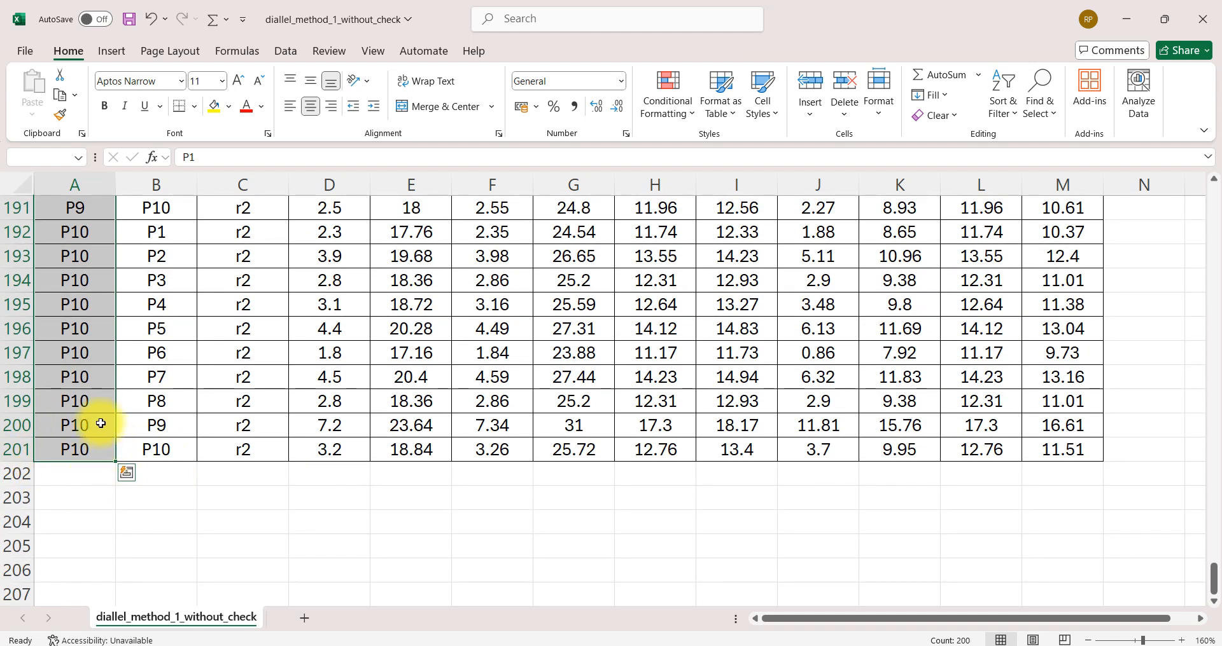
mouse_move(25, 450)
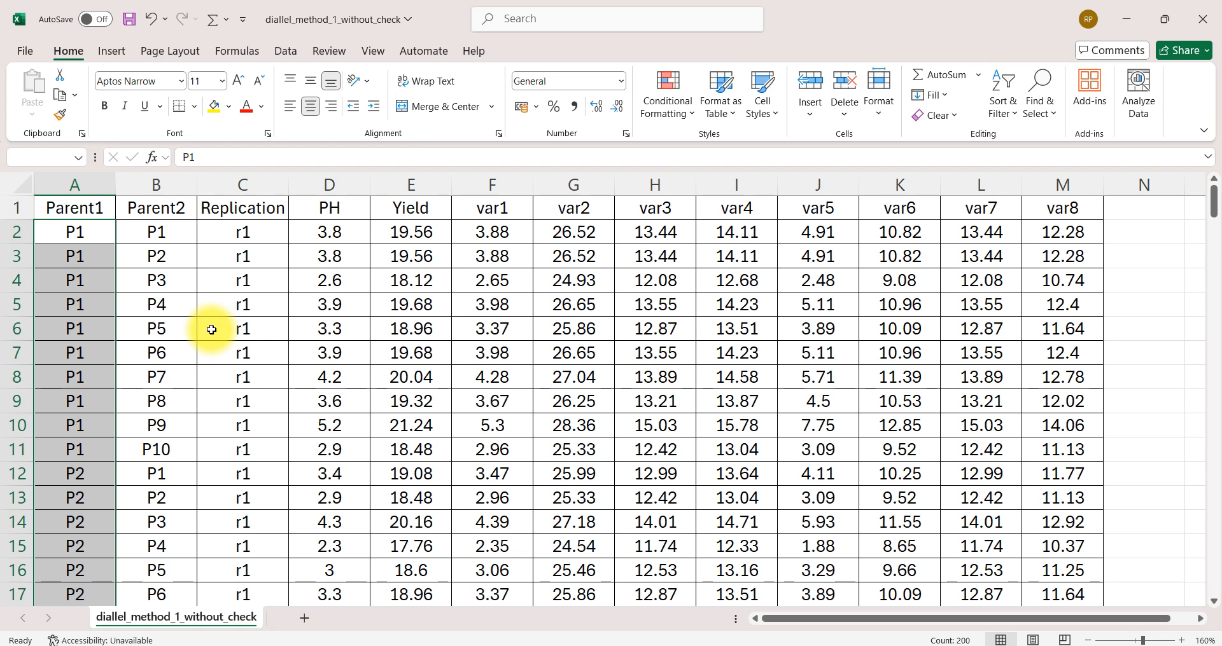
mouse_move(213, 336)
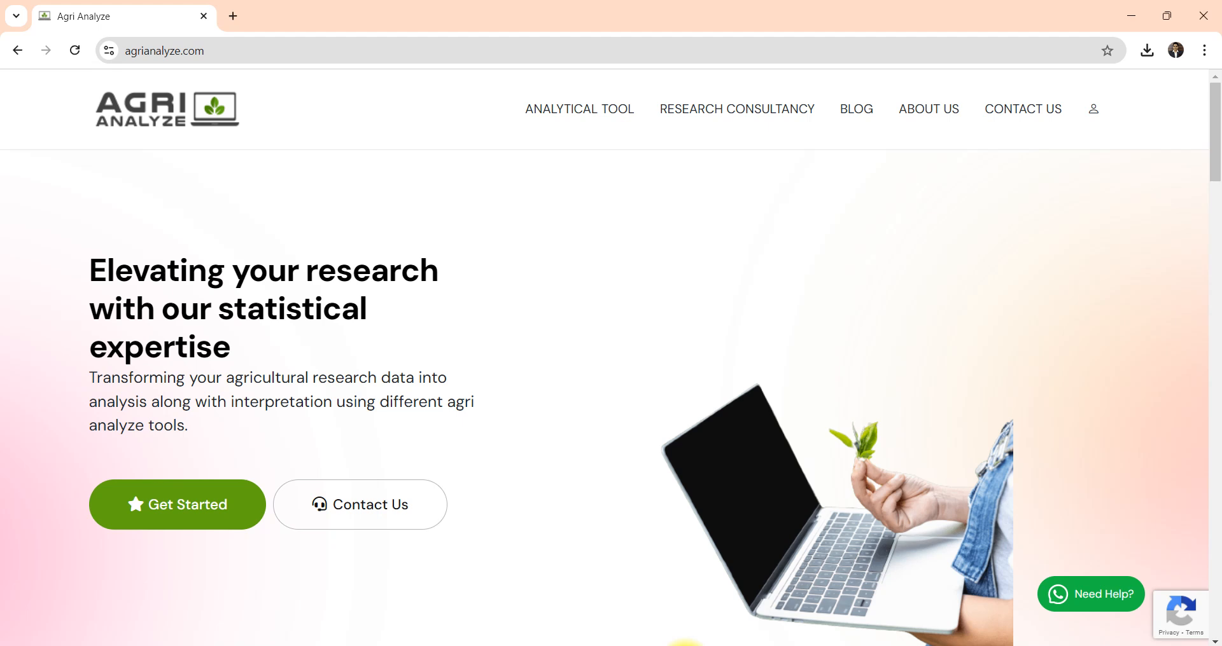
mouse_move(181, 138)
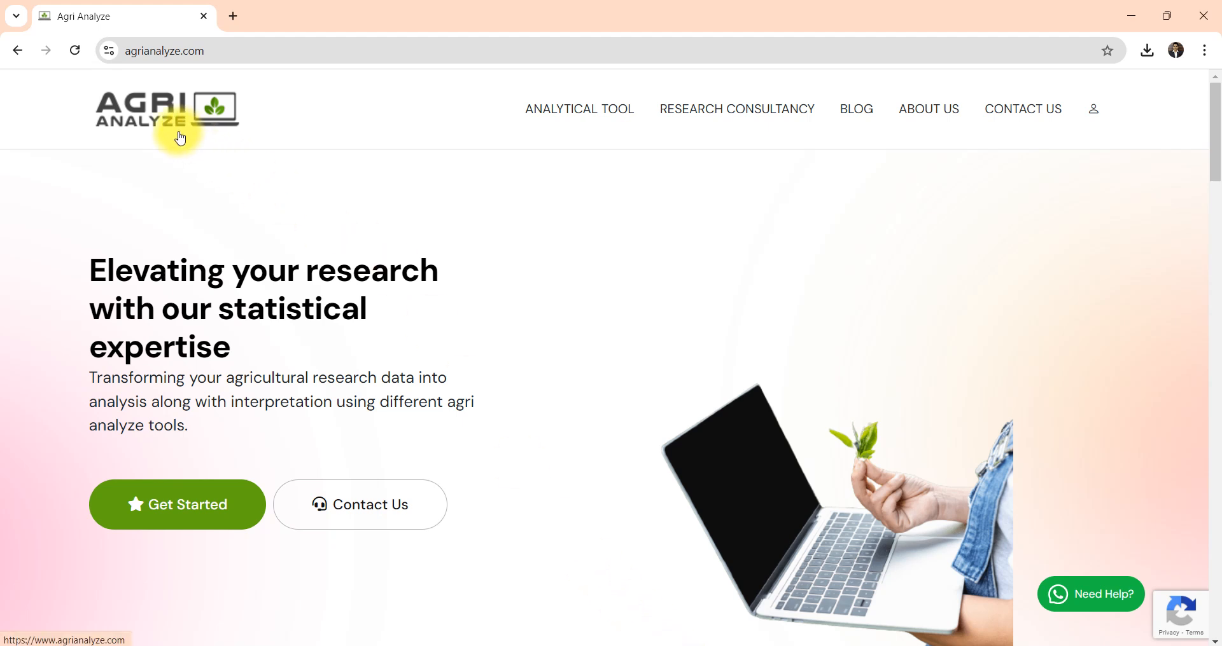
mouse_move(119, 119)
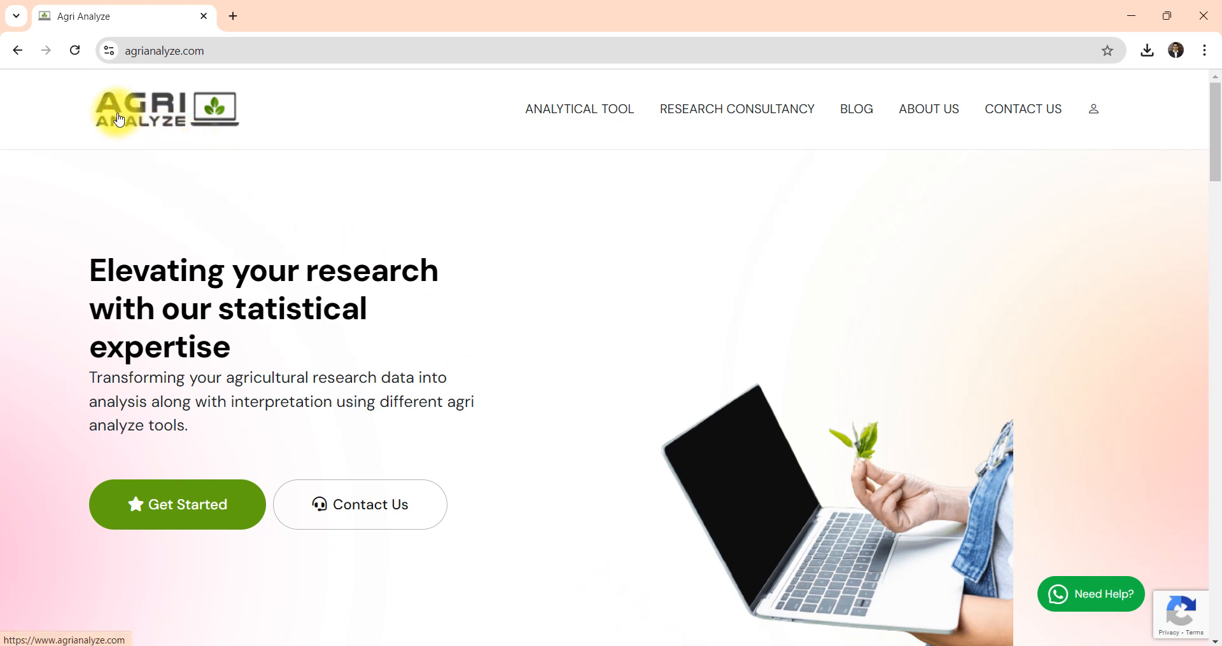
mouse_move(568, 320)
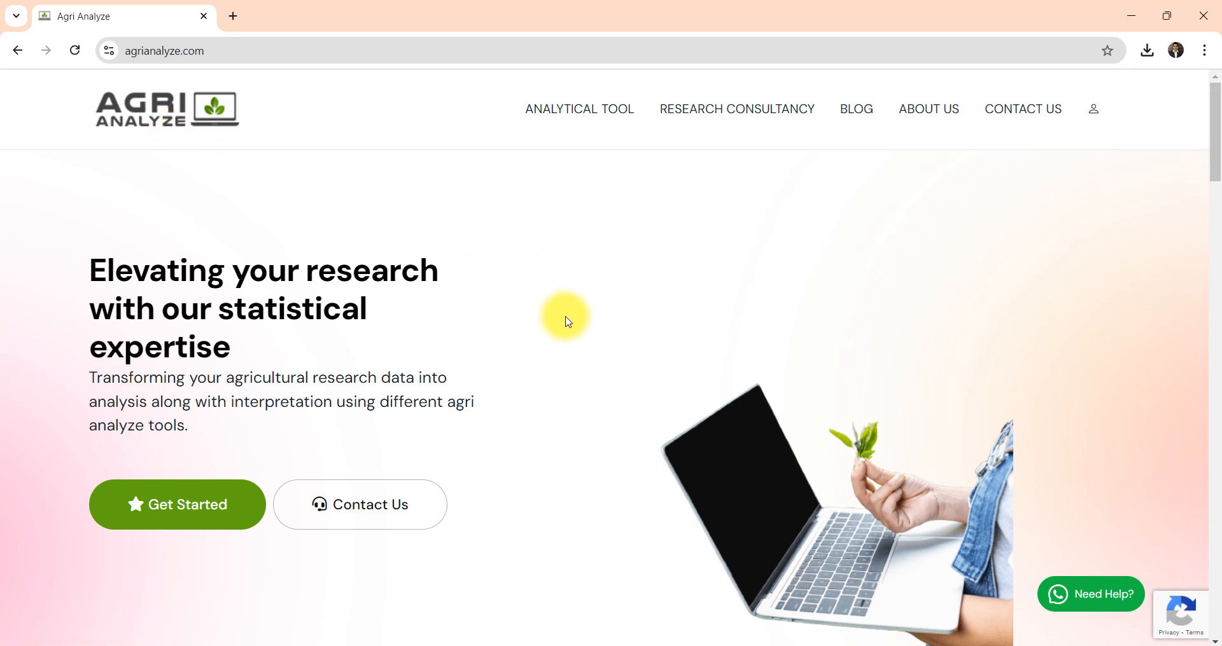
mouse_move(631, 298)
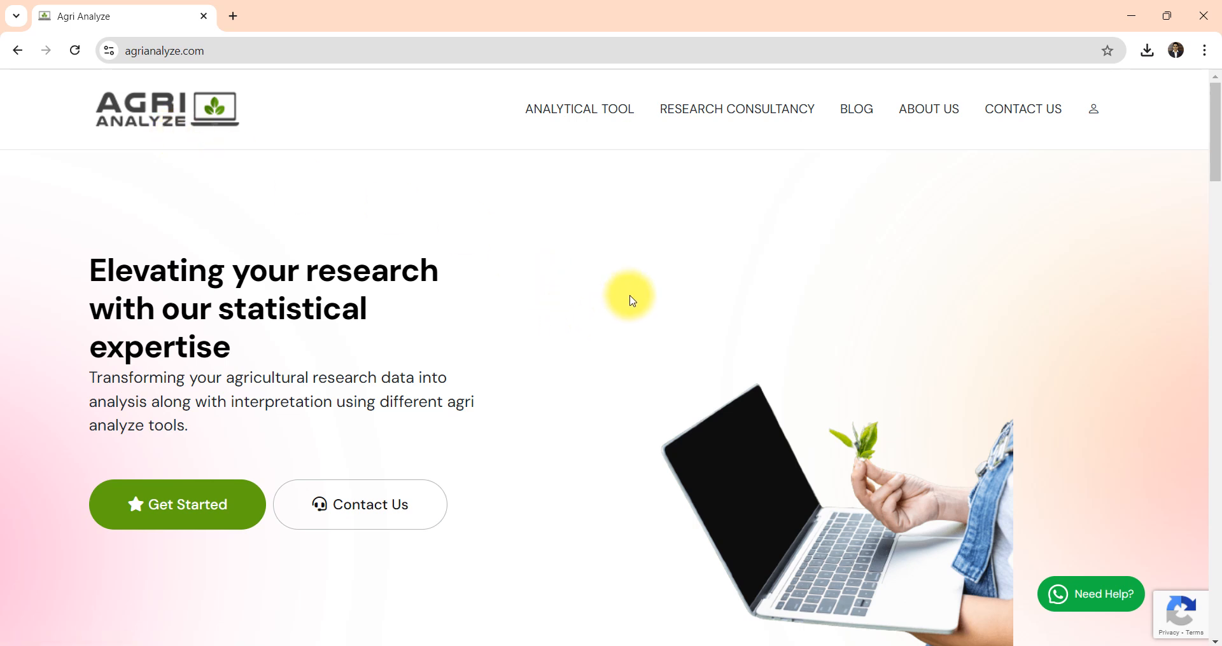
mouse_move(580, 192)
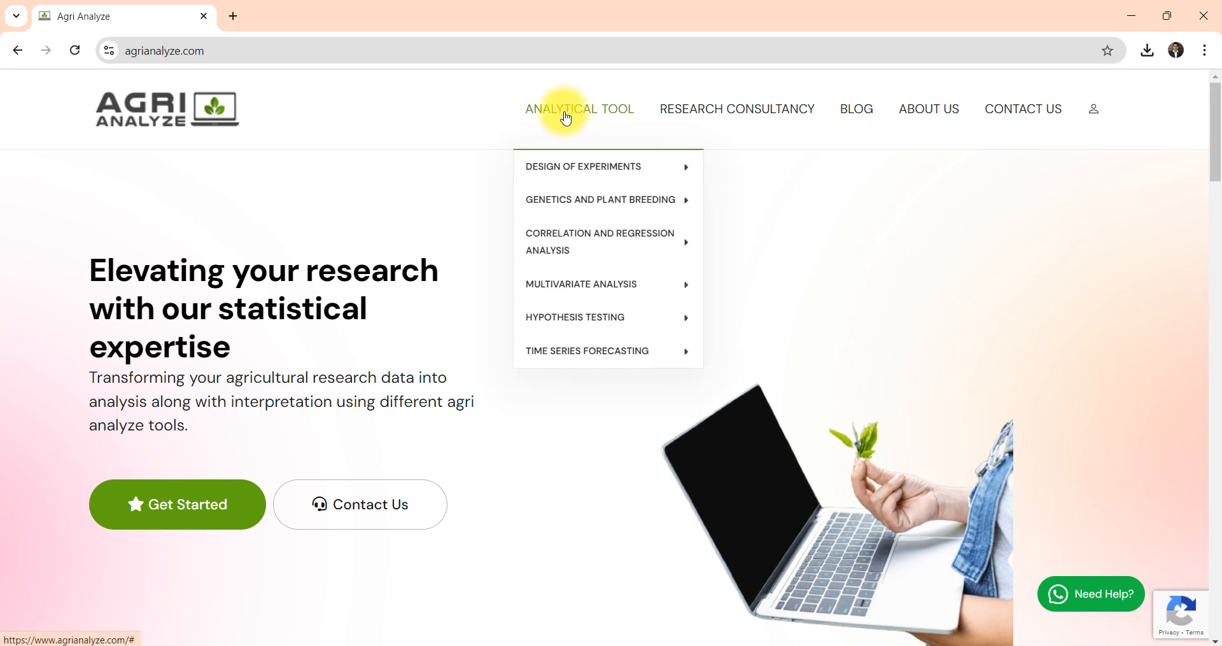
mouse_move(573, 202)
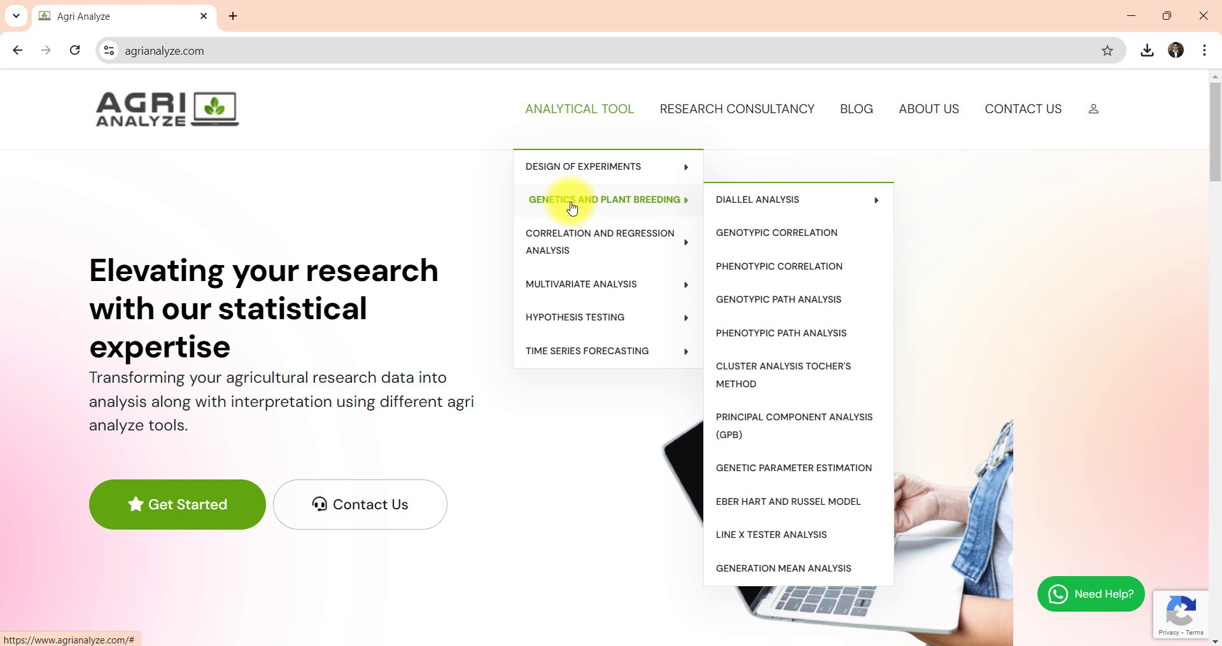
mouse_move(792, 206)
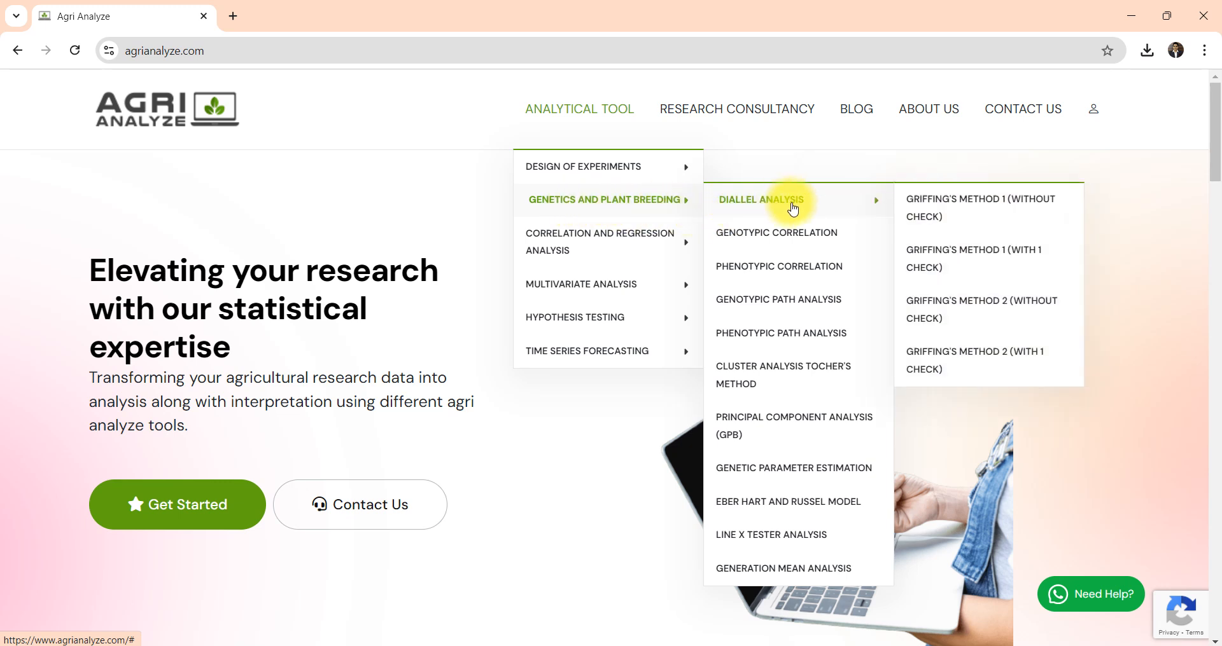
mouse_move(817, 210)
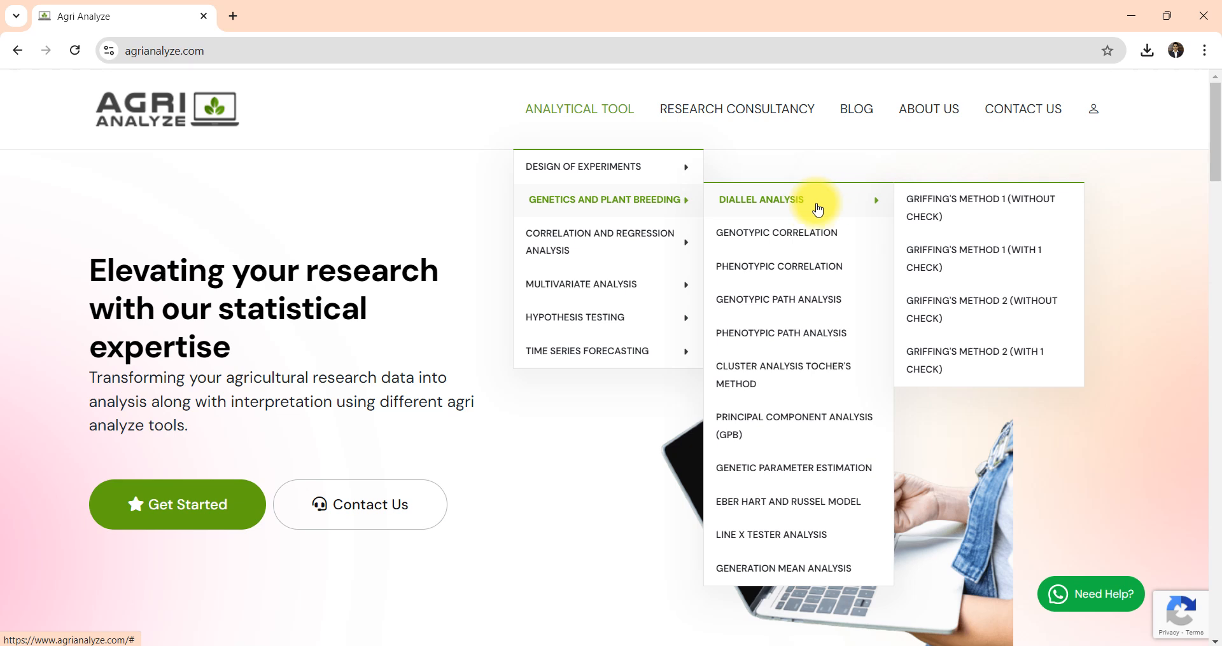
mouse_move(975, 225)
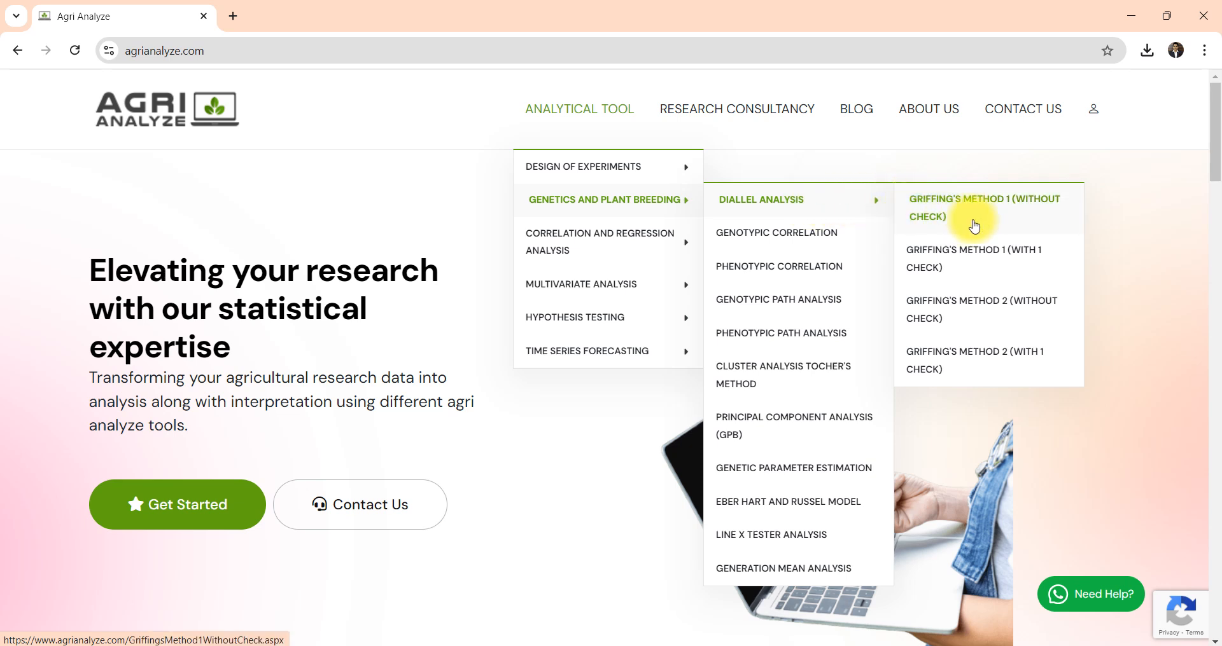
mouse_move(1043, 216)
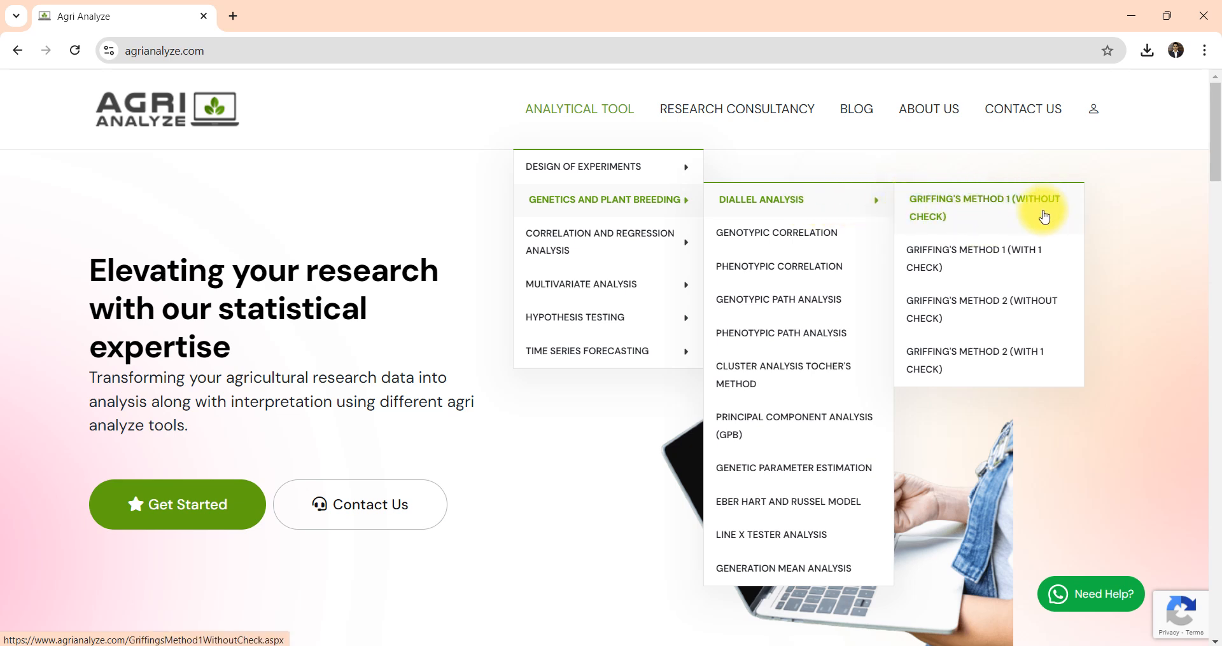
mouse_move(950, 224)
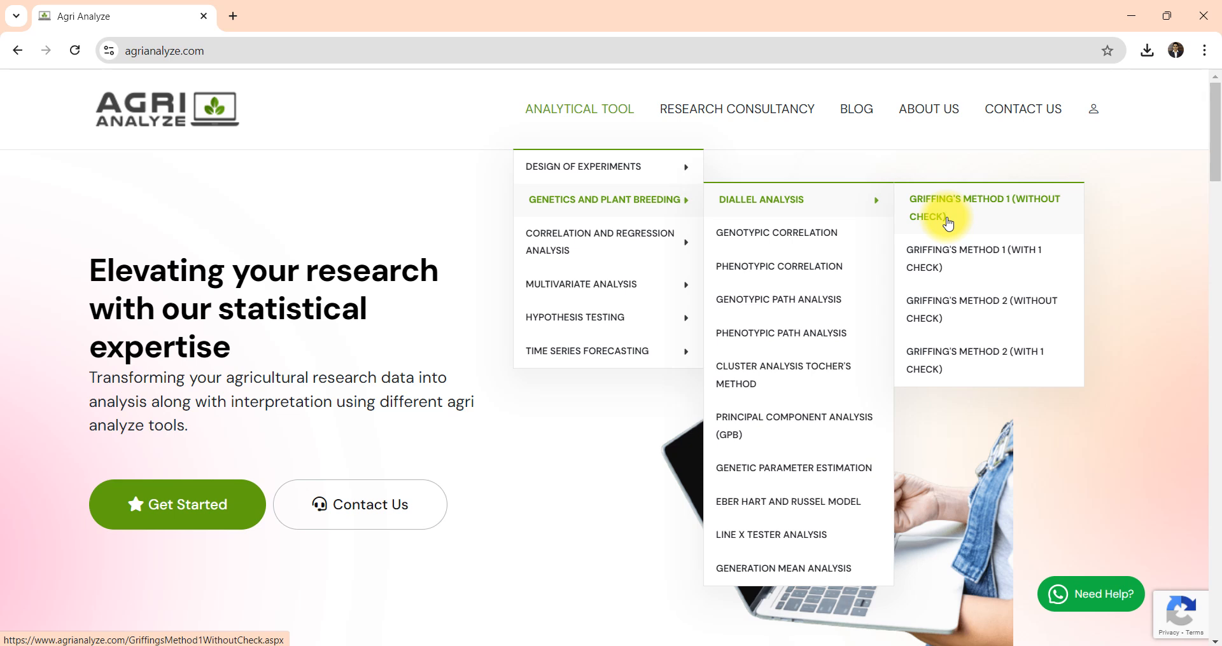
mouse_move(951, 264)
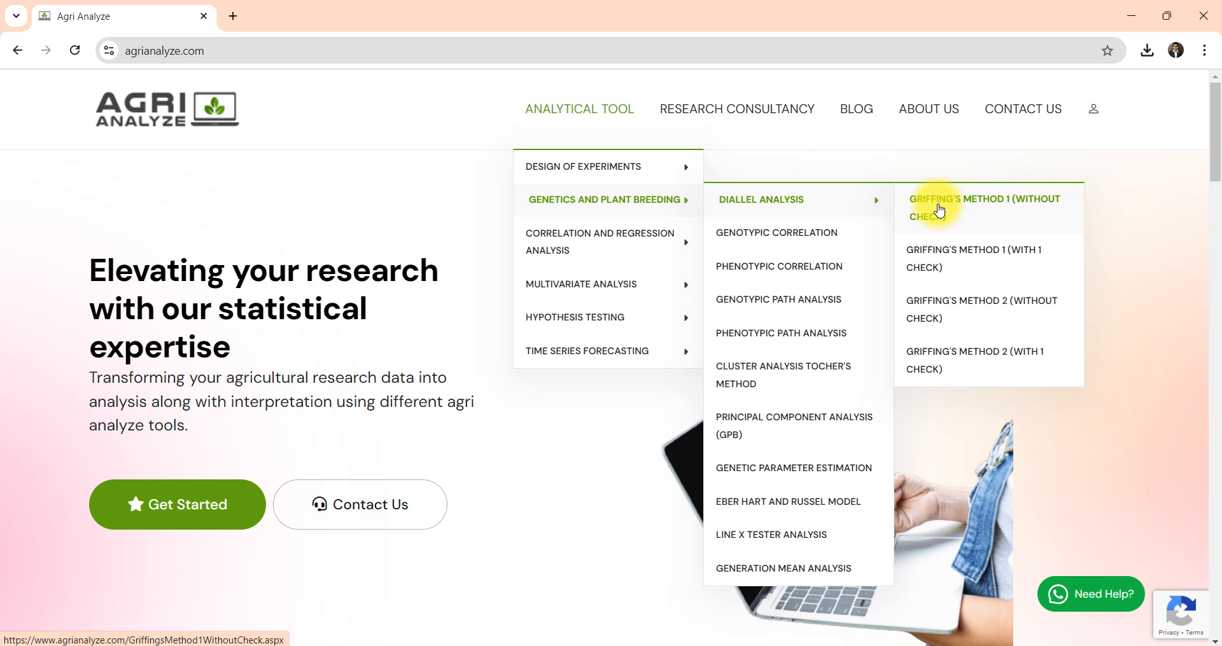
Start the Griffing's Method 1 (Without Check) diallel analysis tool
click(779, 266)
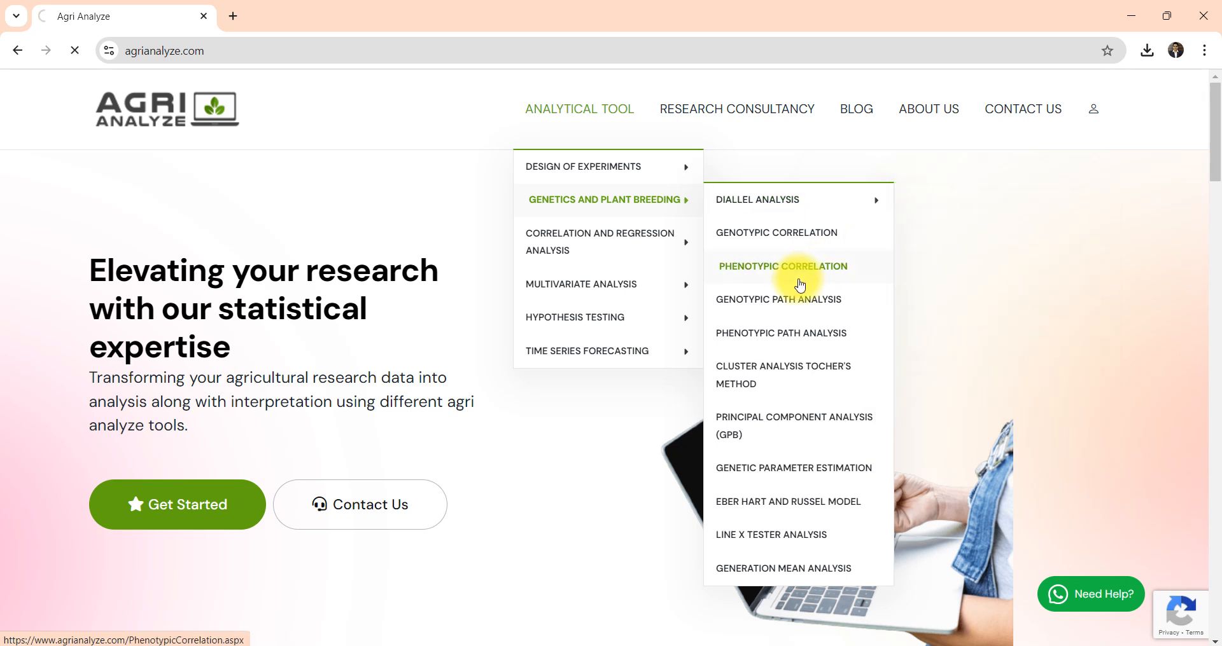
mouse_move(763, 292)
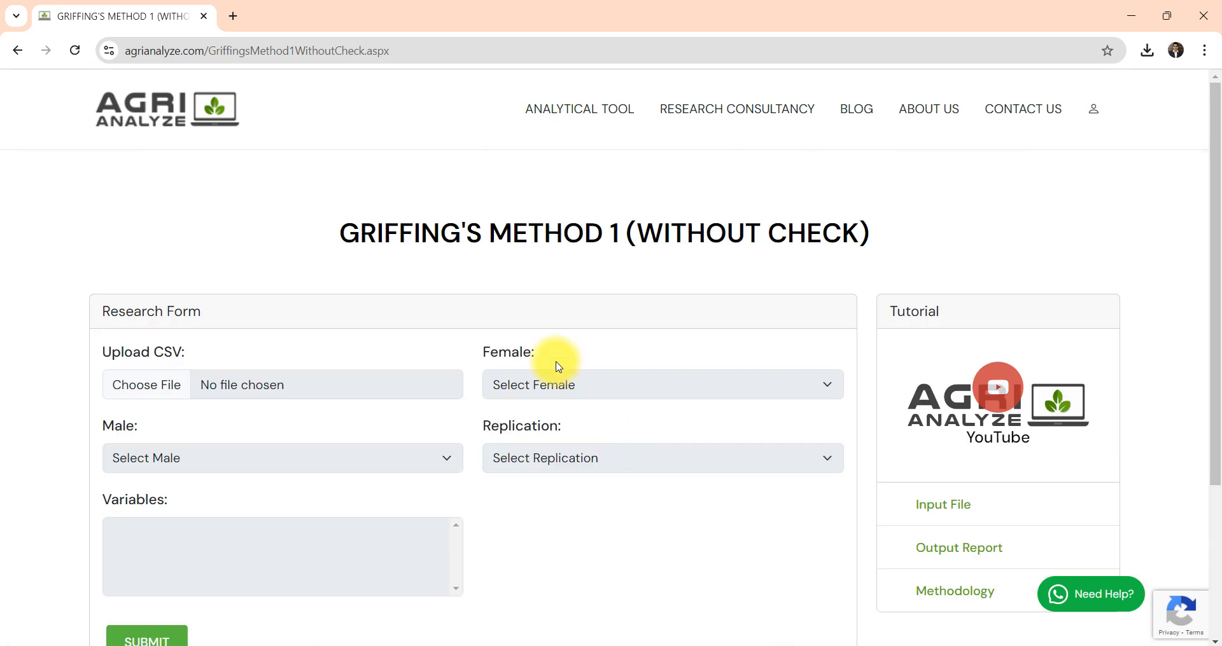
mouse_move(595, 389)
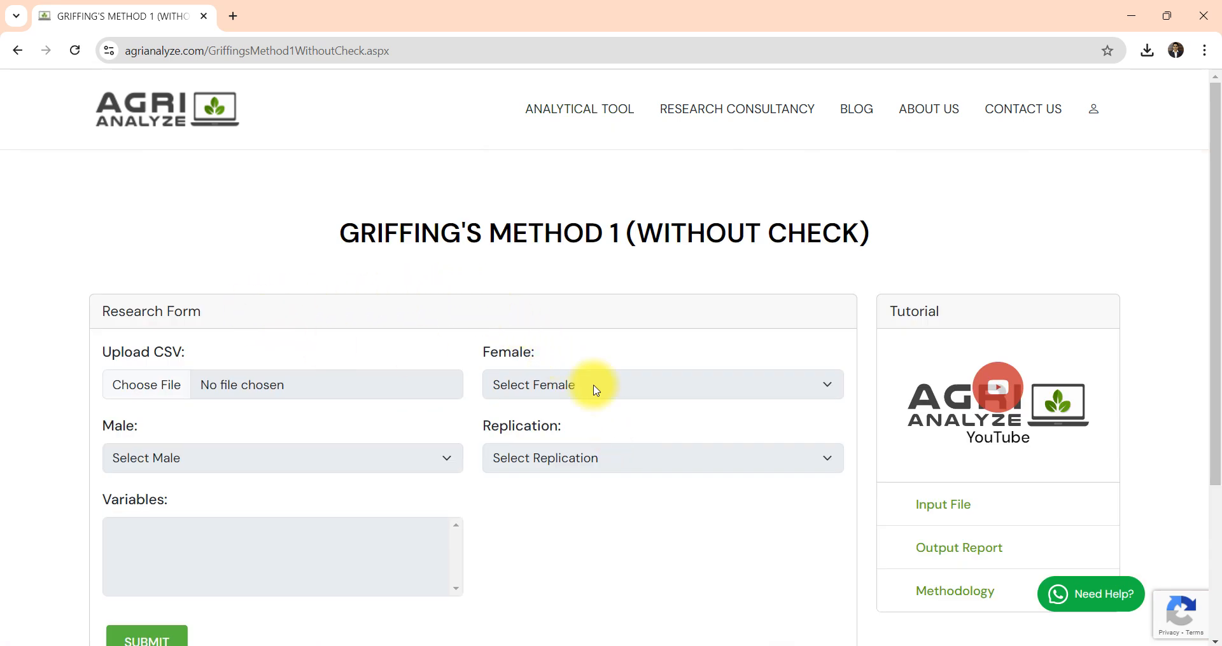
mouse_move(987, 454)
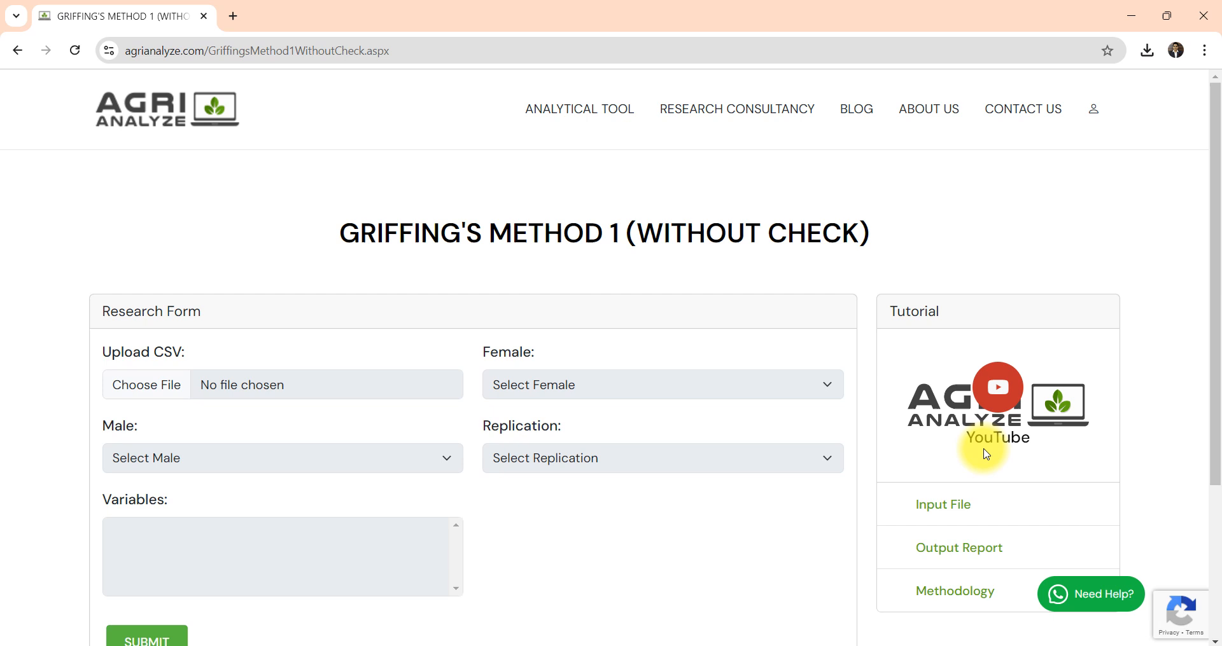
mouse_move(975, 495)
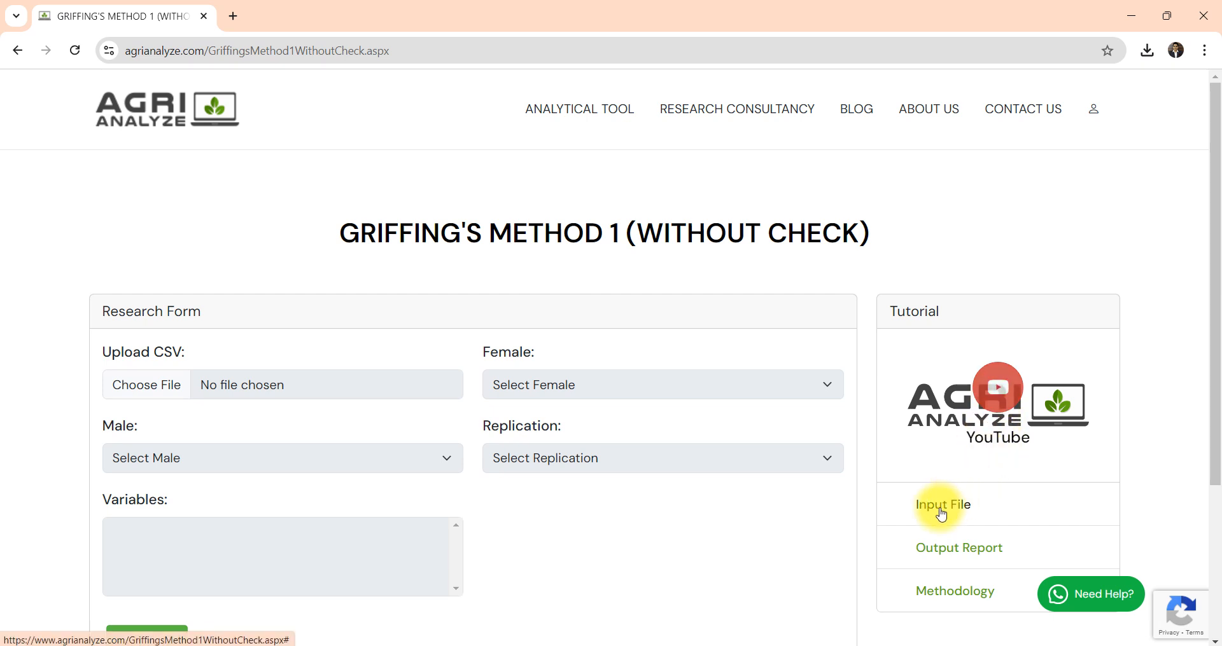
mouse_move(939, 553)
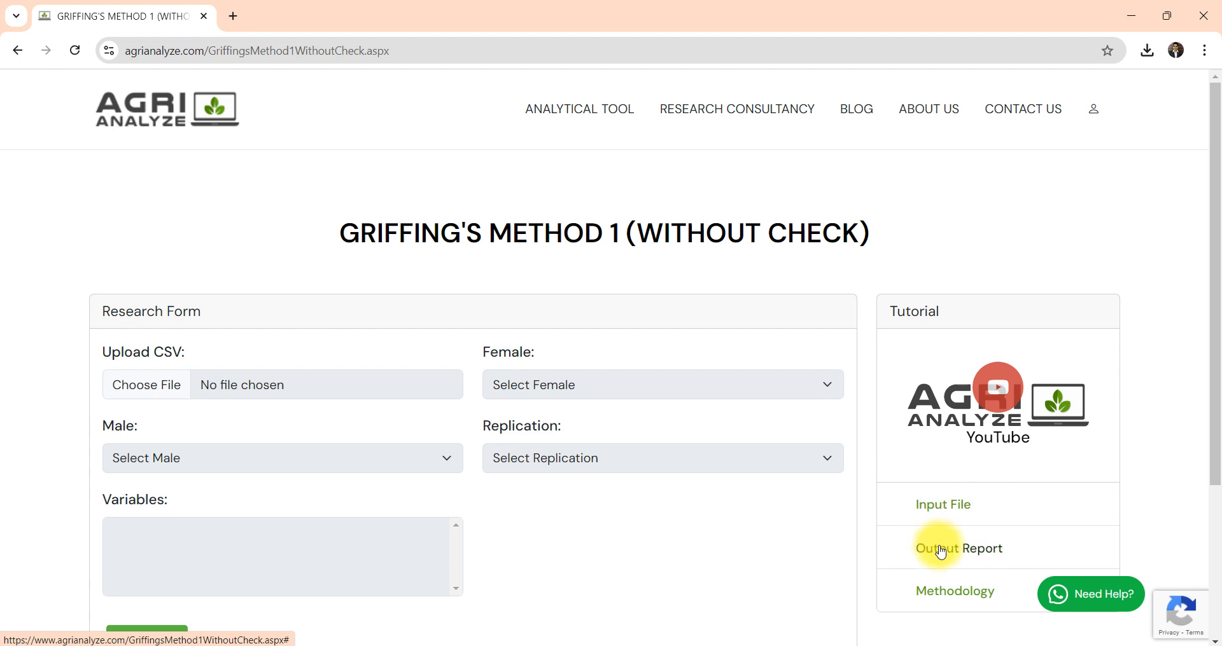
mouse_move(939, 558)
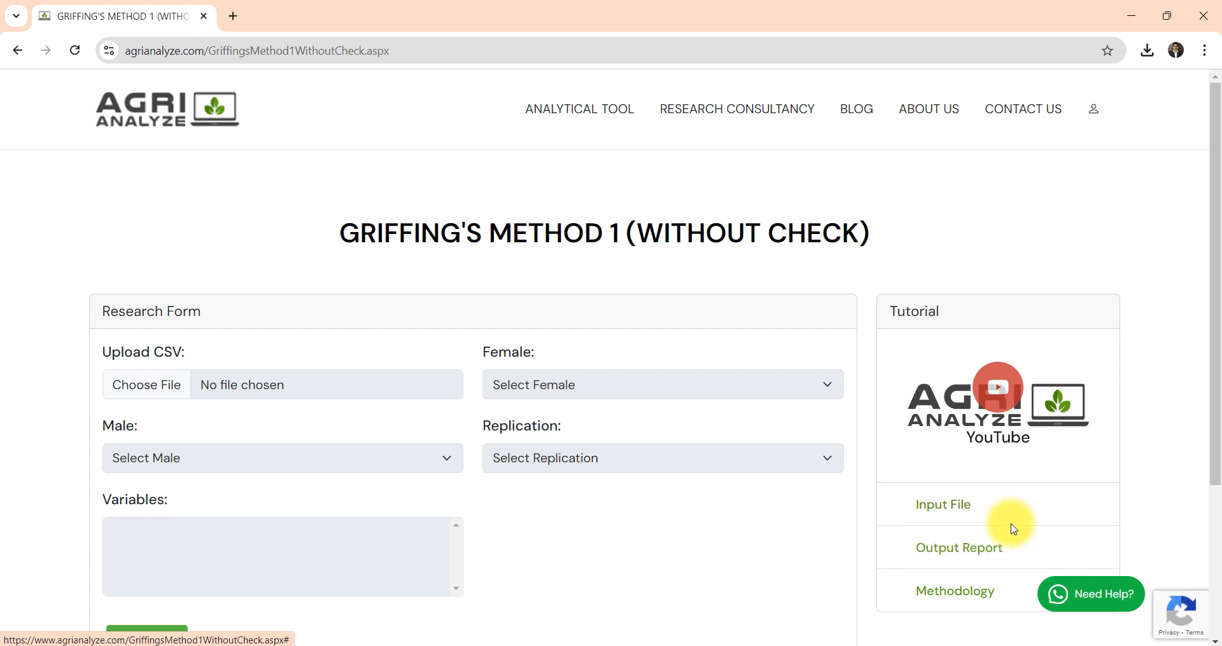
mouse_move(962, 509)
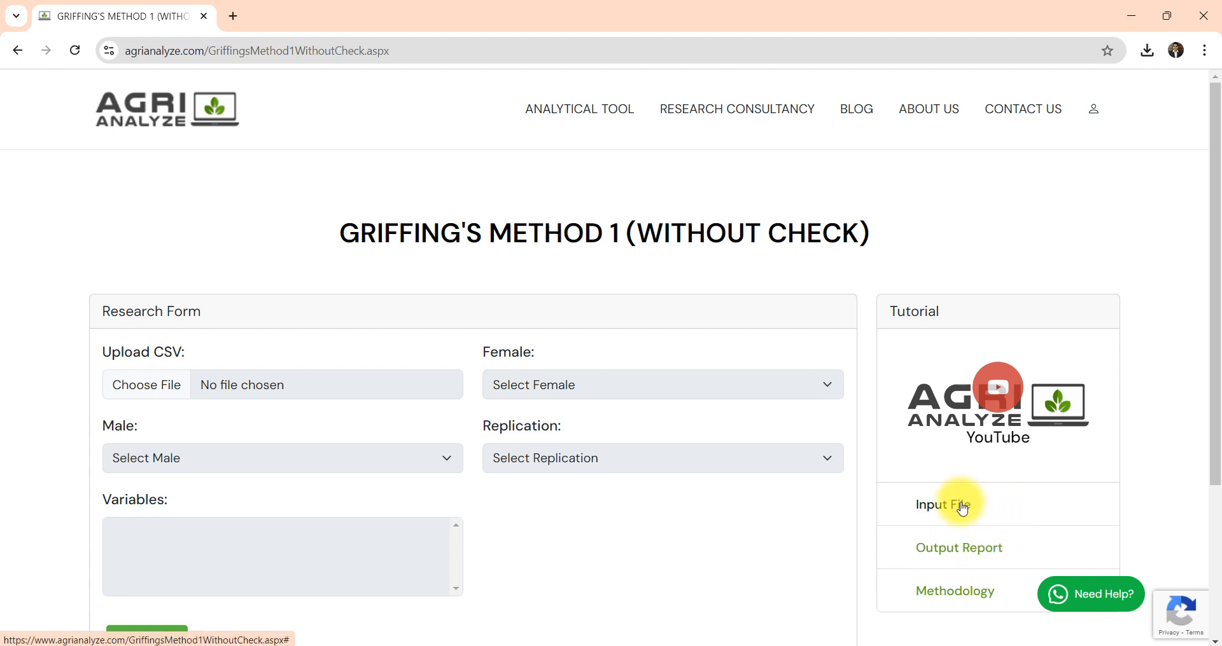
mouse_move(968, 605)
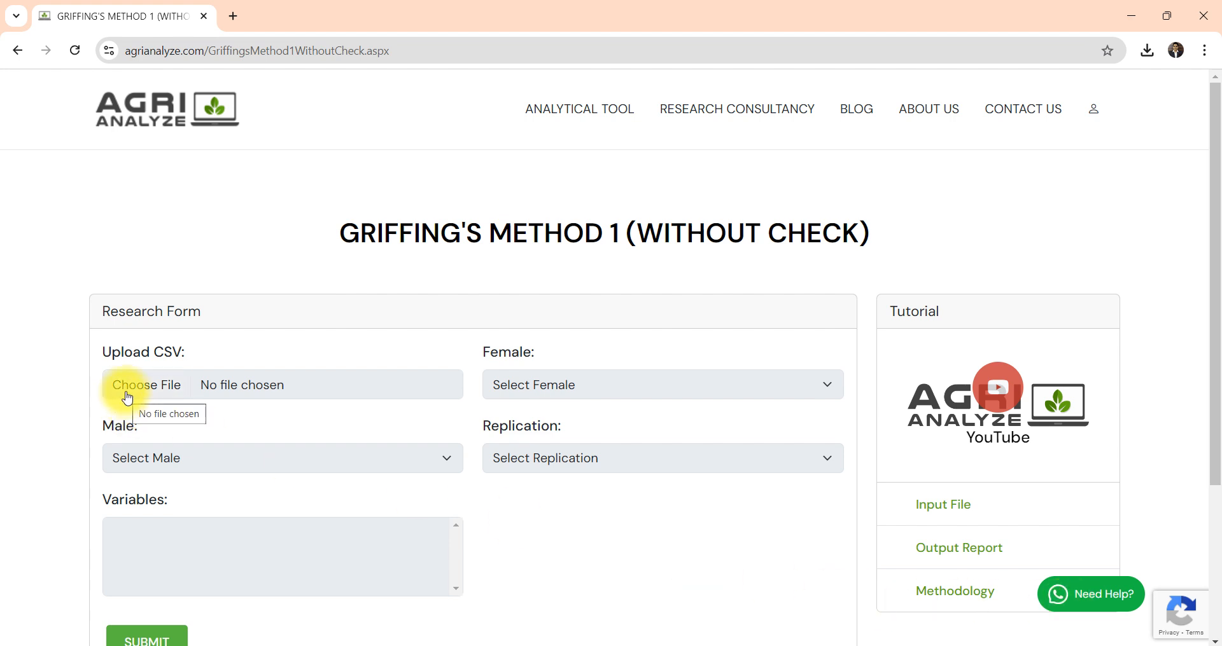
Upload the diallel_method_1_without_check CSV from the Without Check folder
click(146, 385)
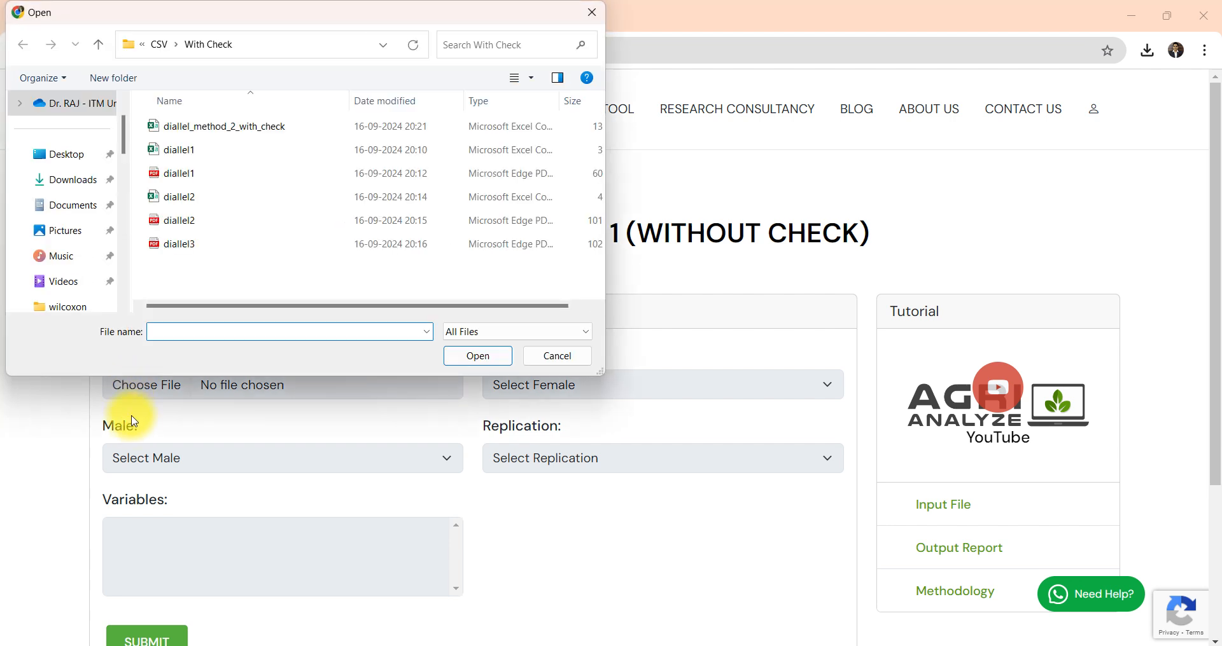
mouse_move(168, 405)
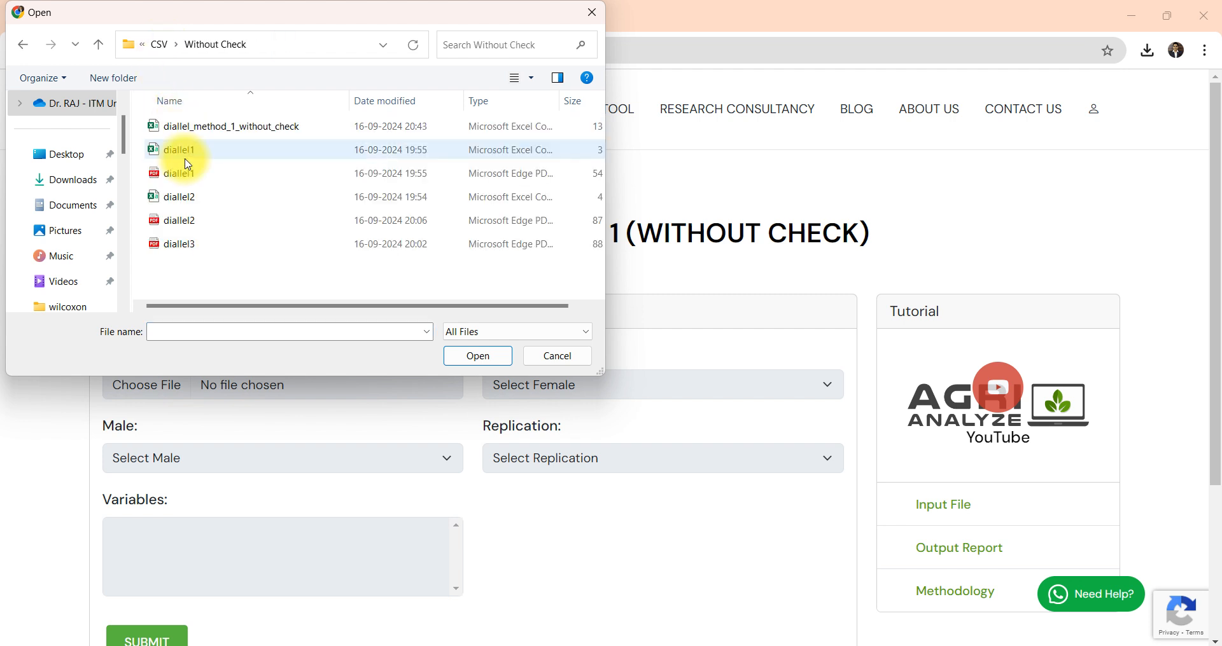
click(181, 173)
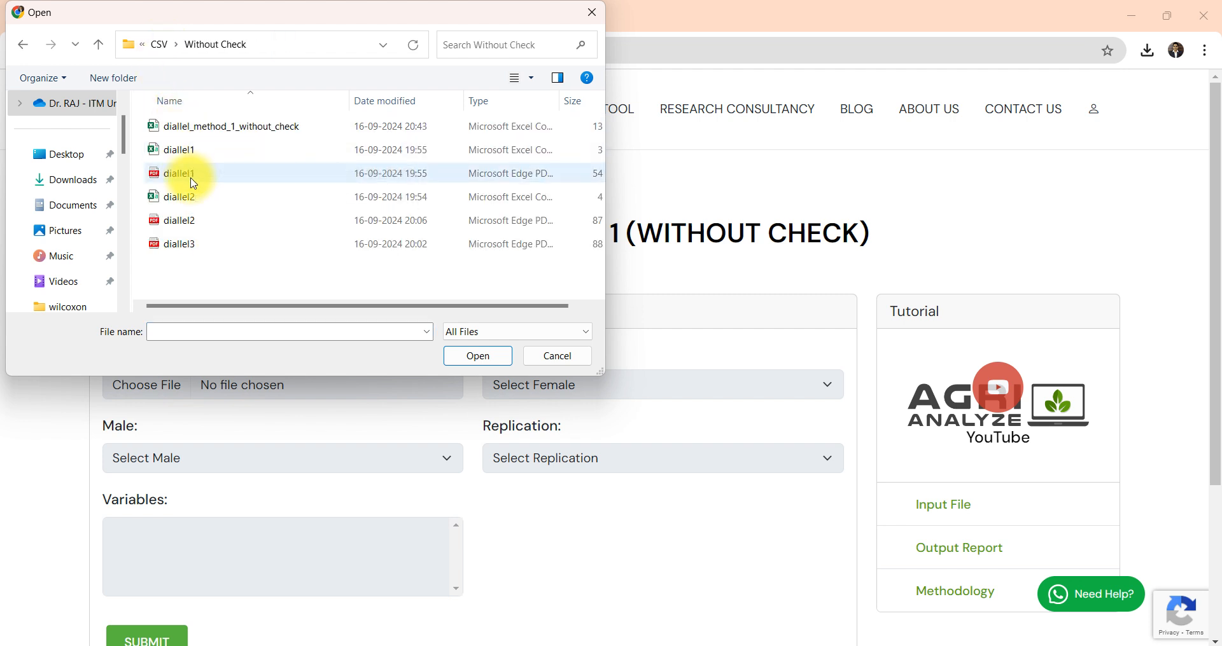
click(231, 126)
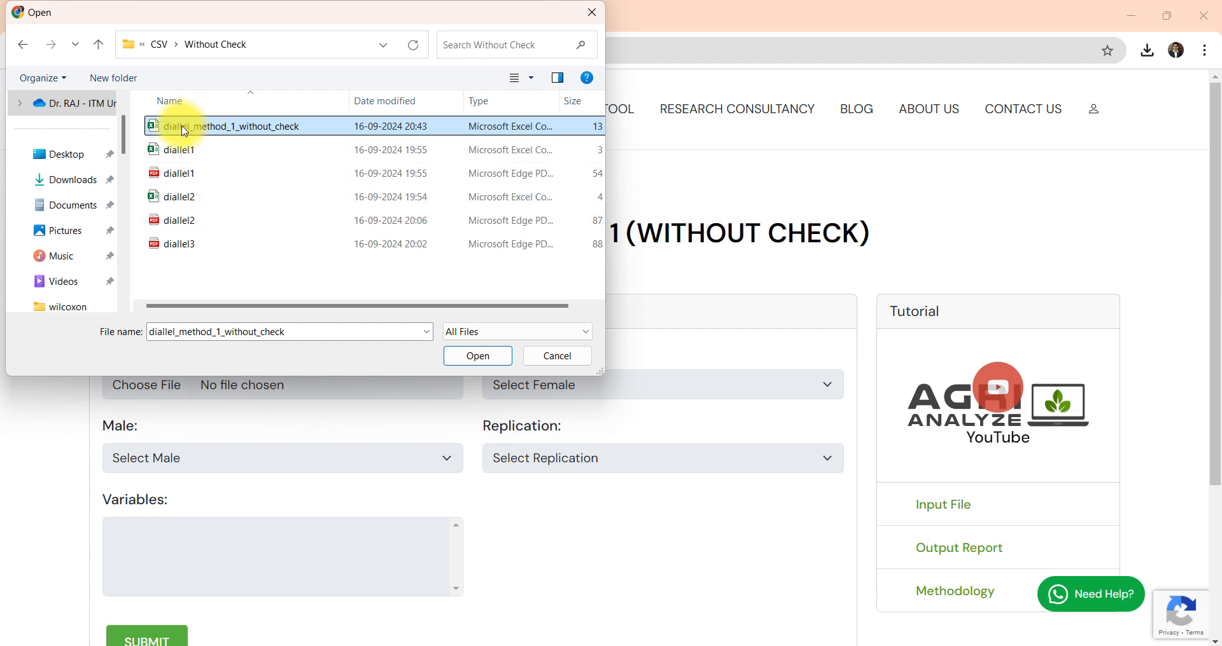
mouse_move(295, 130)
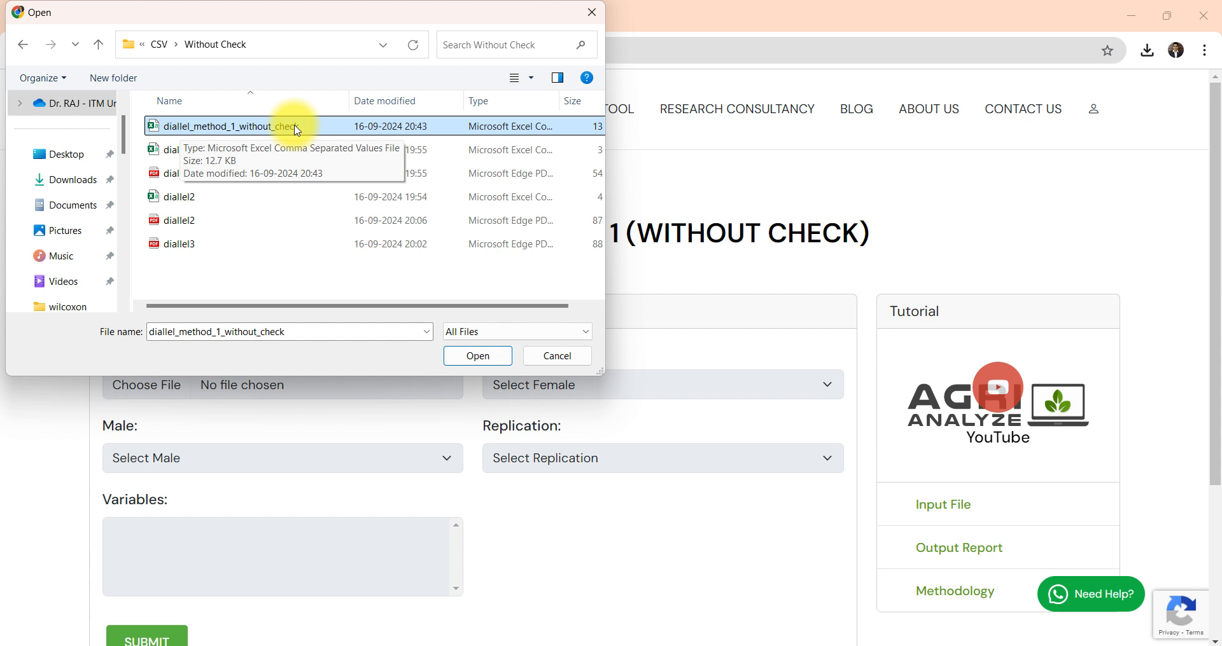
mouse_move(308, 191)
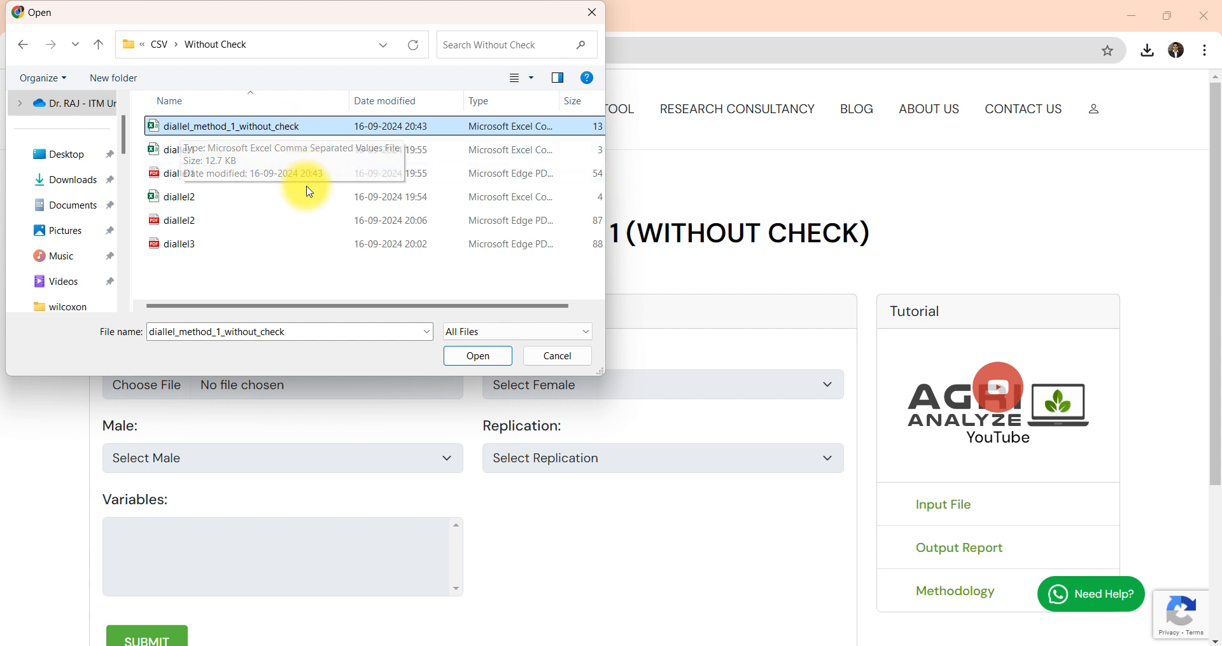
mouse_move(354, 287)
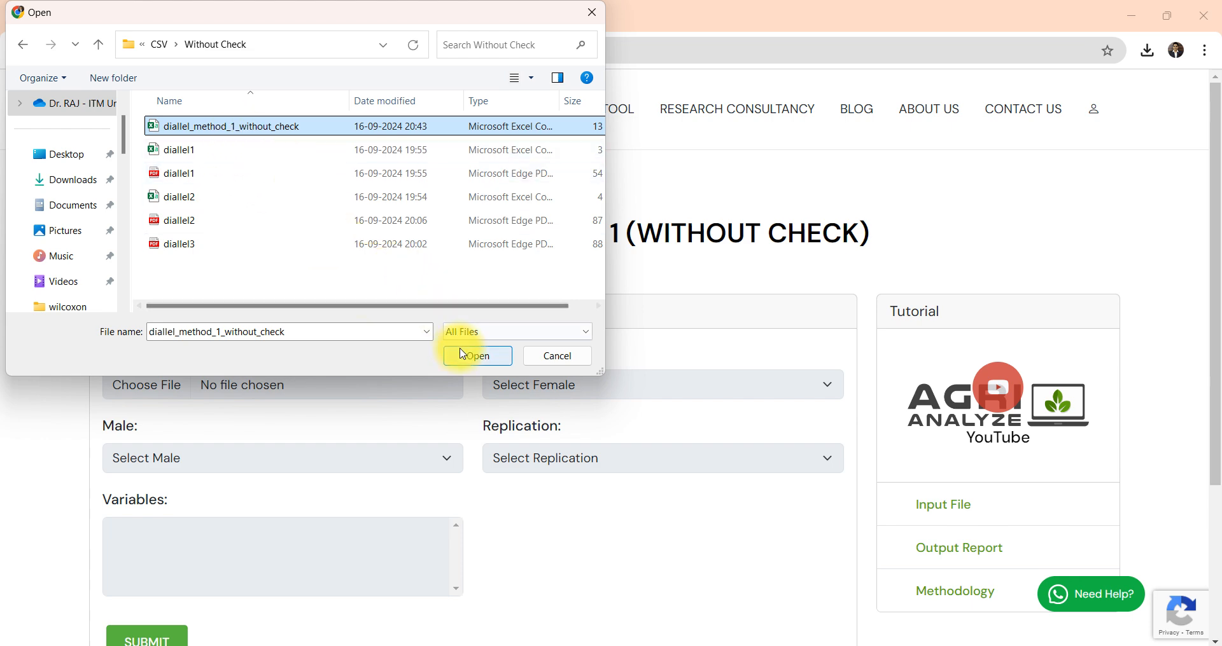
click(476, 355)
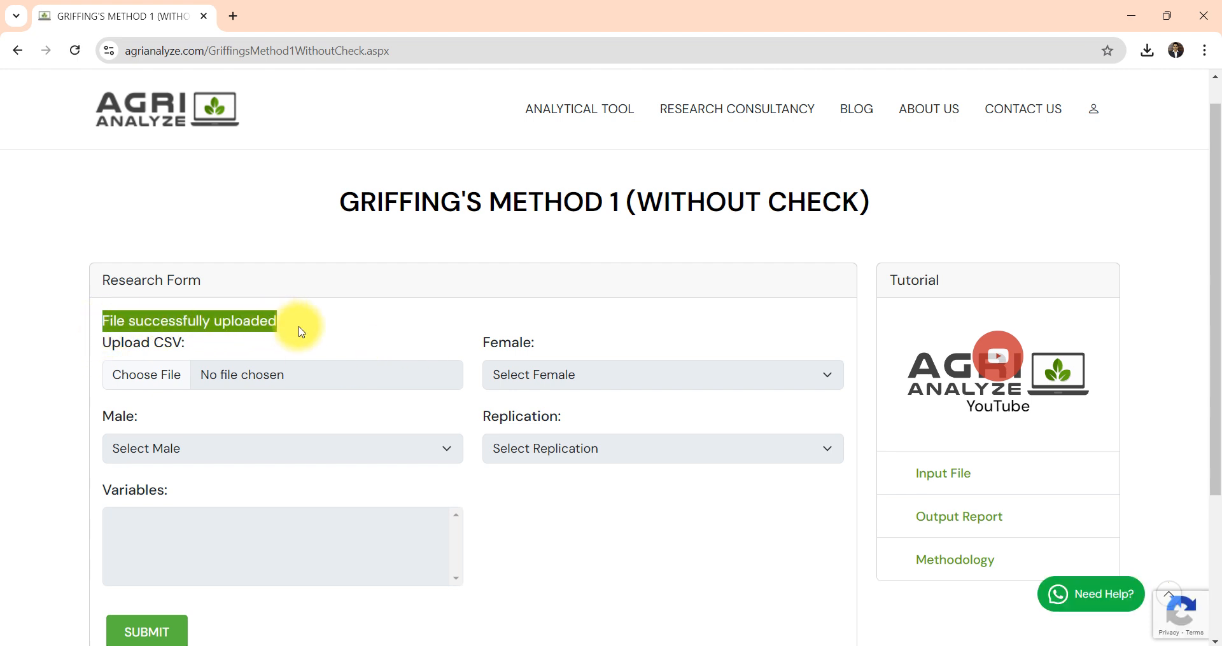
Assign Parent1 as Female, Parent2 as Male and Replication as the replication column
scroll(down, 3)
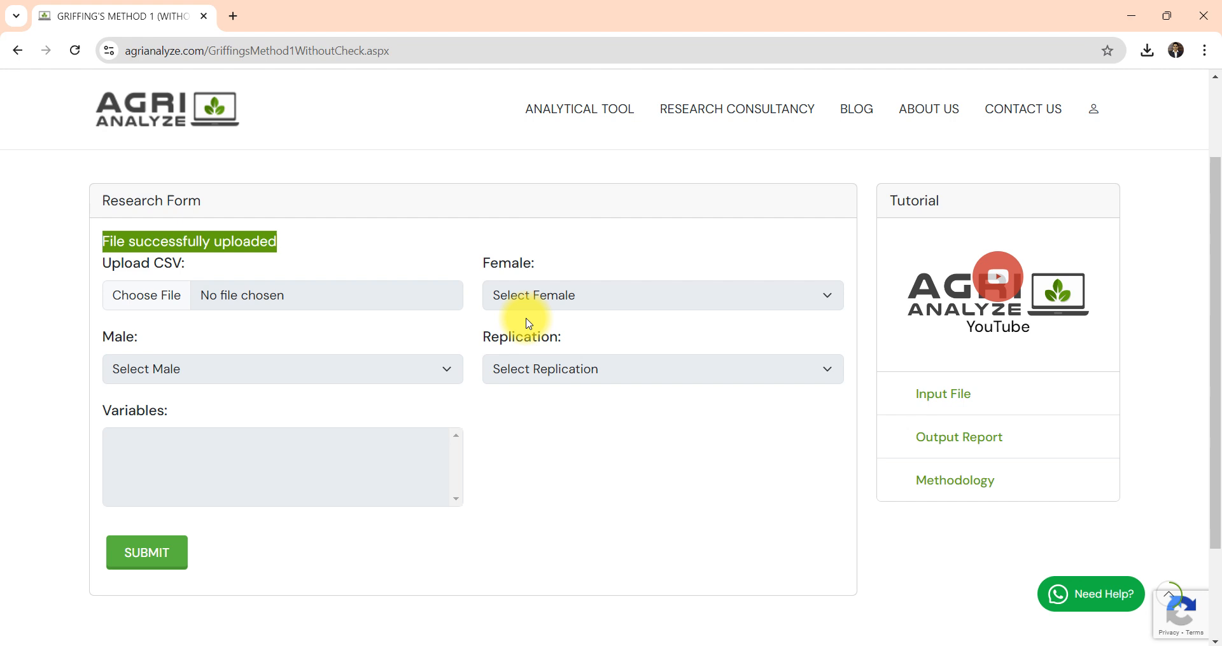
click(661, 295)
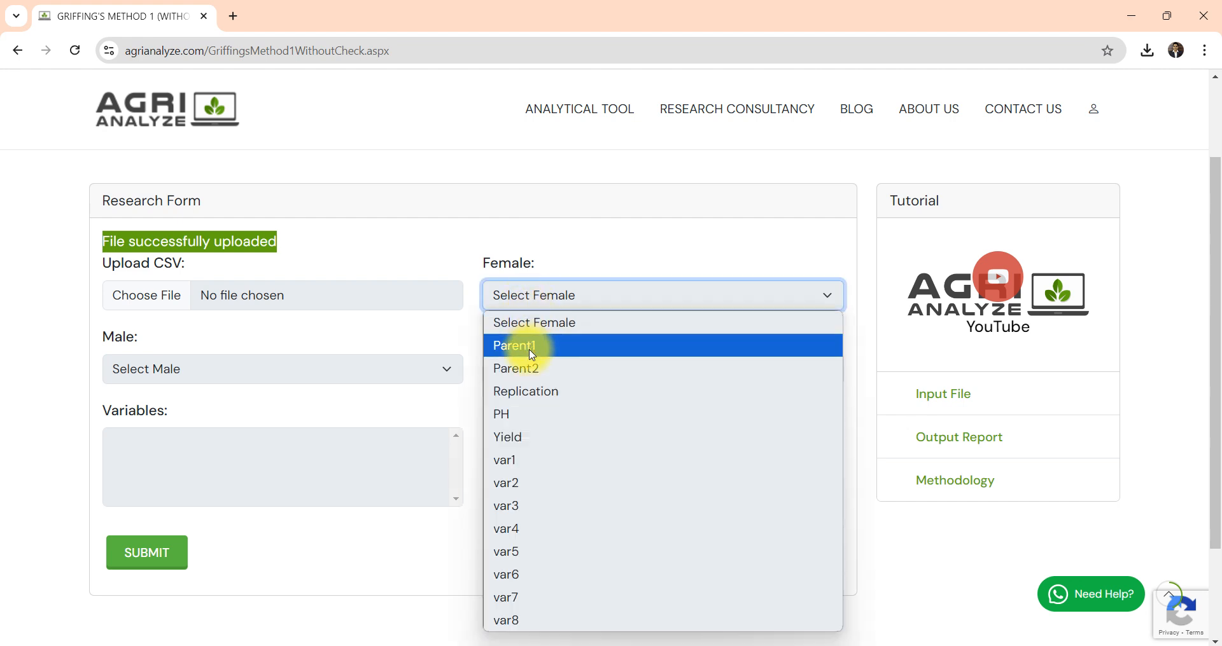
click(514, 344)
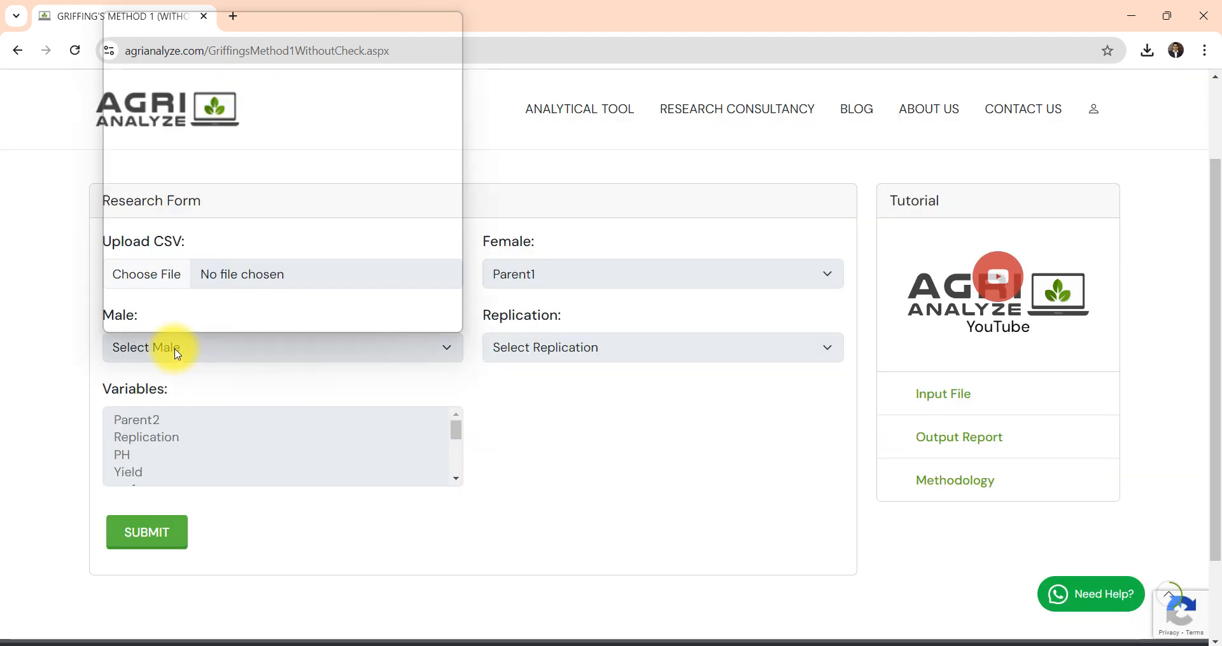
click(282, 347)
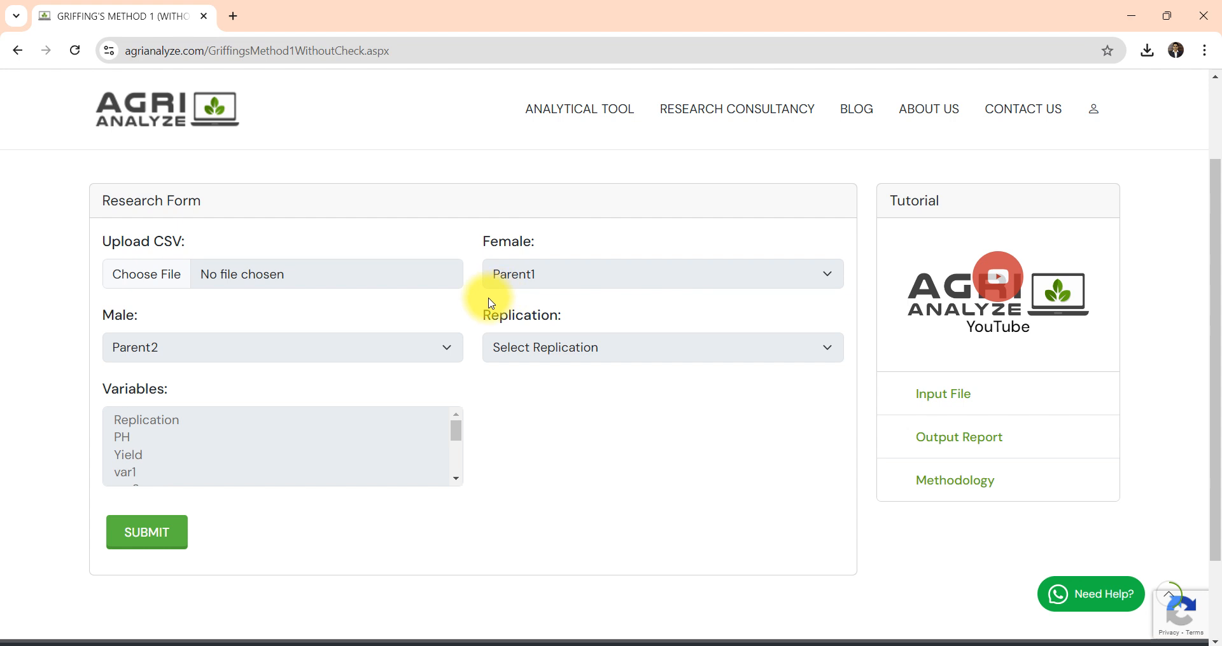
click(661, 348)
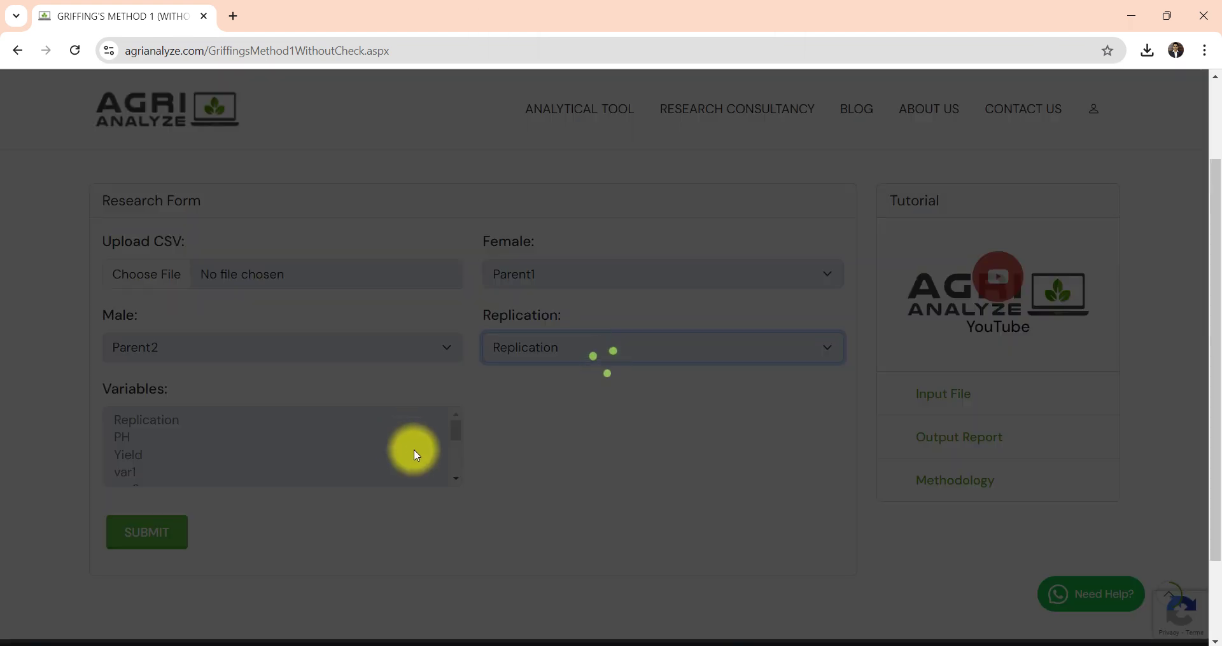
scroll(down, 3)
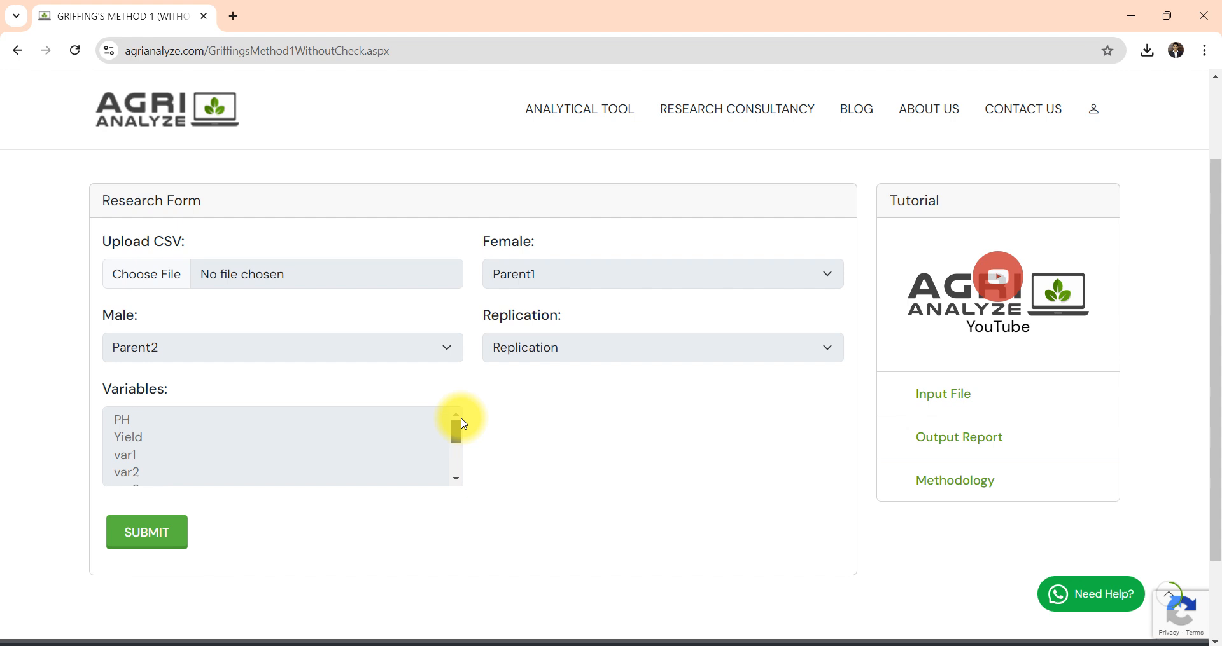
scroll(down, 3)
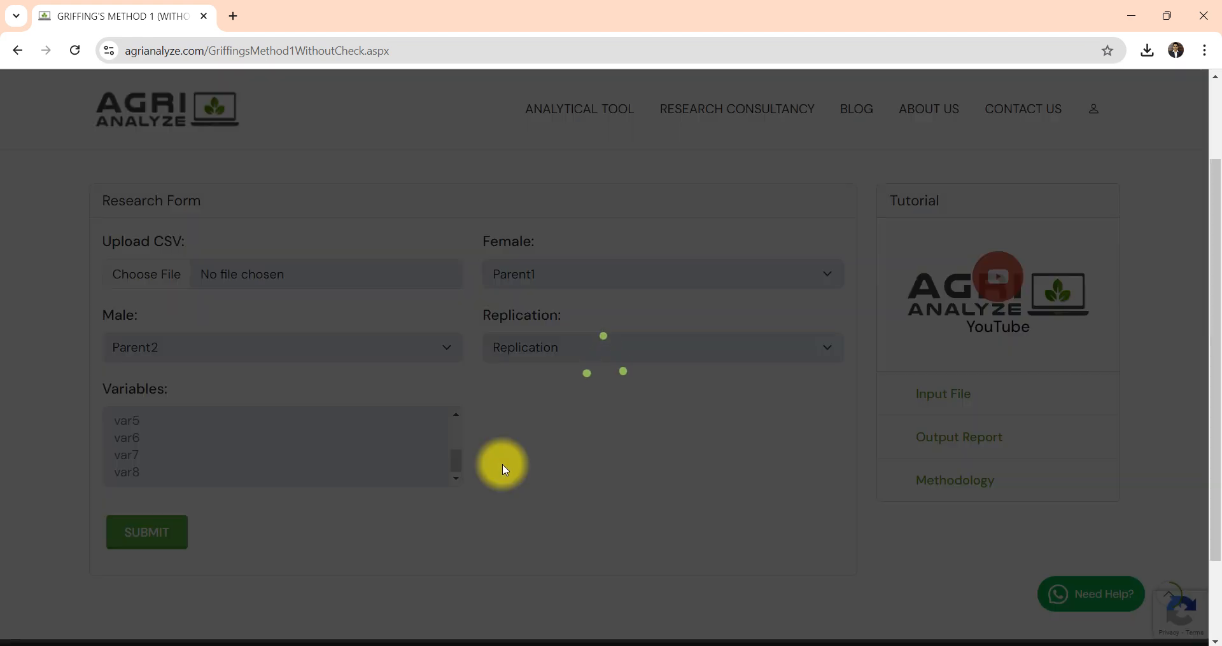
Submit the form and run the analysis from the summary page
click(147, 532)
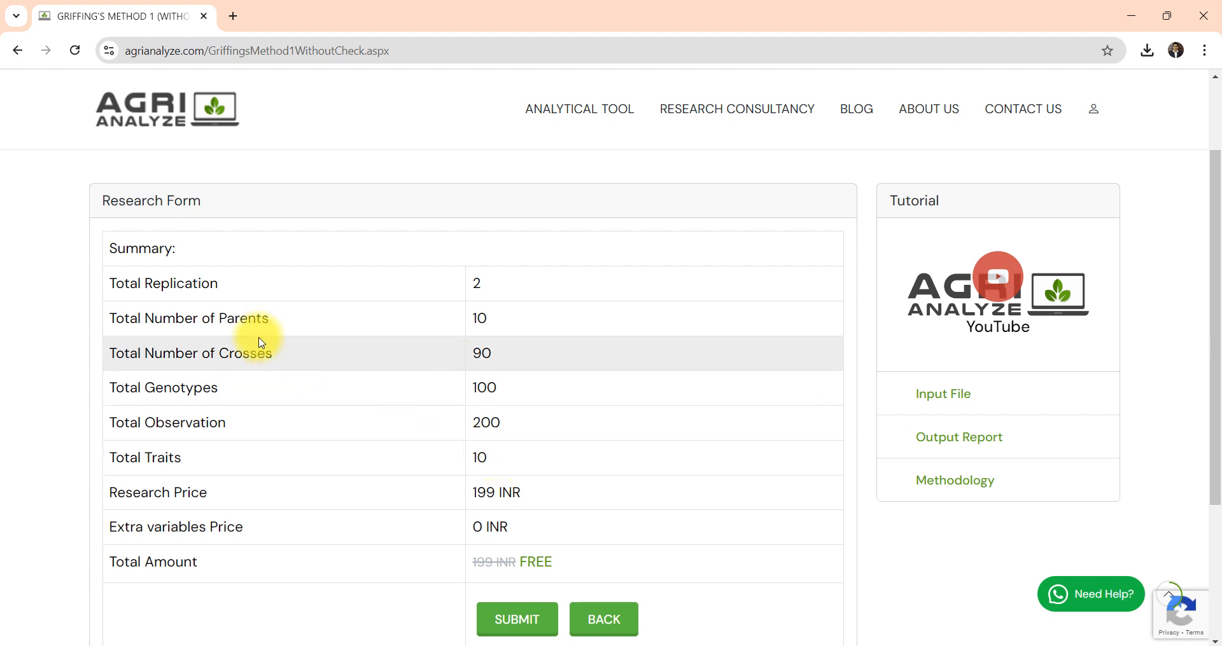
mouse_move(221, 330)
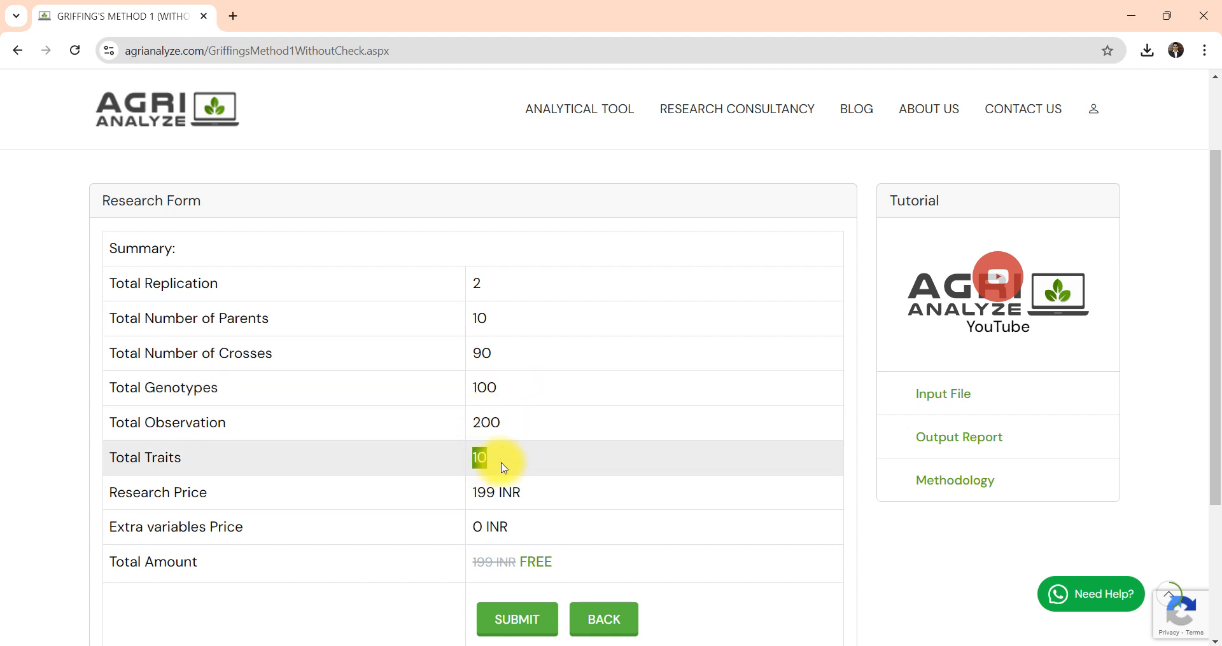
scroll(down, 3)
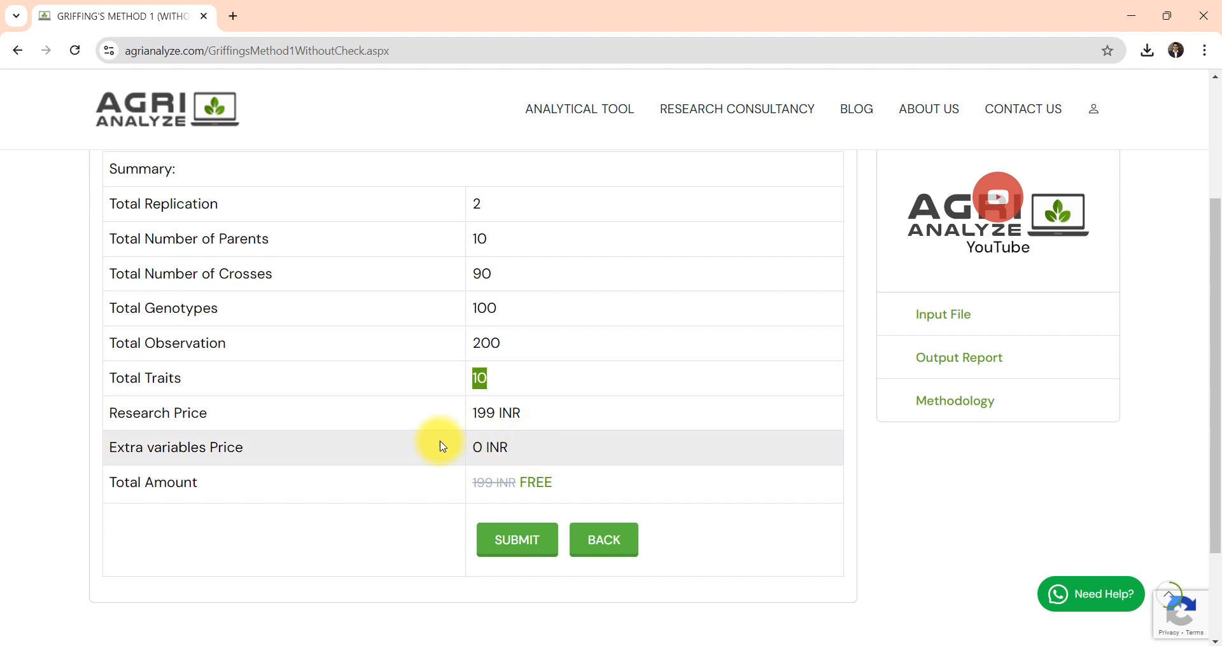
mouse_move(361, 559)
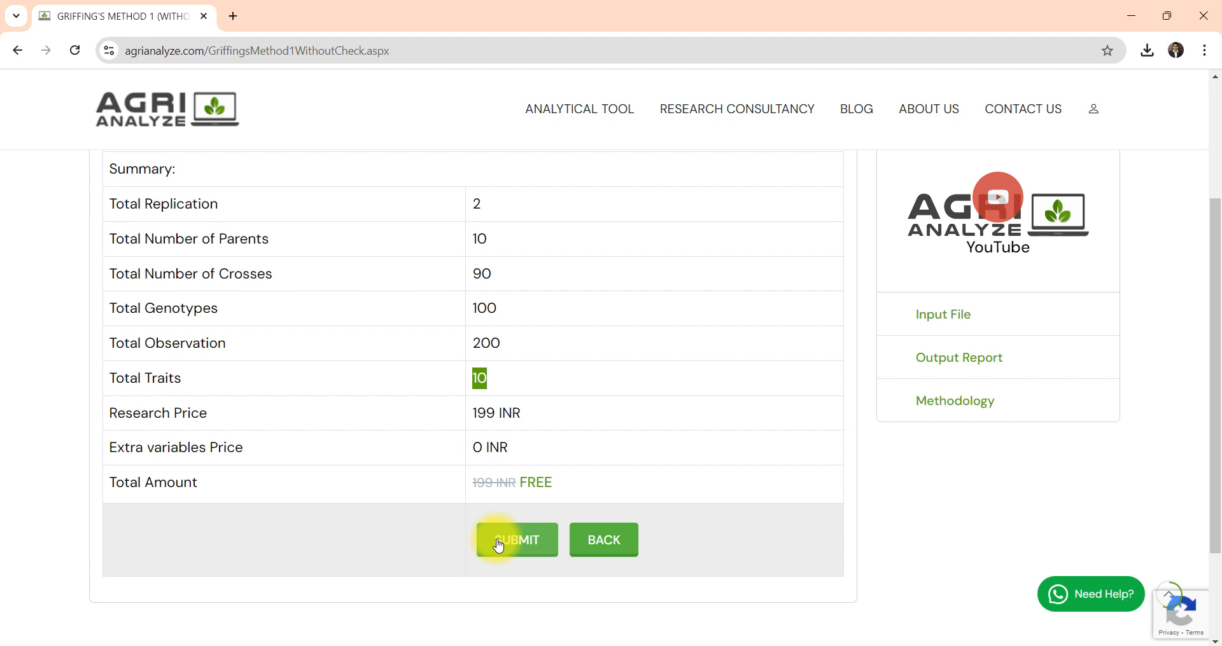
click(517, 539)
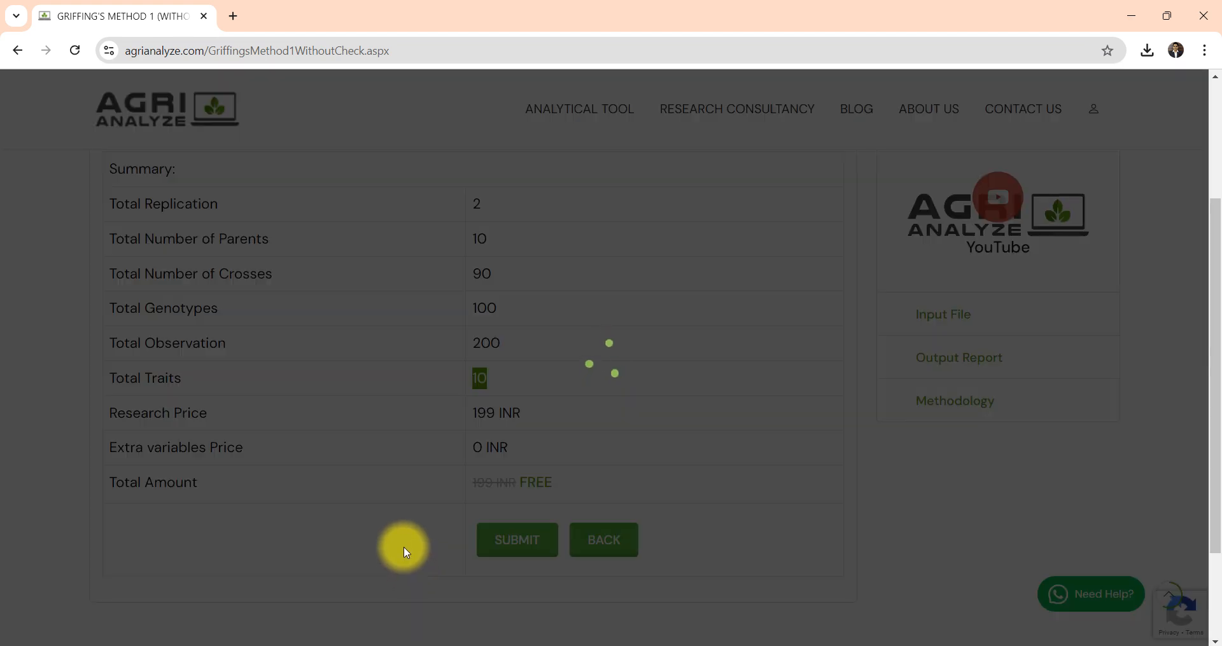
mouse_move(405, 524)
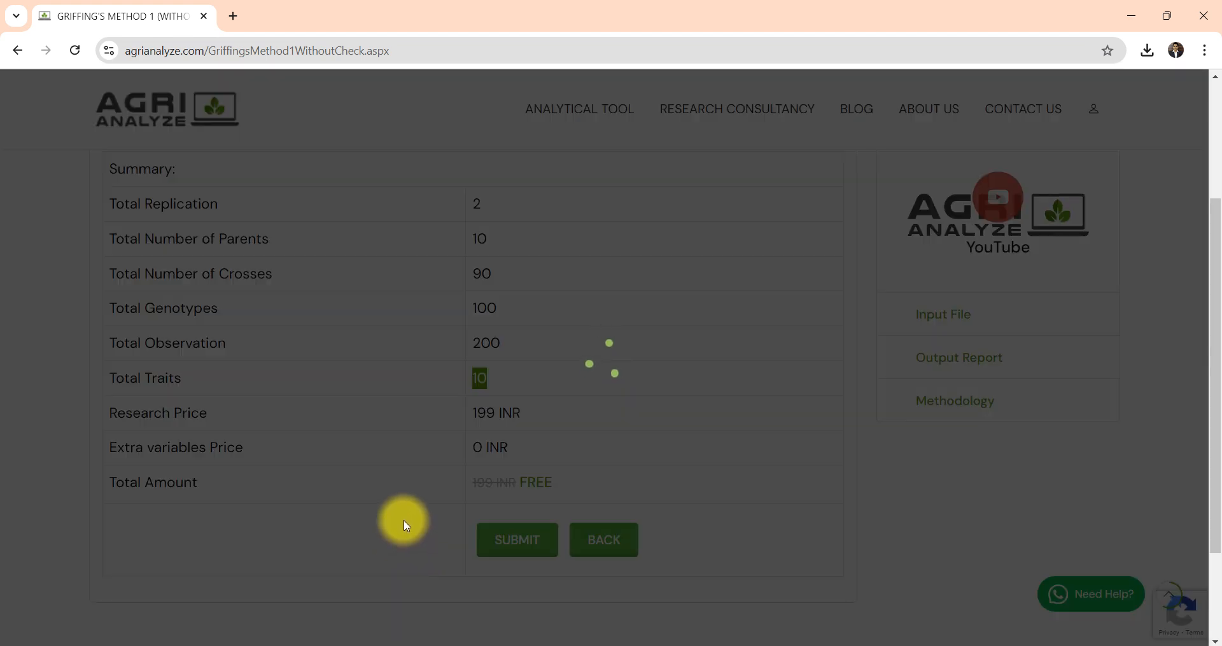
mouse_move(545, 352)
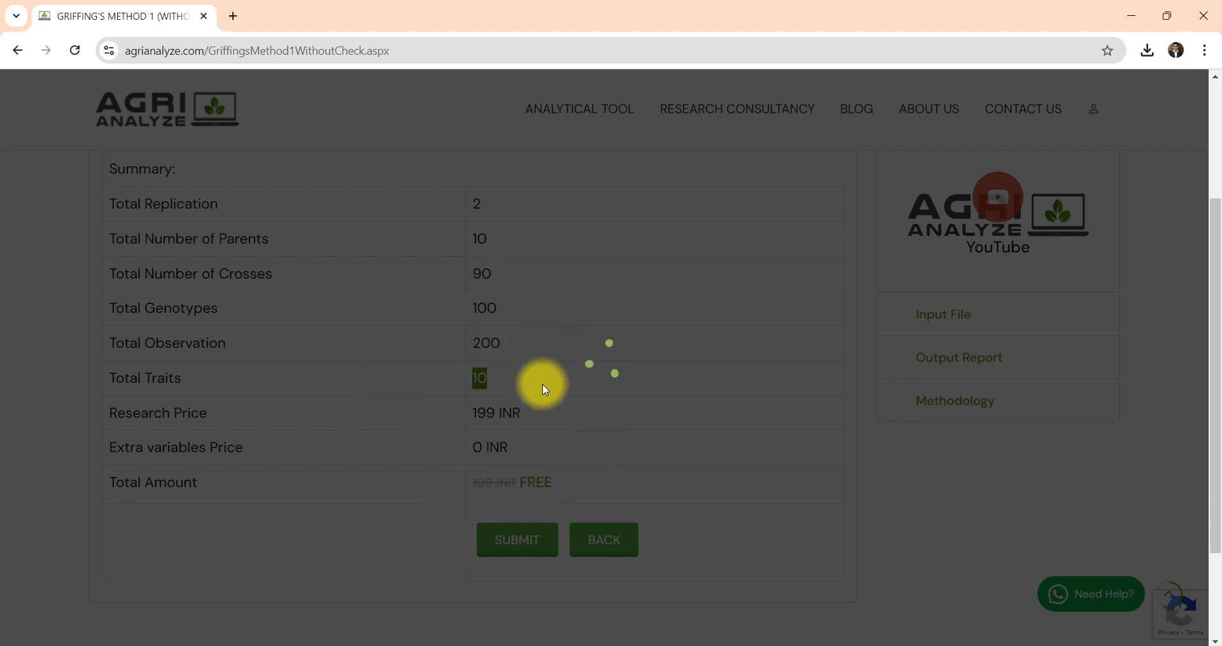
click(516, 539)
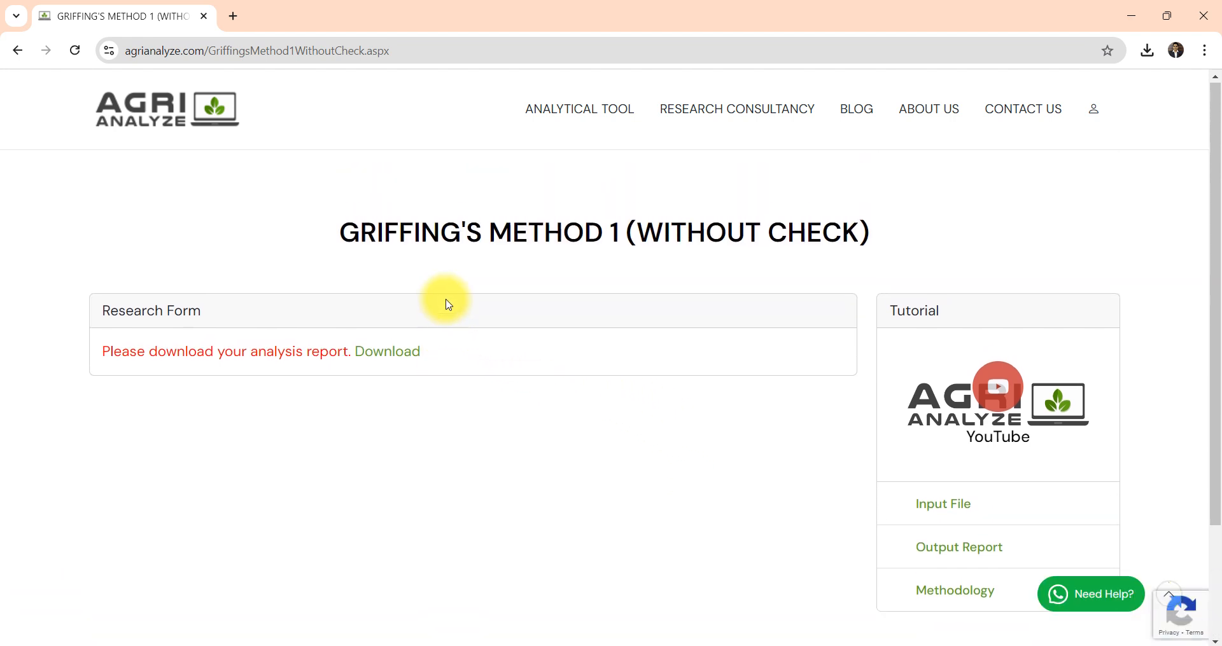
Download the finished analysis report and view the PDF
click(387, 352)
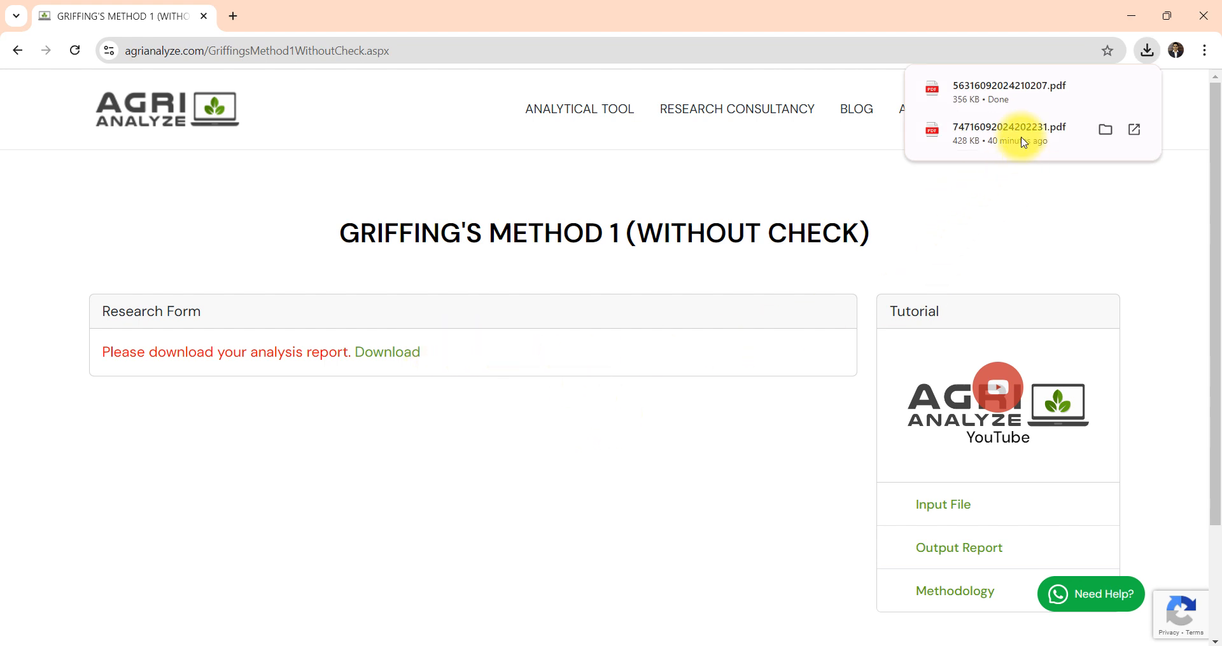
click(1009, 86)
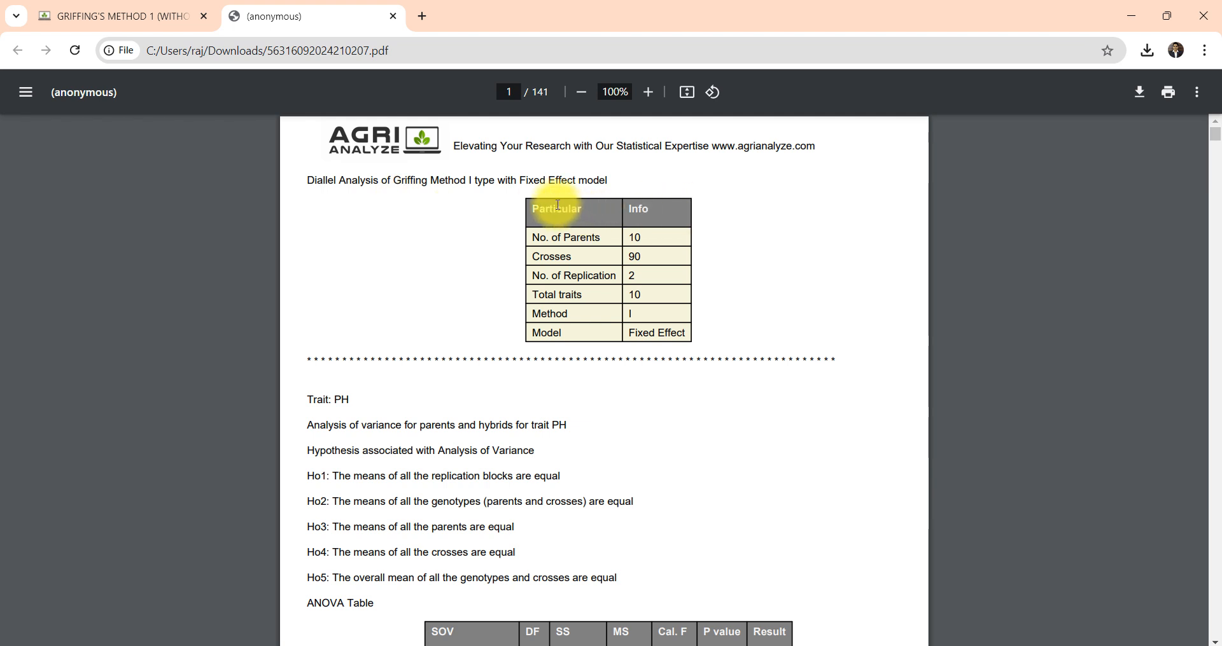
Highlight the parents/crosses summary, the Ho1–Ho5 hypotheses and the Parent vs Hybrid ANOVA row
drag(556, 209, 699, 338)
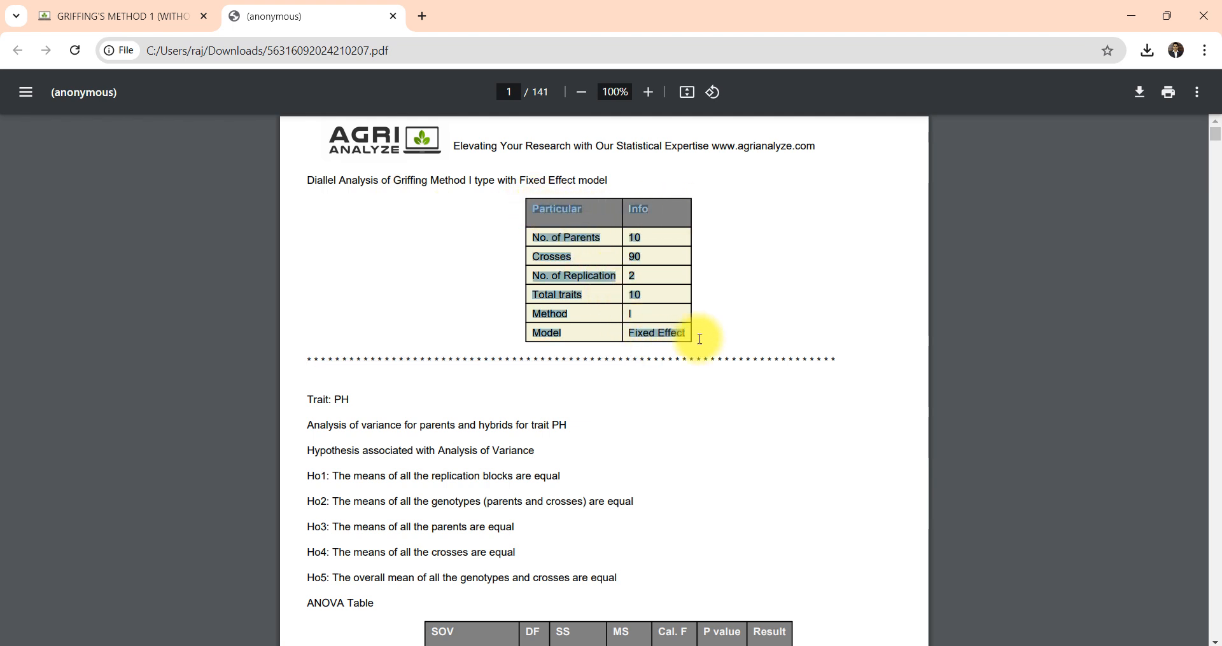
mouse_move(308, 400)
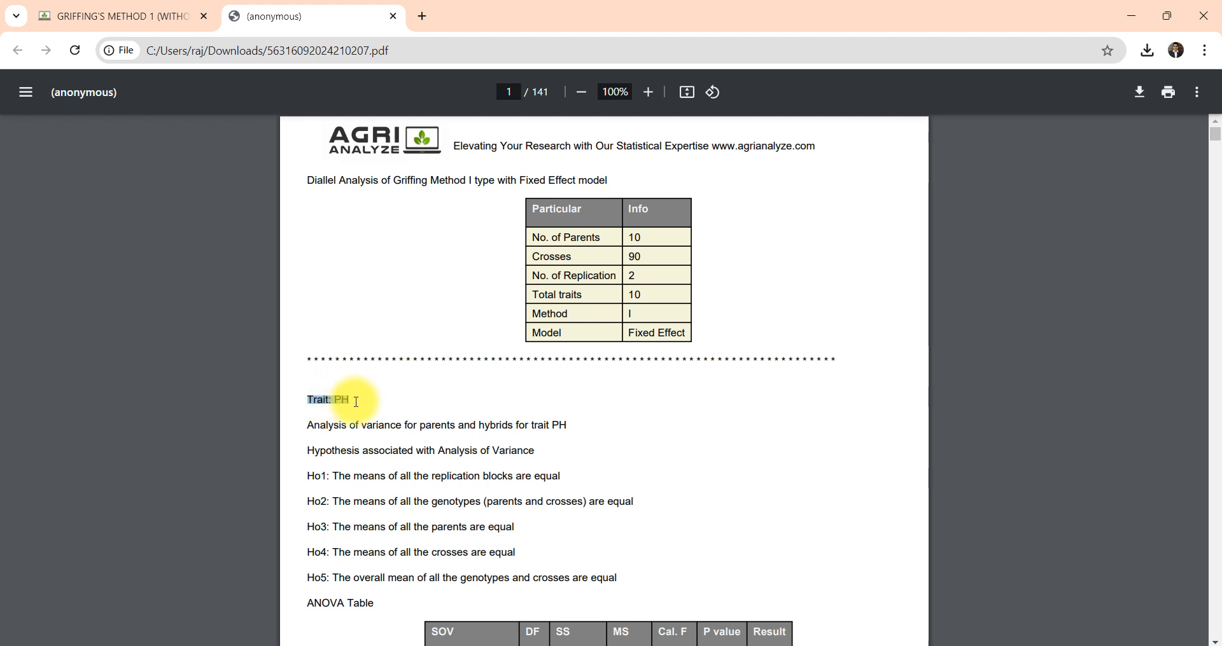
scroll(down, 3)
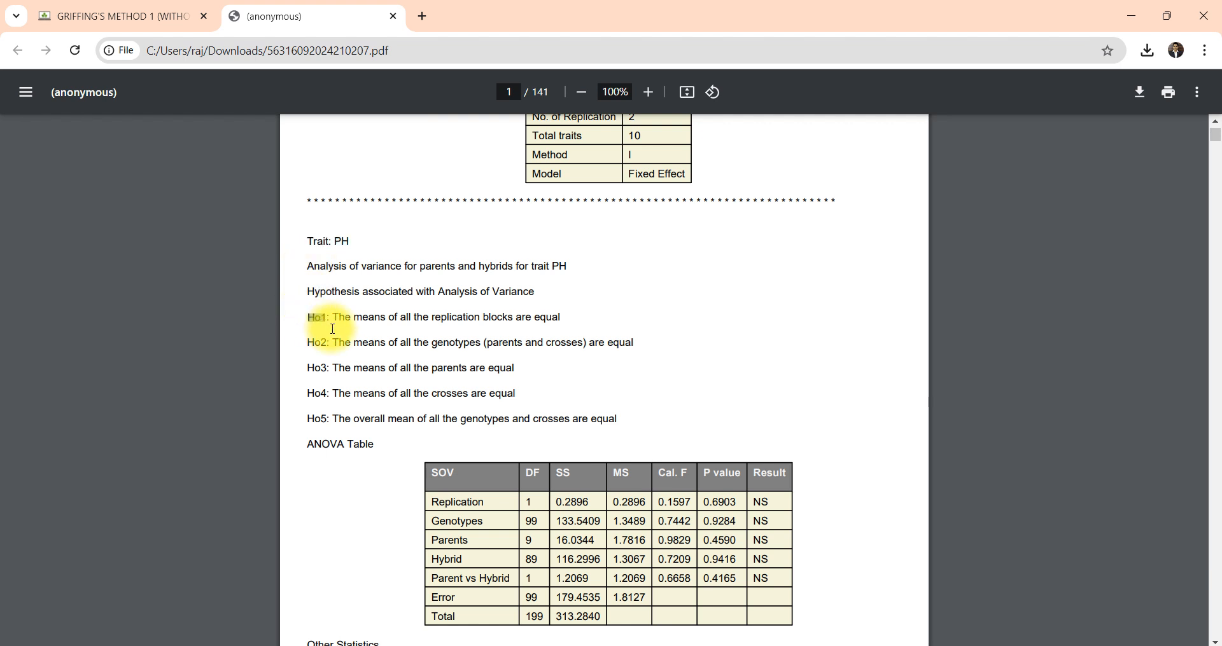
drag(308, 317, 615, 418)
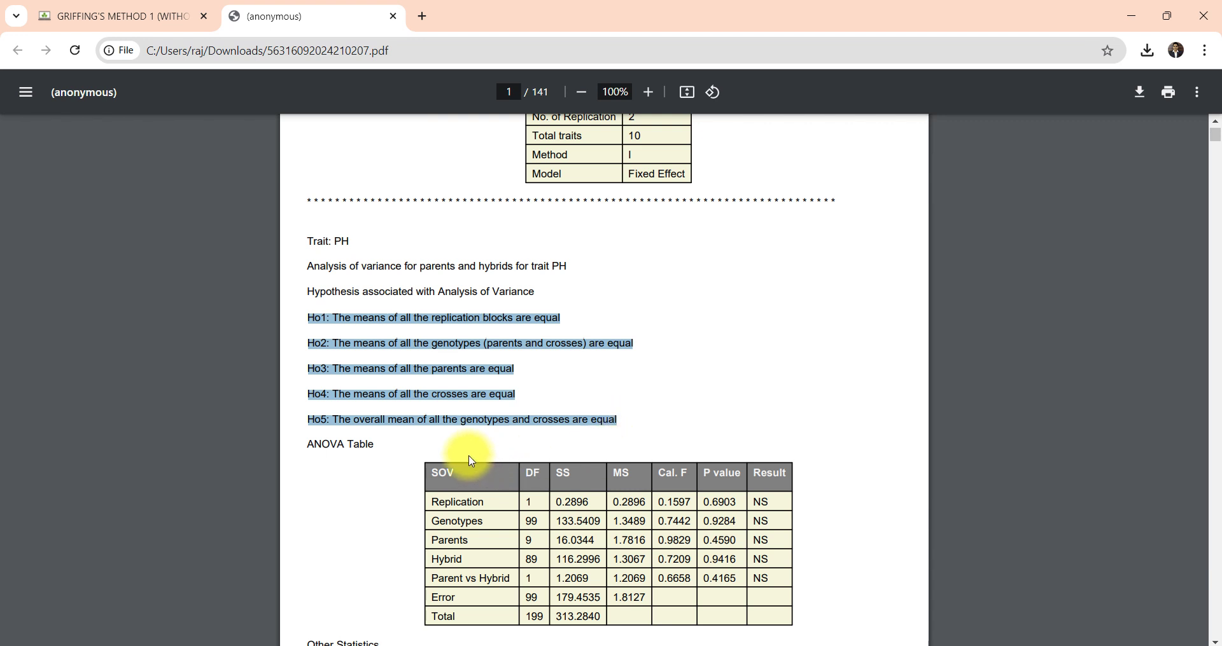
scroll(down, 3)
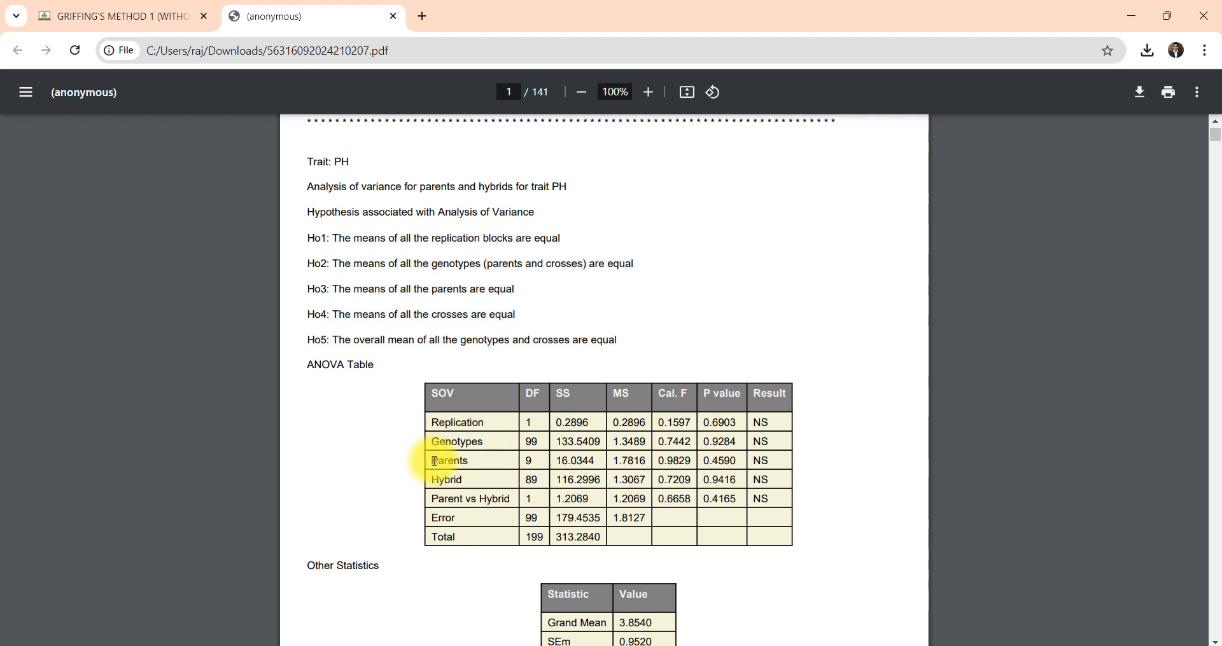
double_click(470, 499)
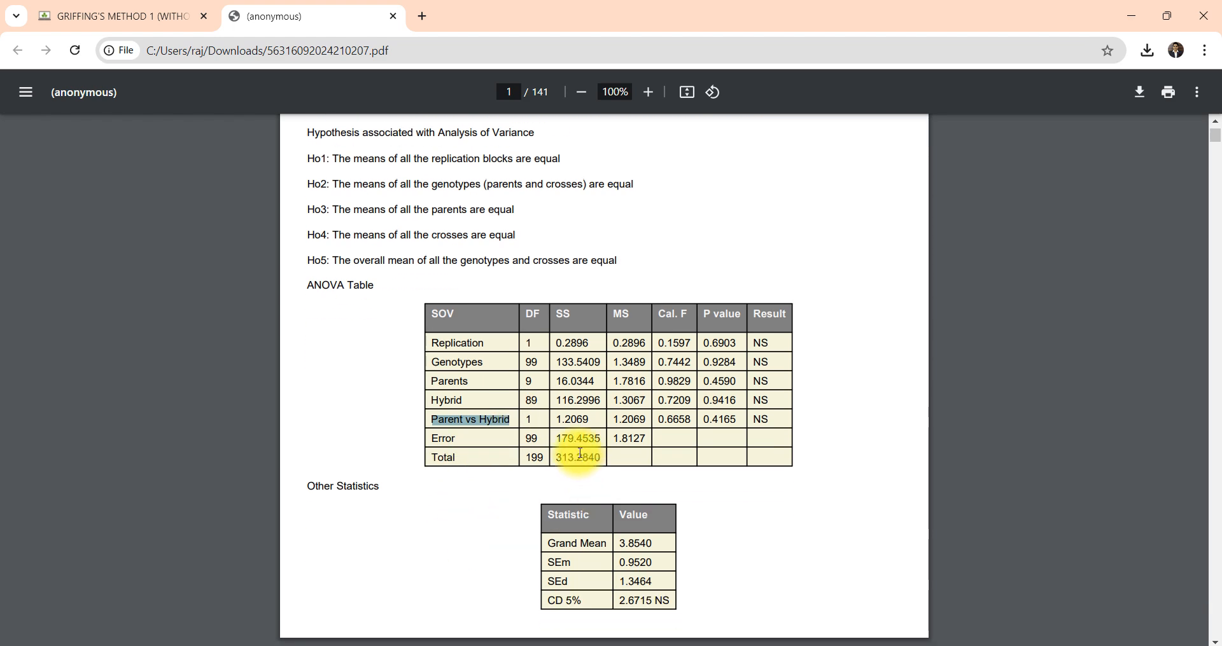
Scroll through the PH trait statistics and interpretations to the genotype means table
scroll(down, 3)
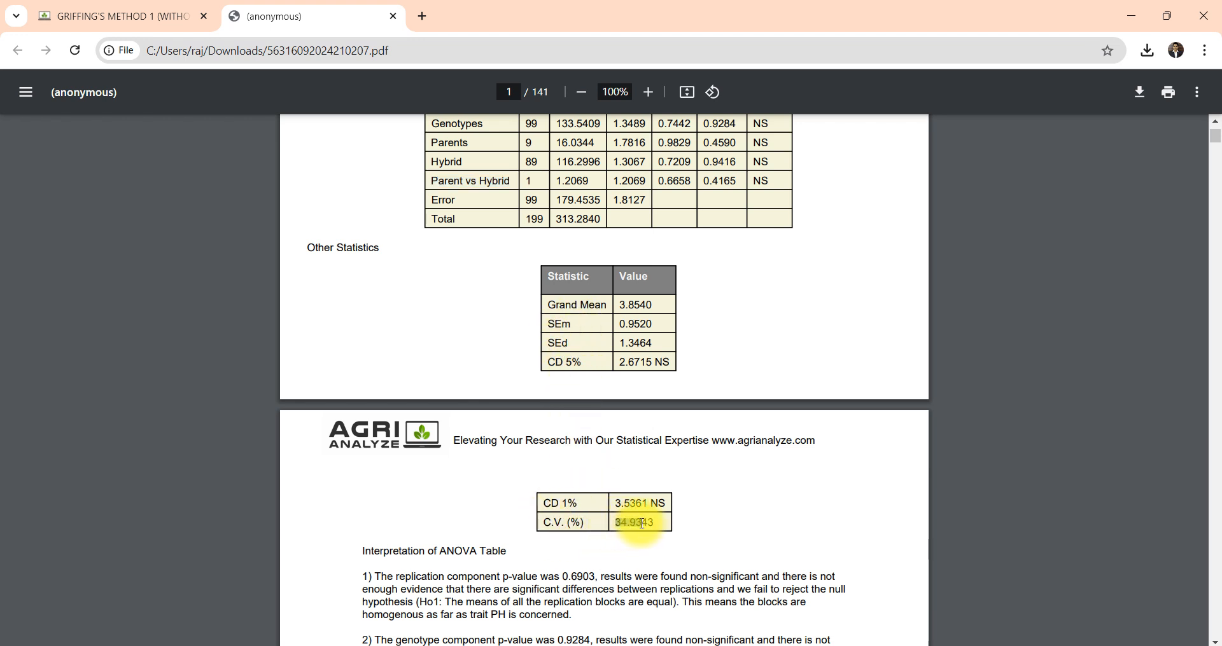
scroll(down, 3)
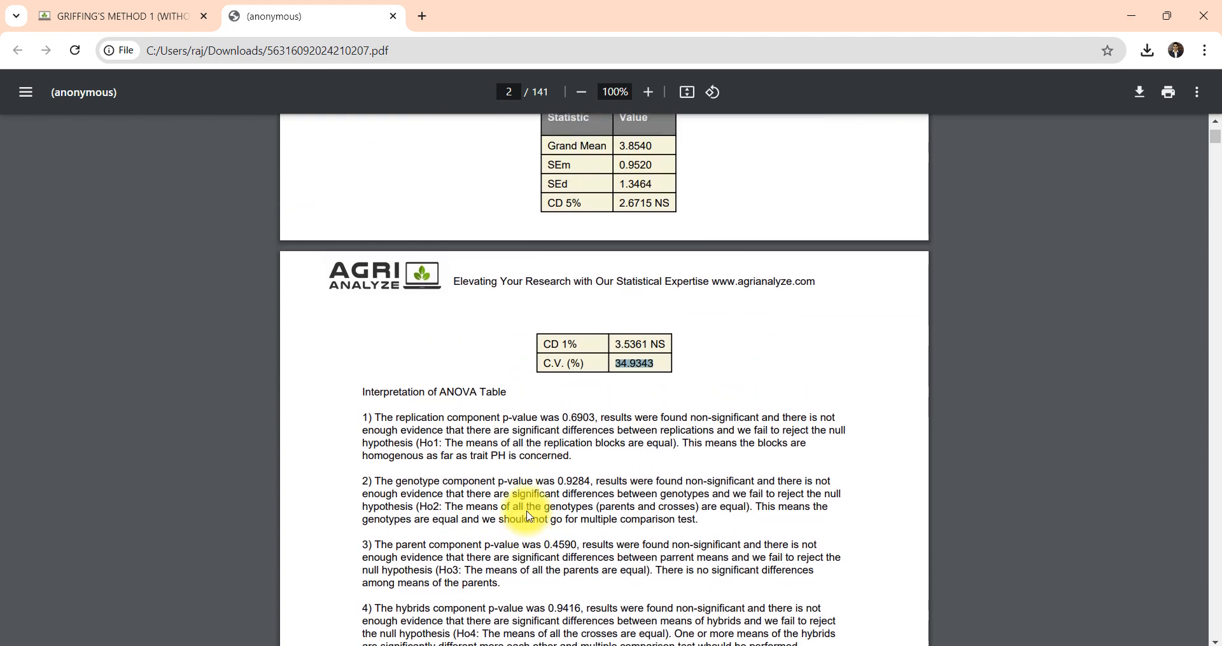
scroll(down, 3)
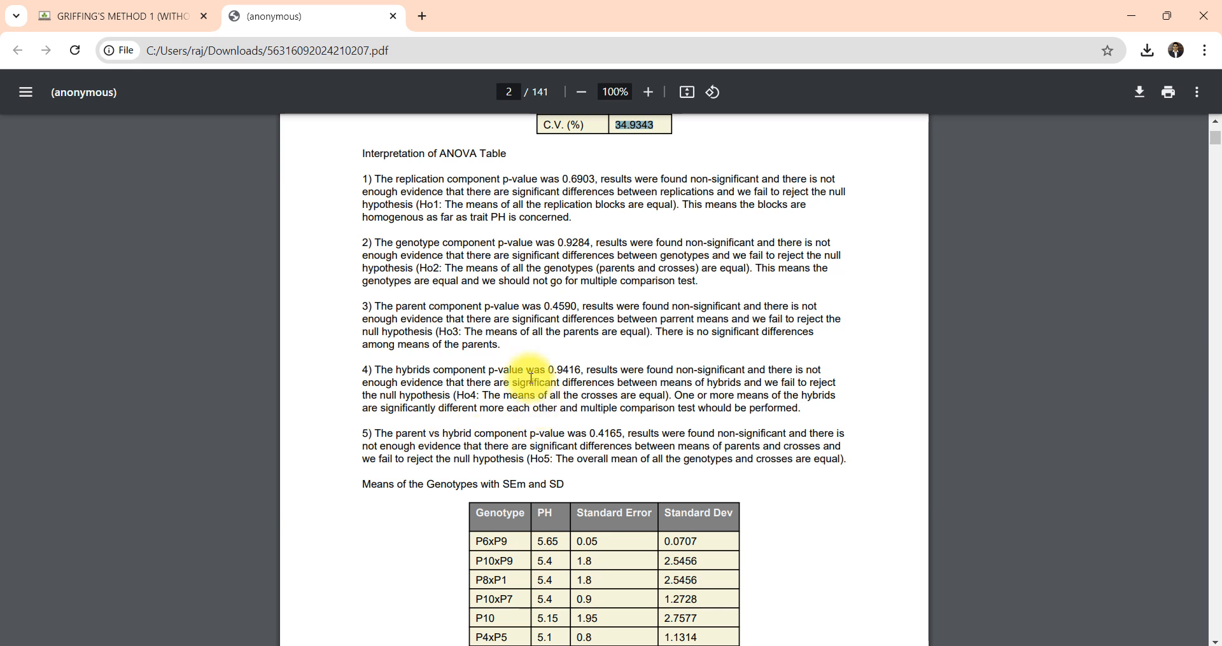
scroll(down, 3)
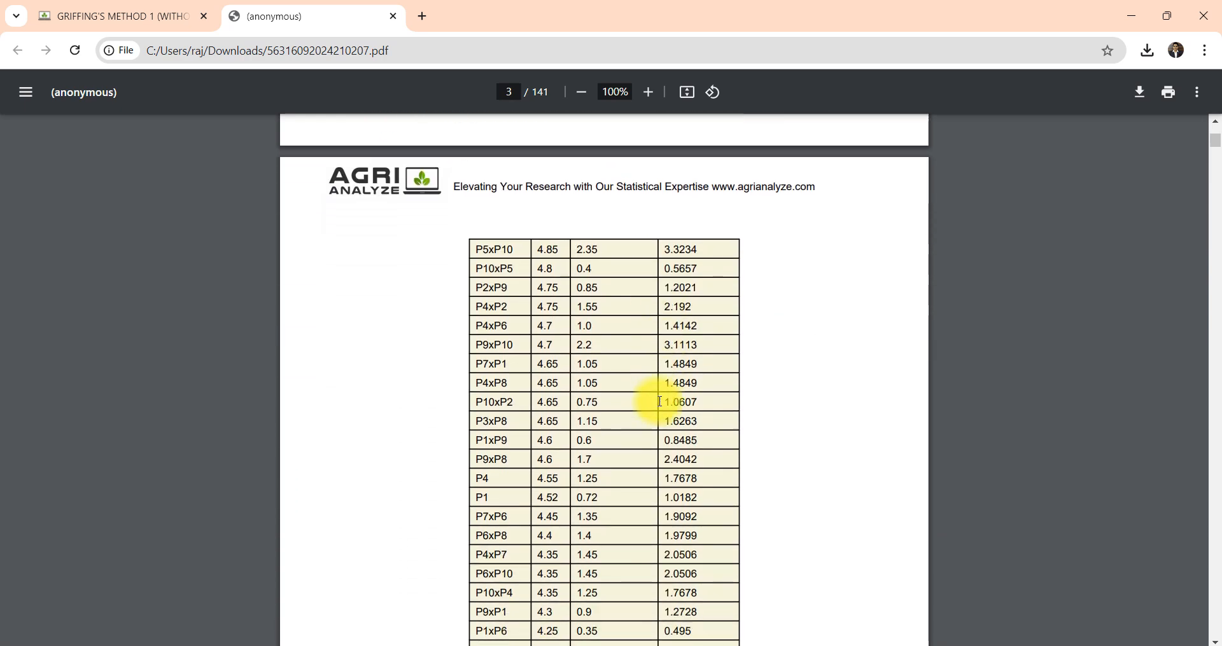
scroll(down, 3)
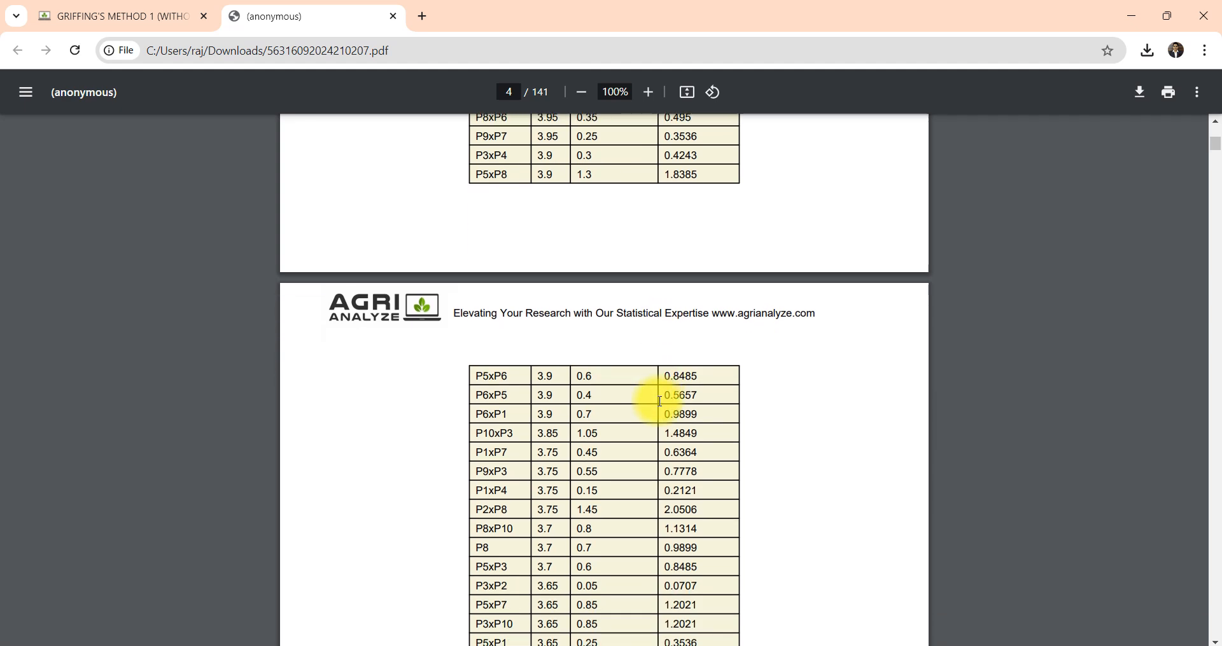
scroll(down, 3)
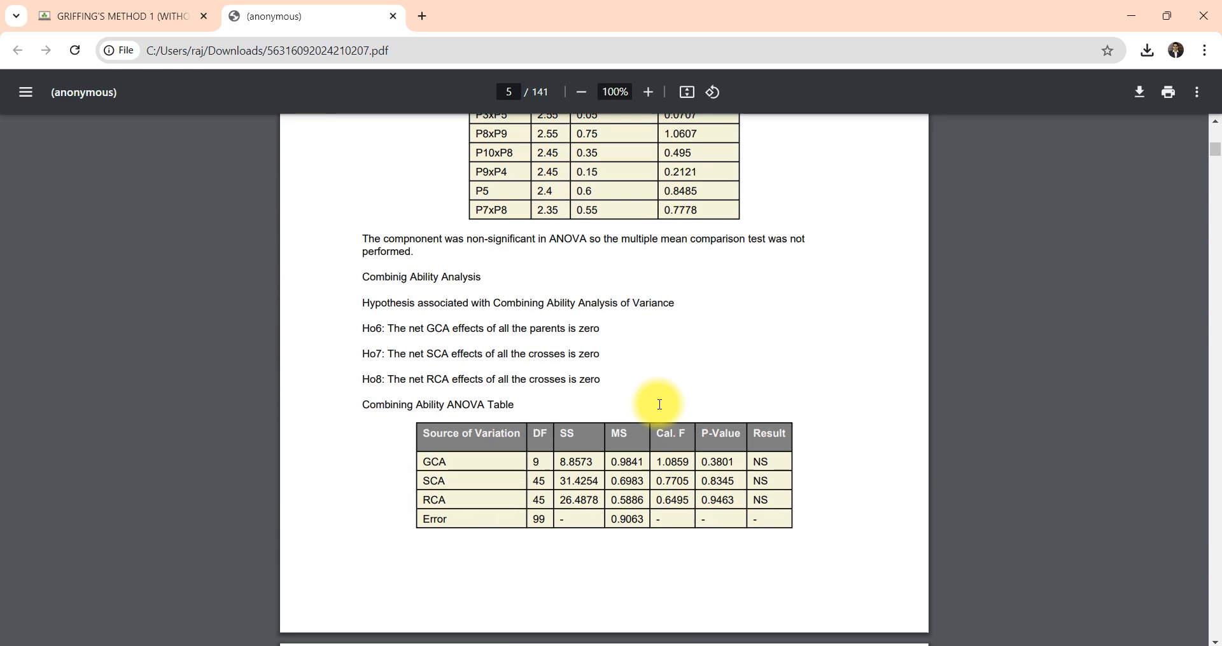
scroll(down, 3)
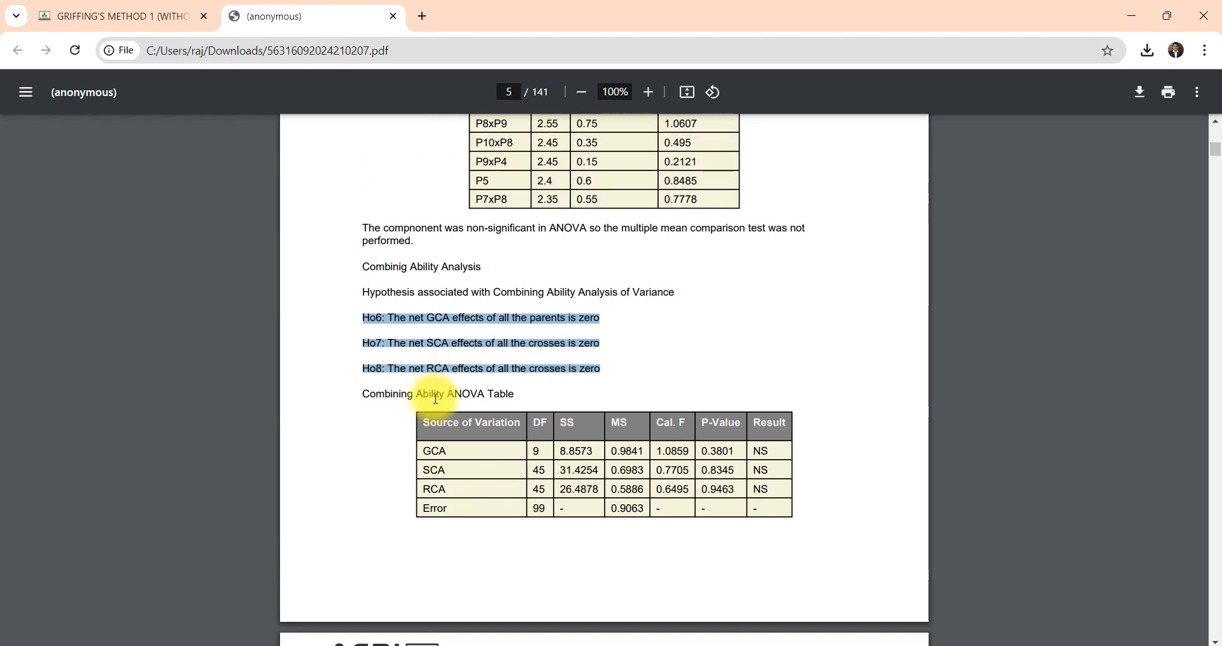
scroll(down, 3)
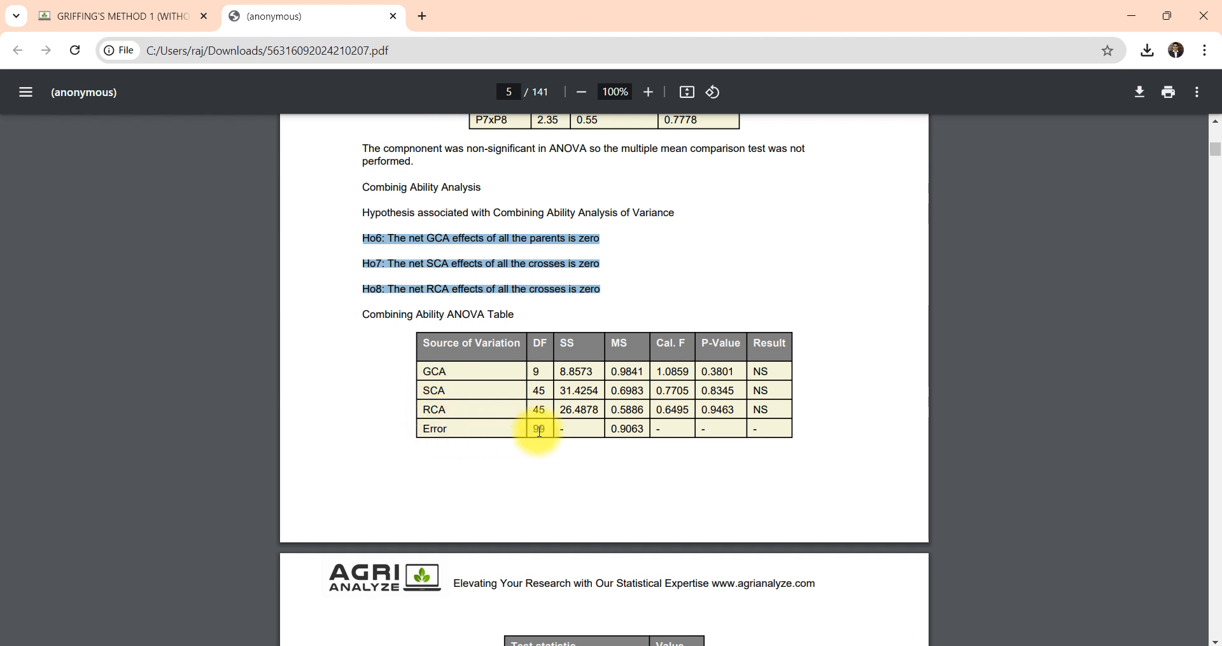
scroll(down, 3)
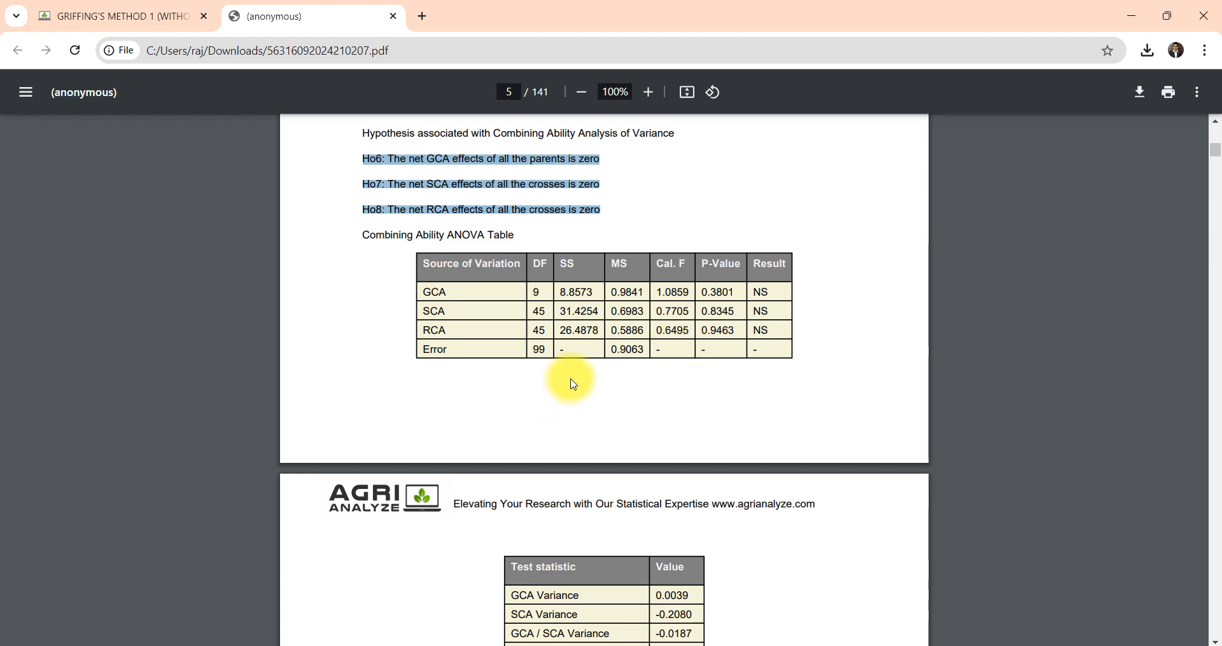
scroll(down, 3)
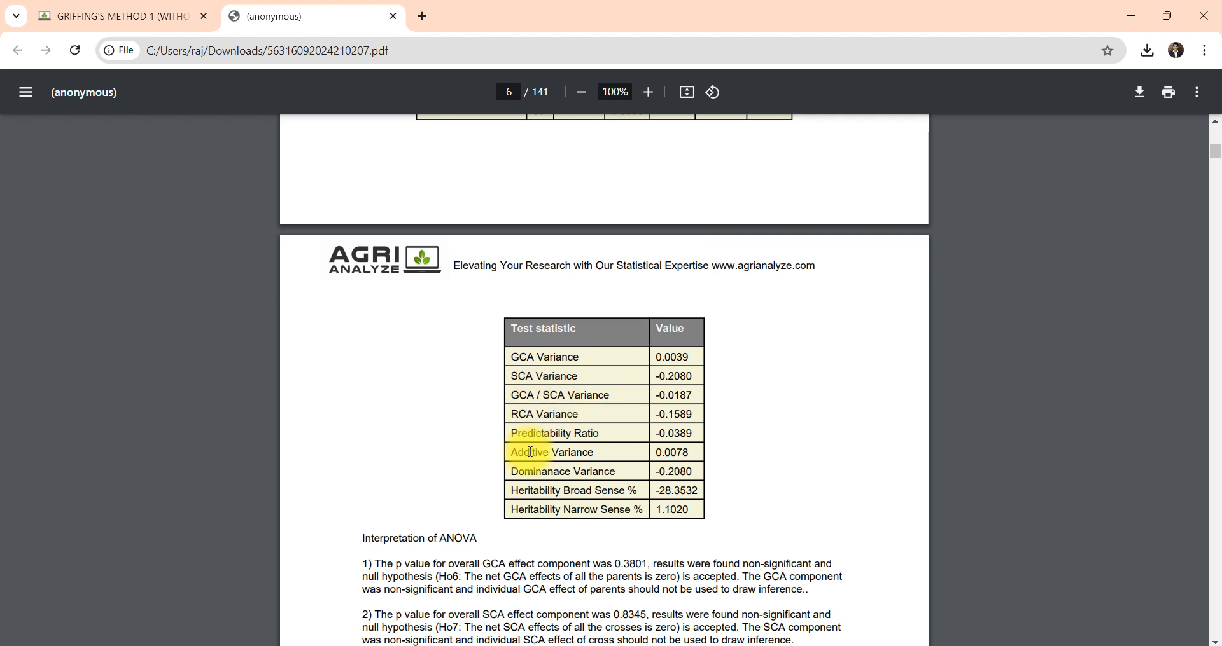
scroll(down, 3)
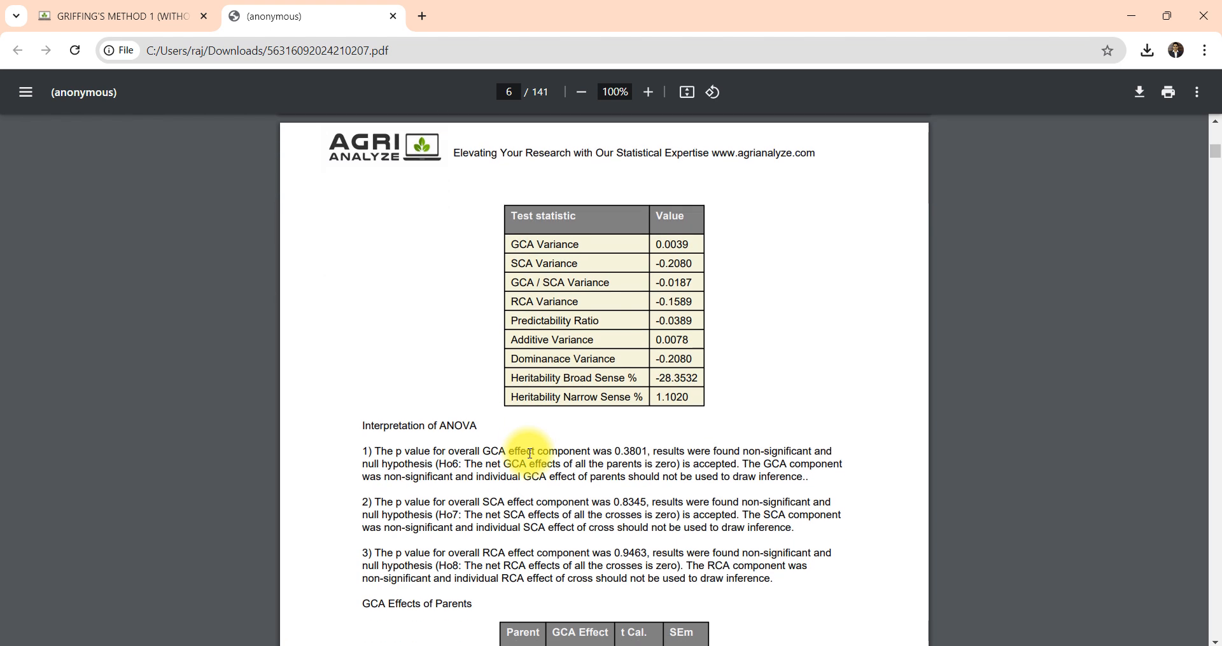
scroll(down, 3)
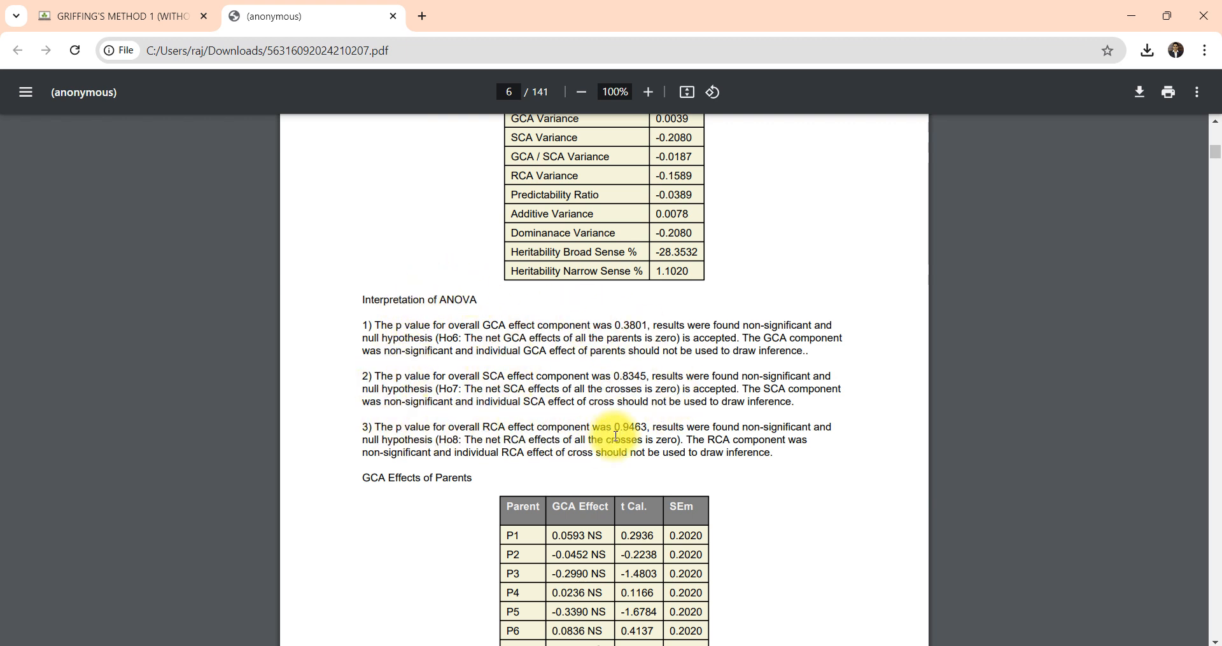
scroll(down, 3)
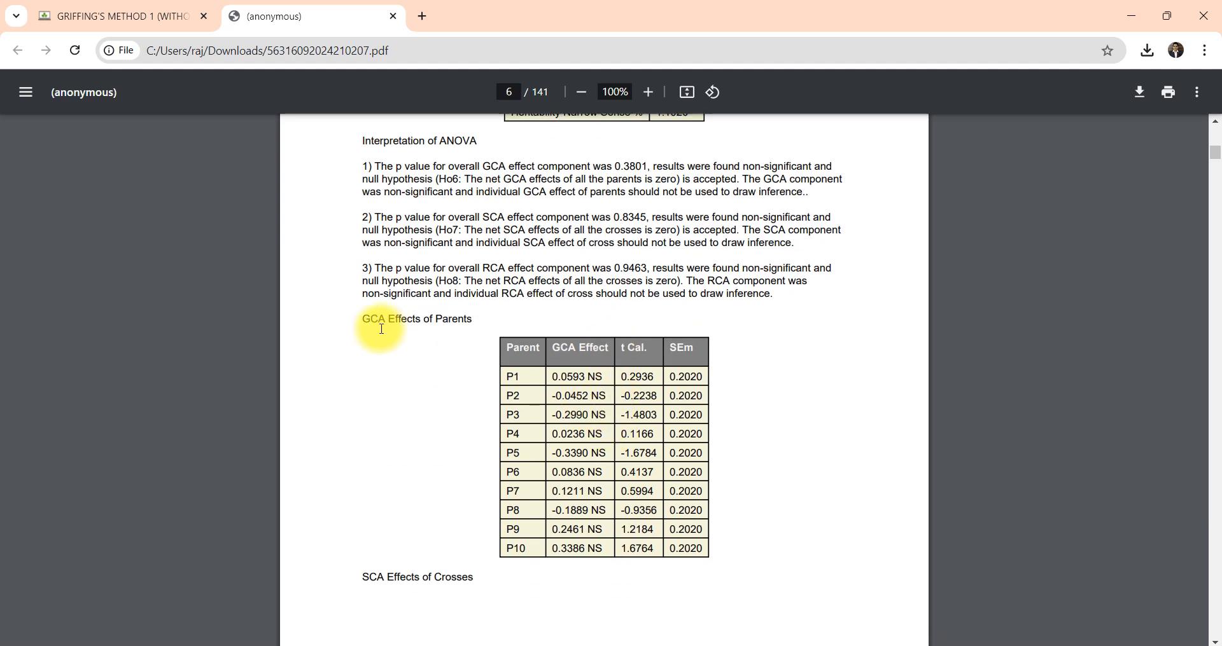
double_click(453, 318)
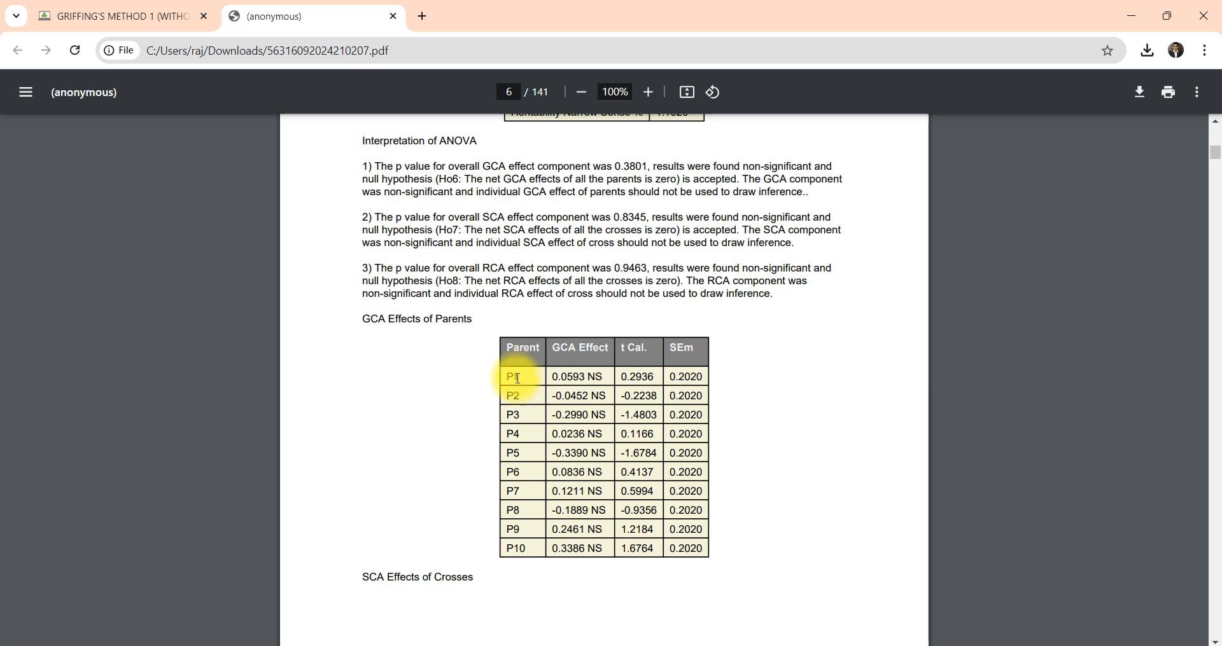
drag(512, 376, 514, 529)
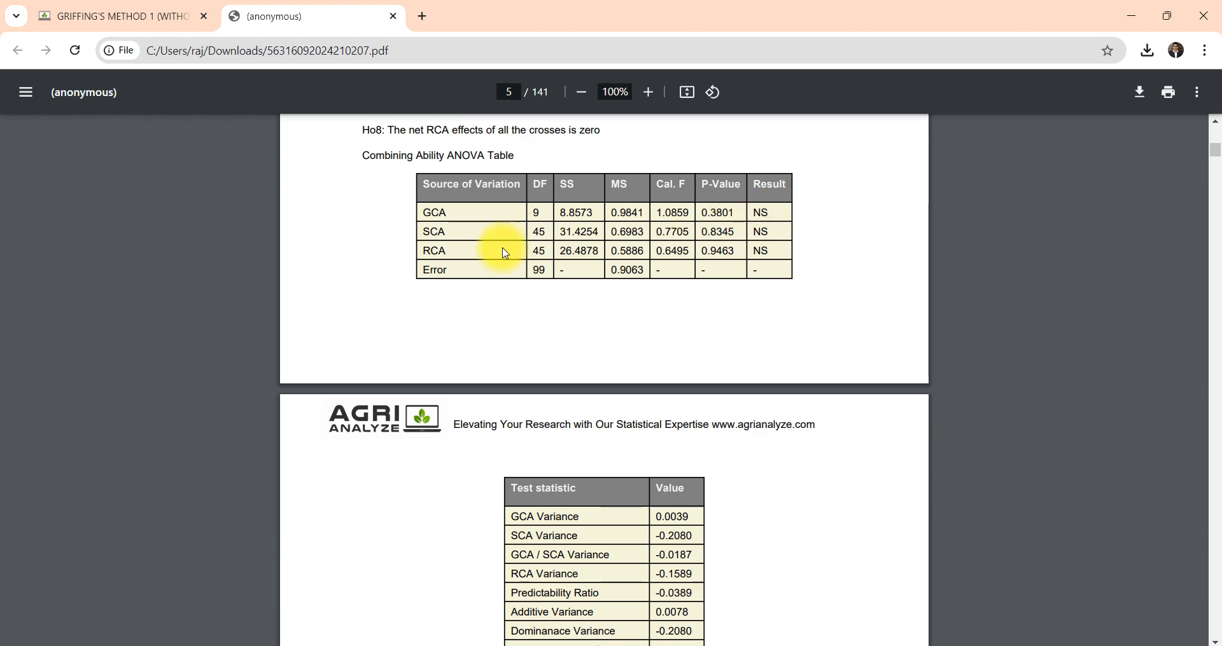
scroll(down, 3)
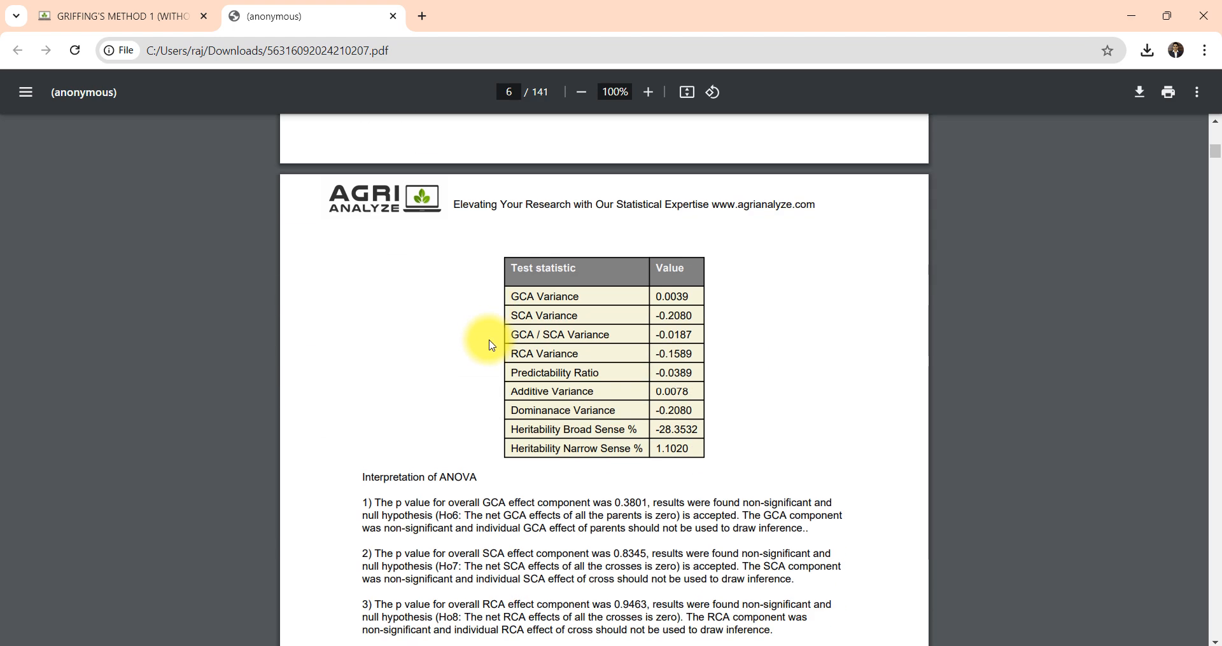
scroll(down, 3)
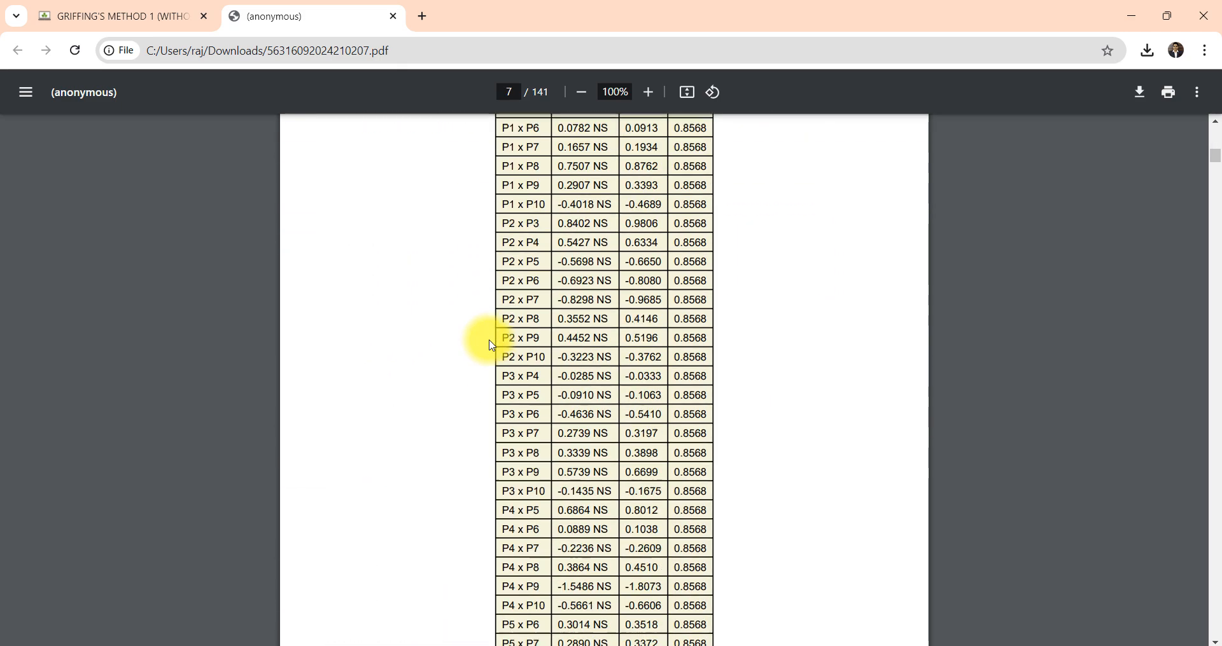
scroll(down, 3)
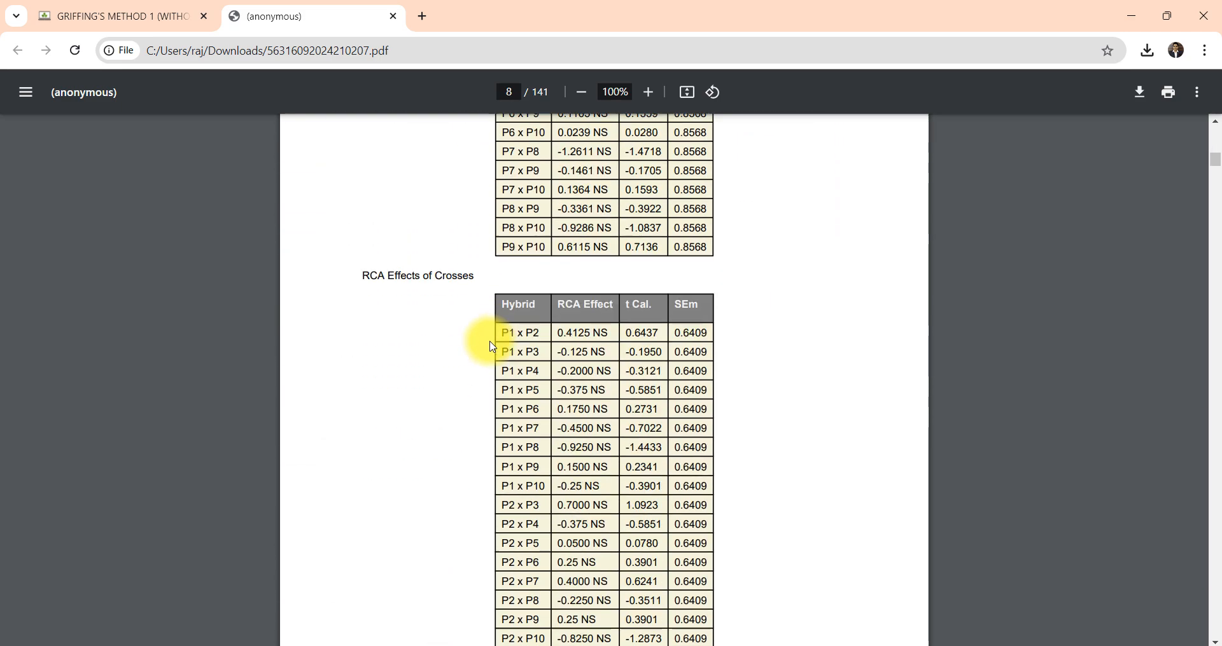
scroll(down, 3)
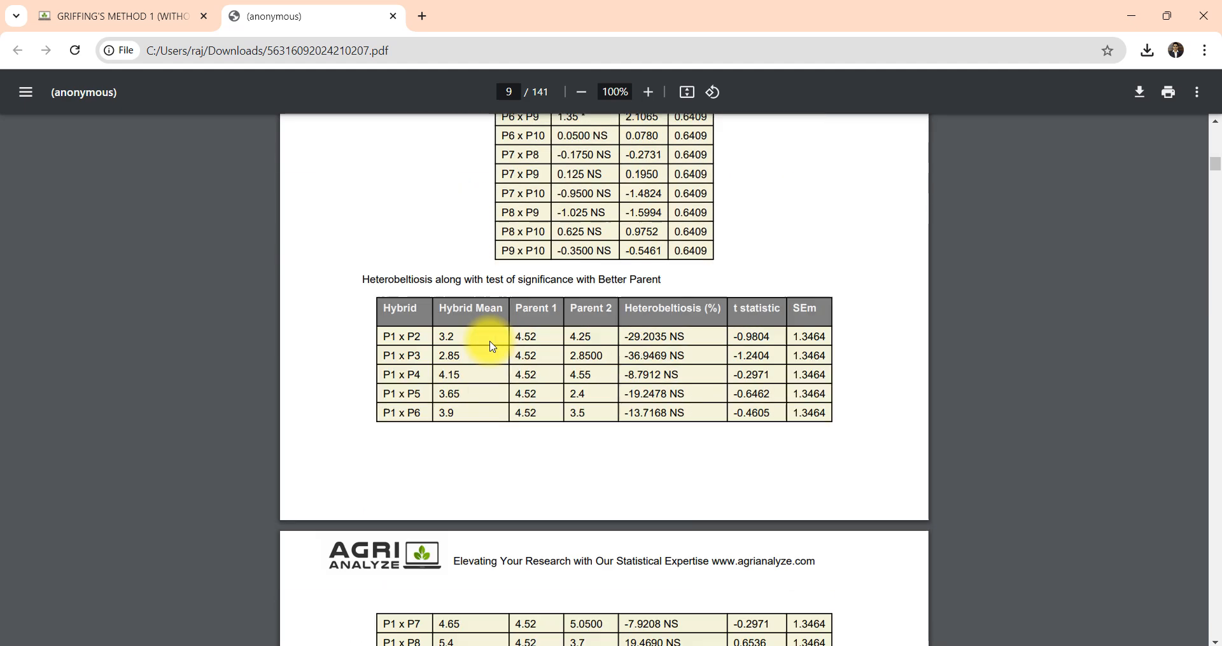
scroll(down, 3)
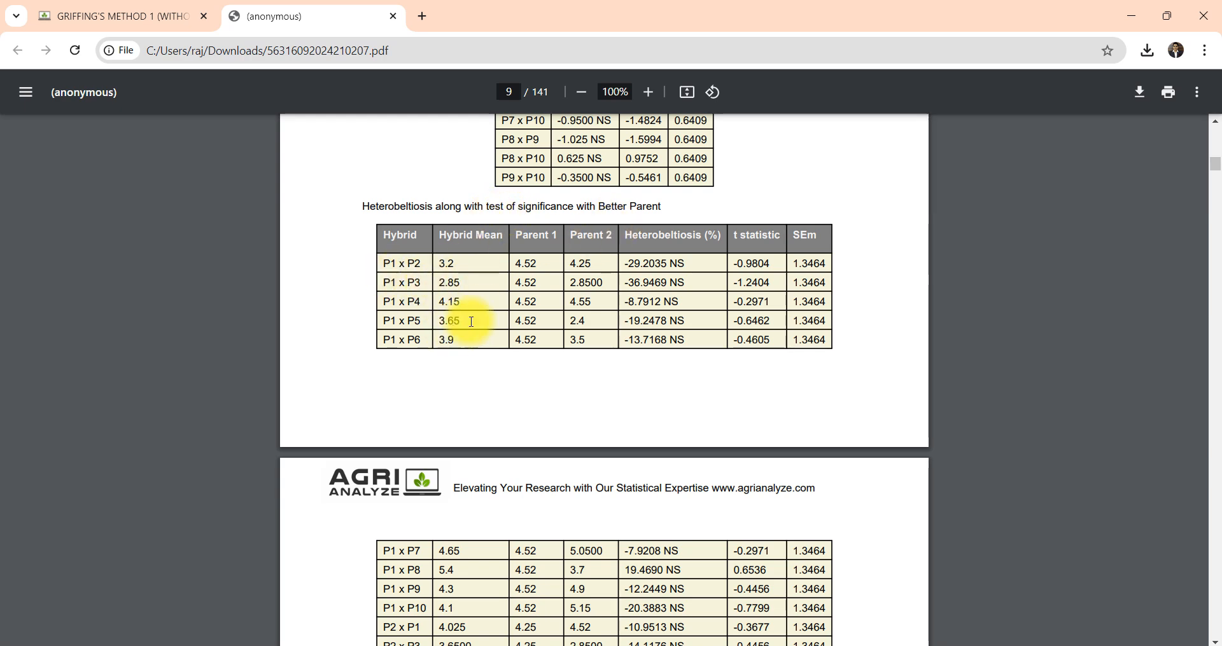
scroll(down, 3)
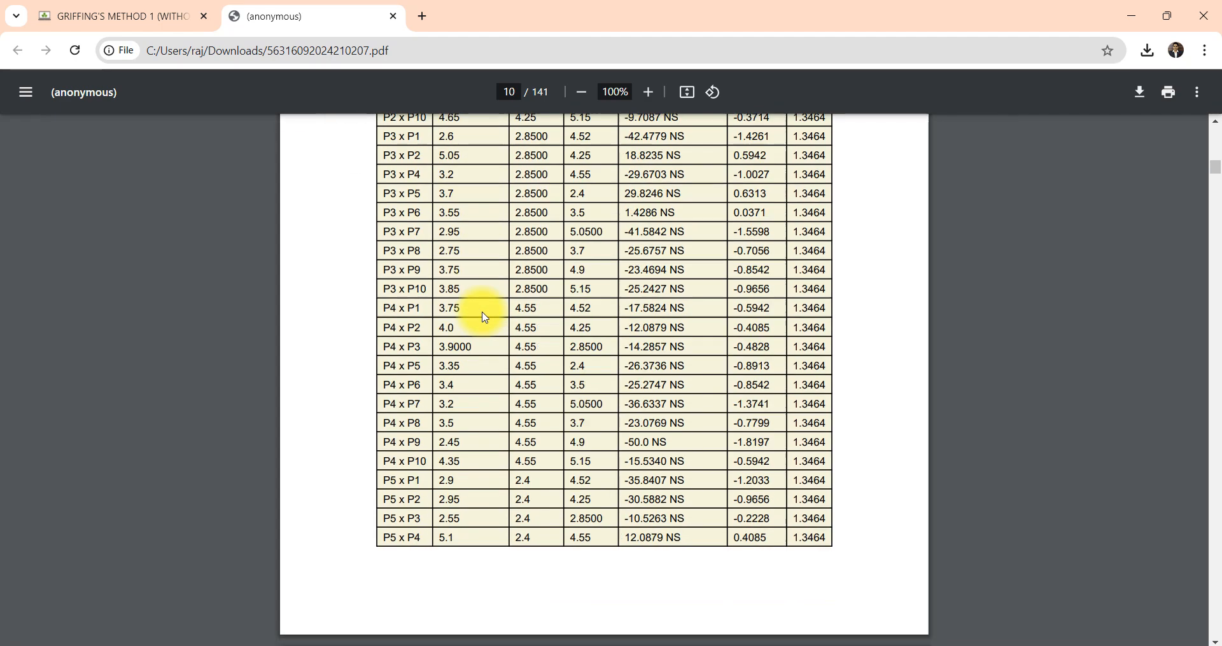
scroll(down, 3)
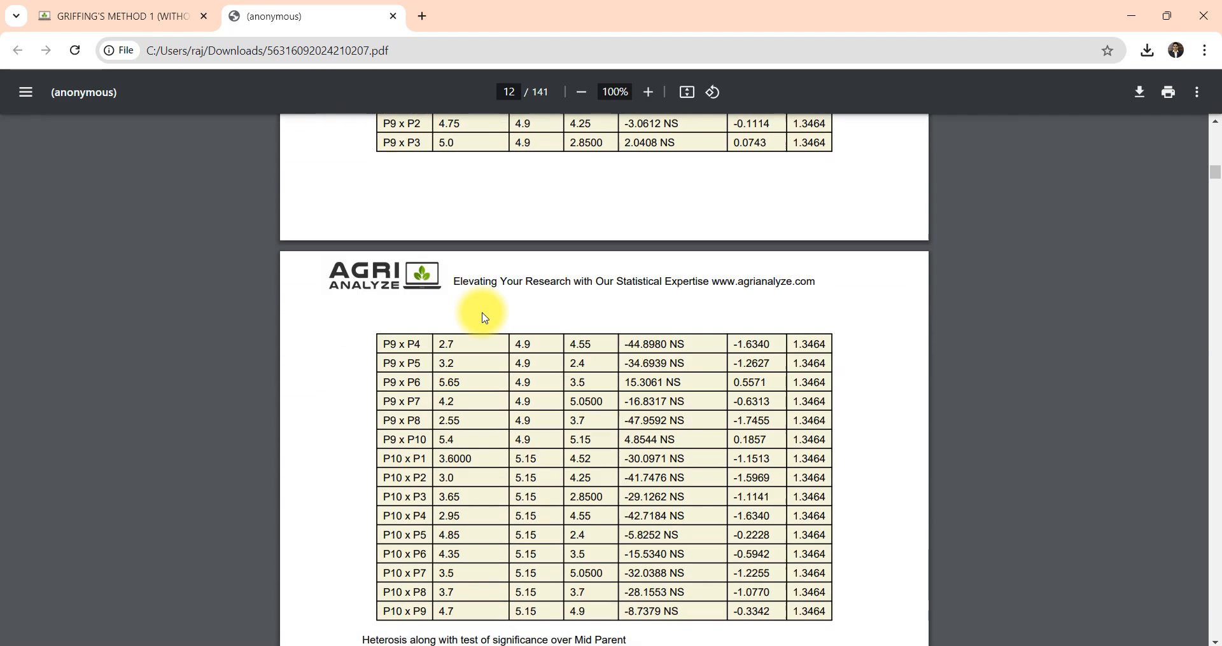
scroll(down, 3)
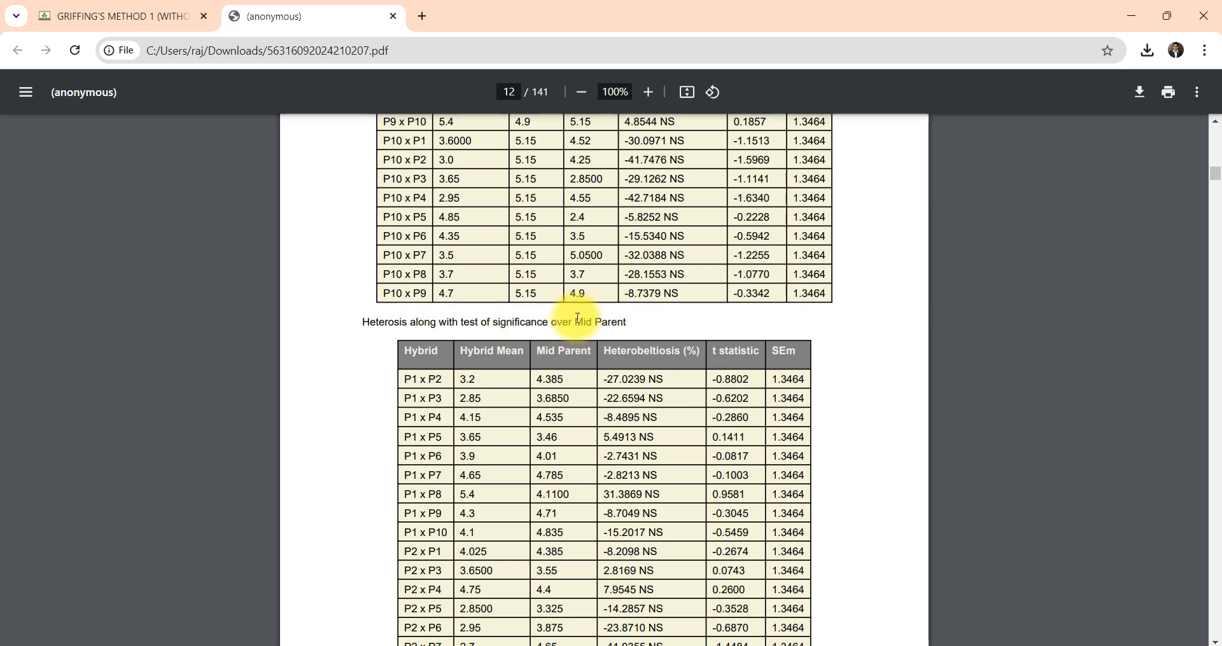
scroll(down, 3)
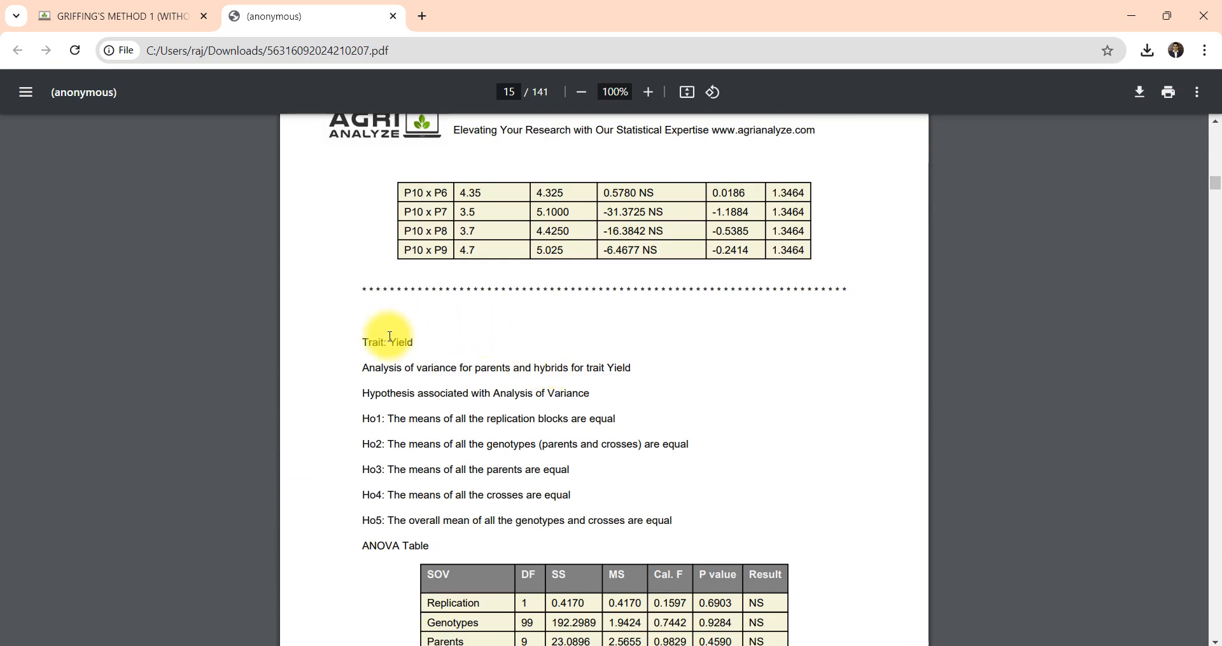
double_click(386, 342)
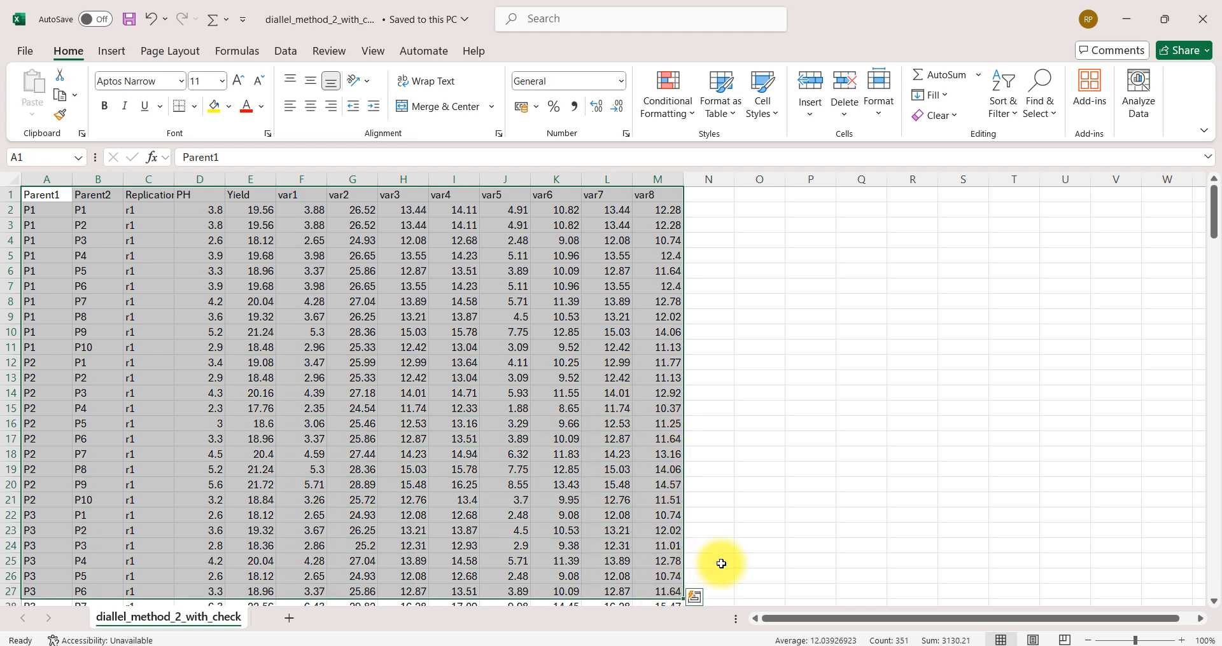
scroll(down, 3)
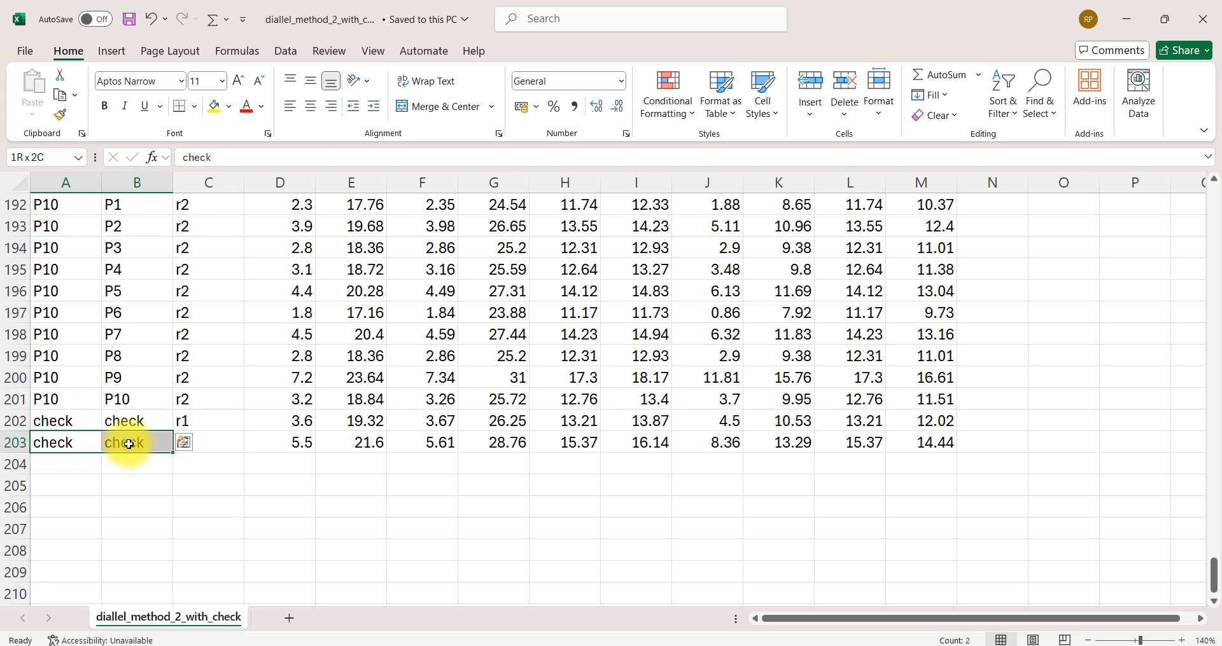
click(206, 420)
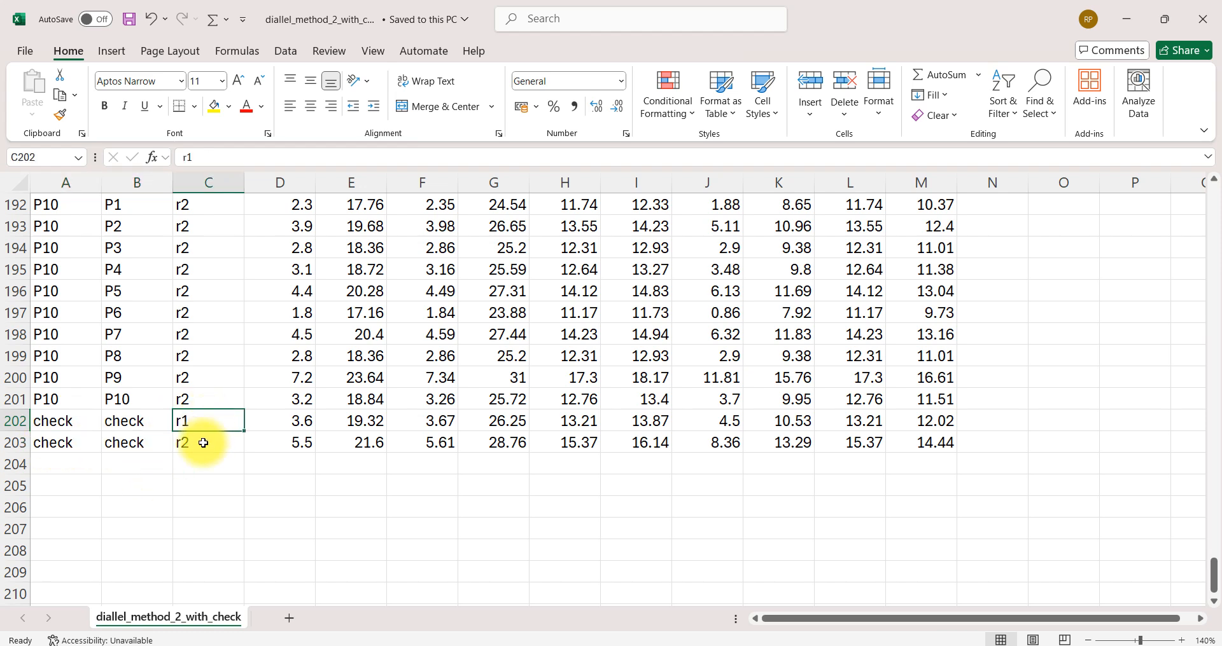
click(204, 443)
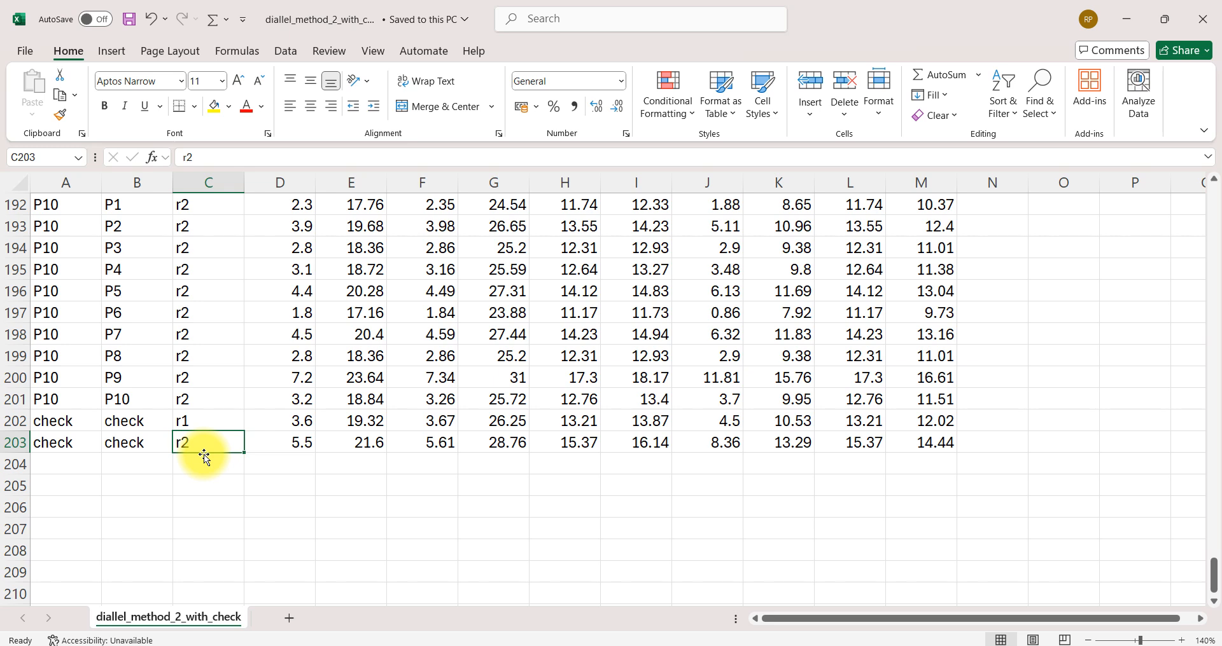
mouse_move(64, 421)
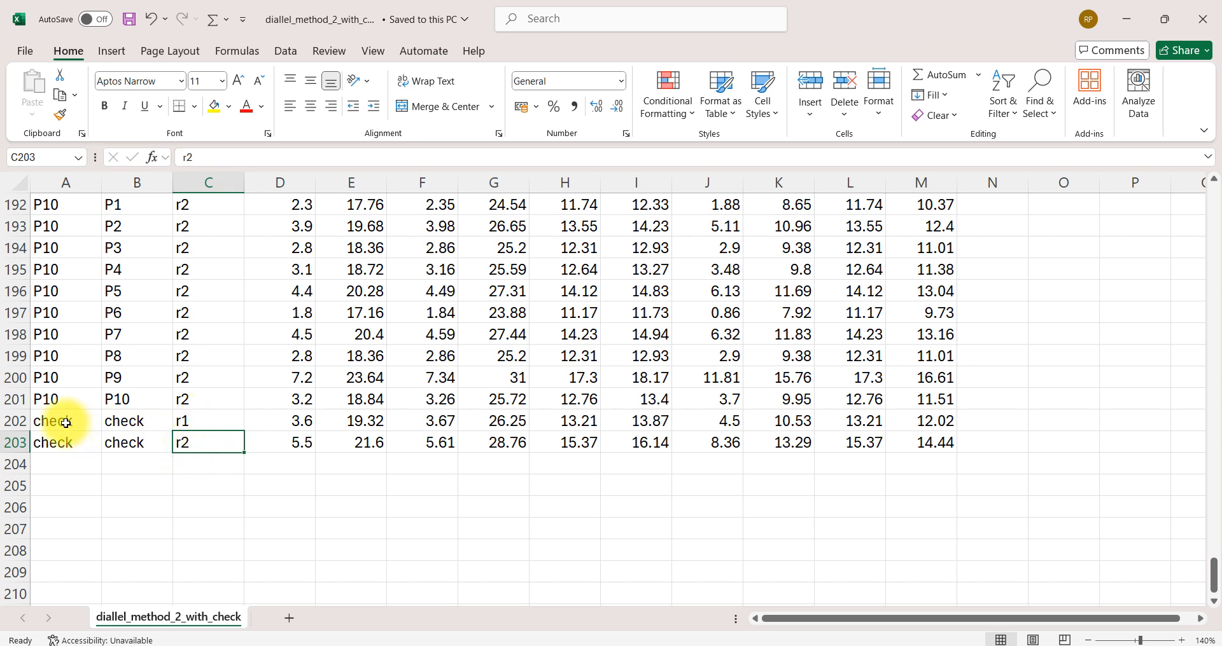
click(108, 465)
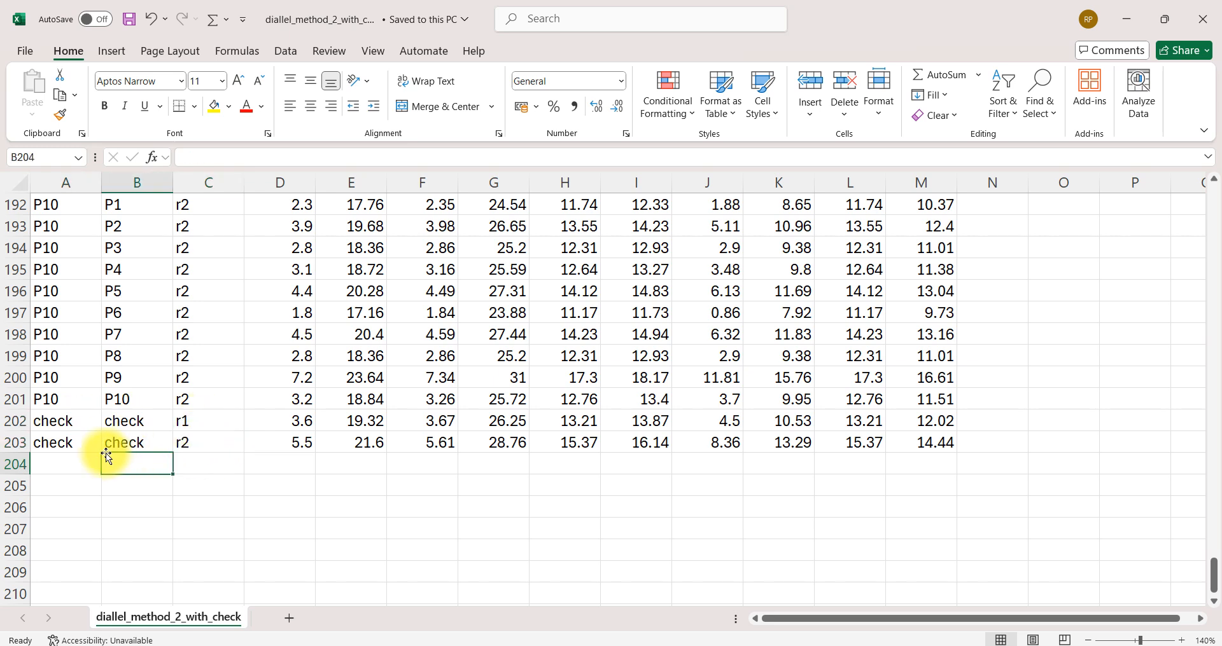
click(201, 463)
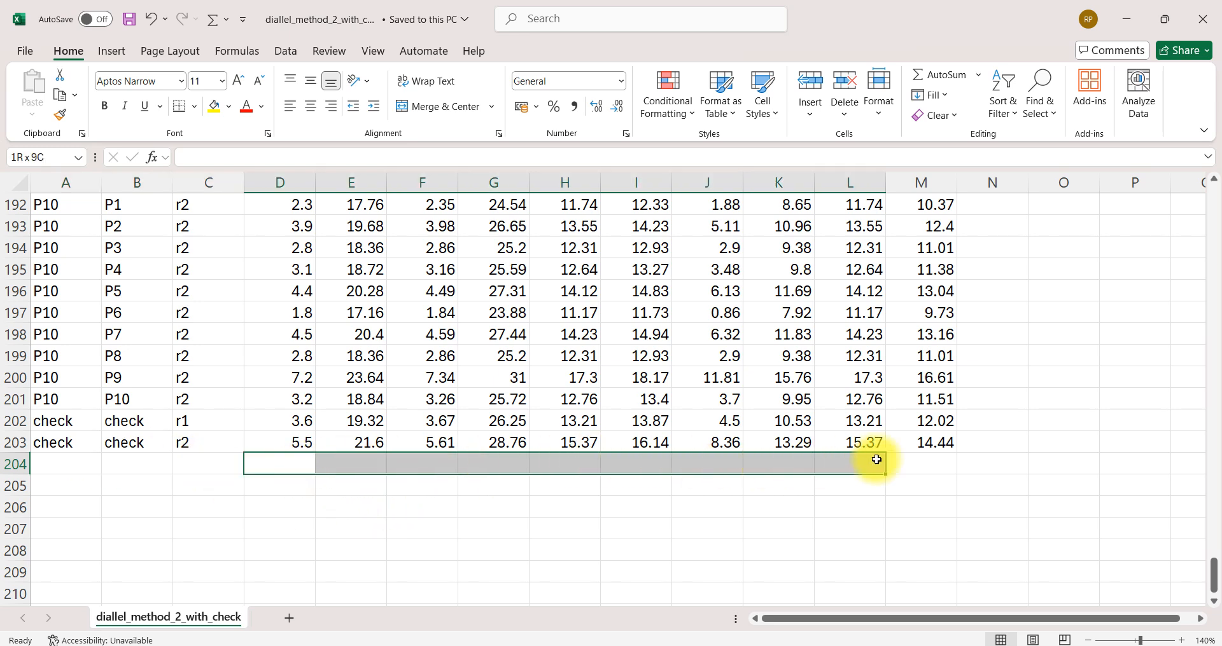
click(283, 482)
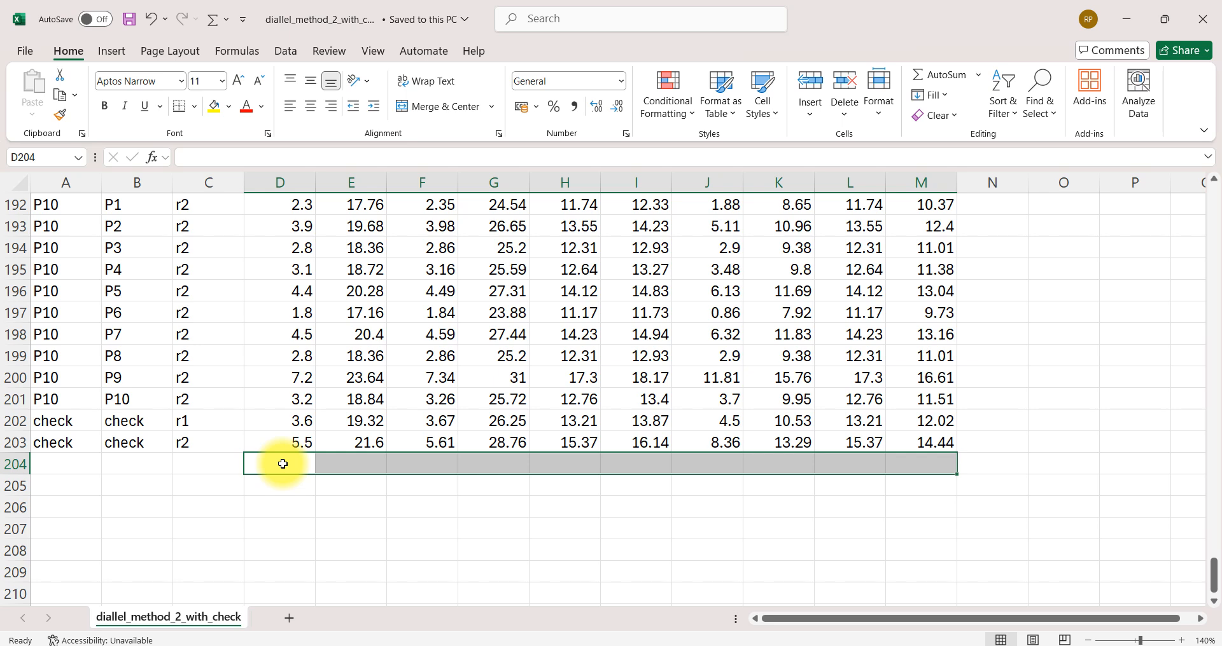
click(42, 419)
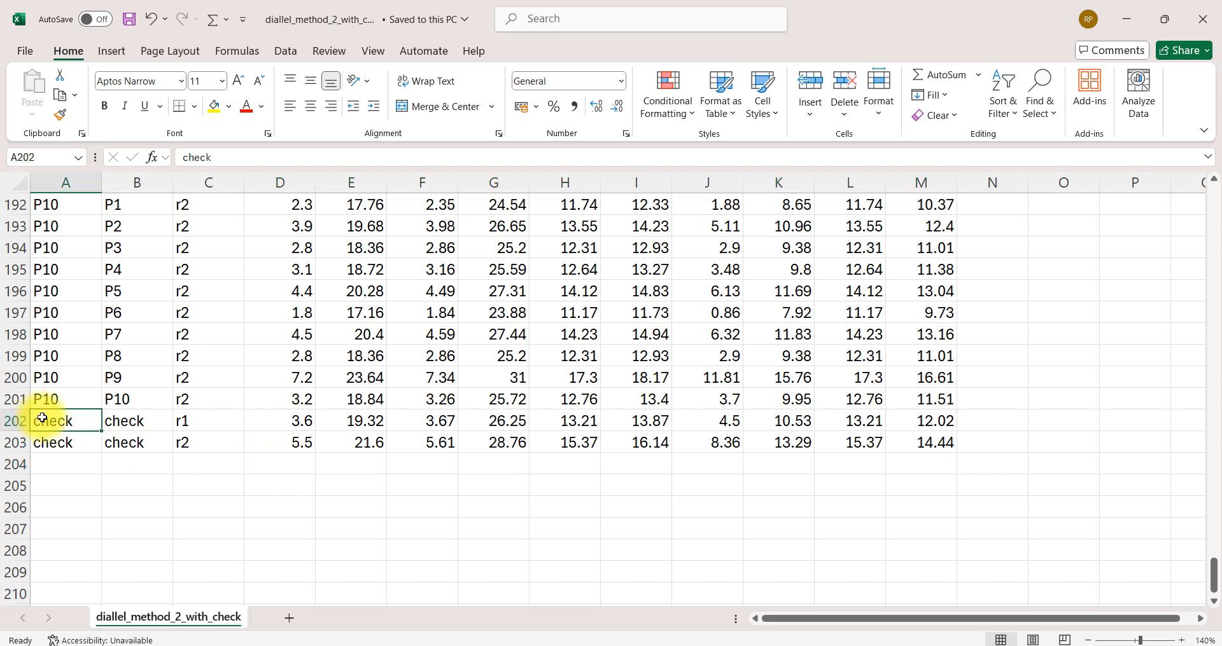
drag(43, 422, 931, 443)
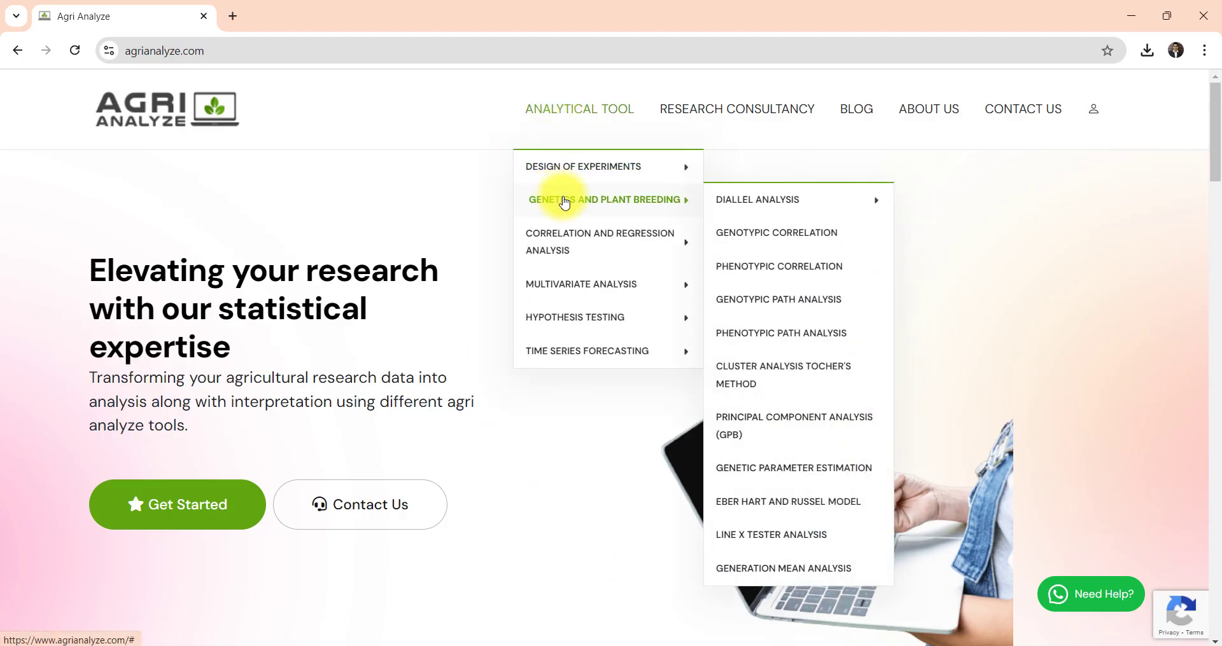
mouse_move(819, 204)
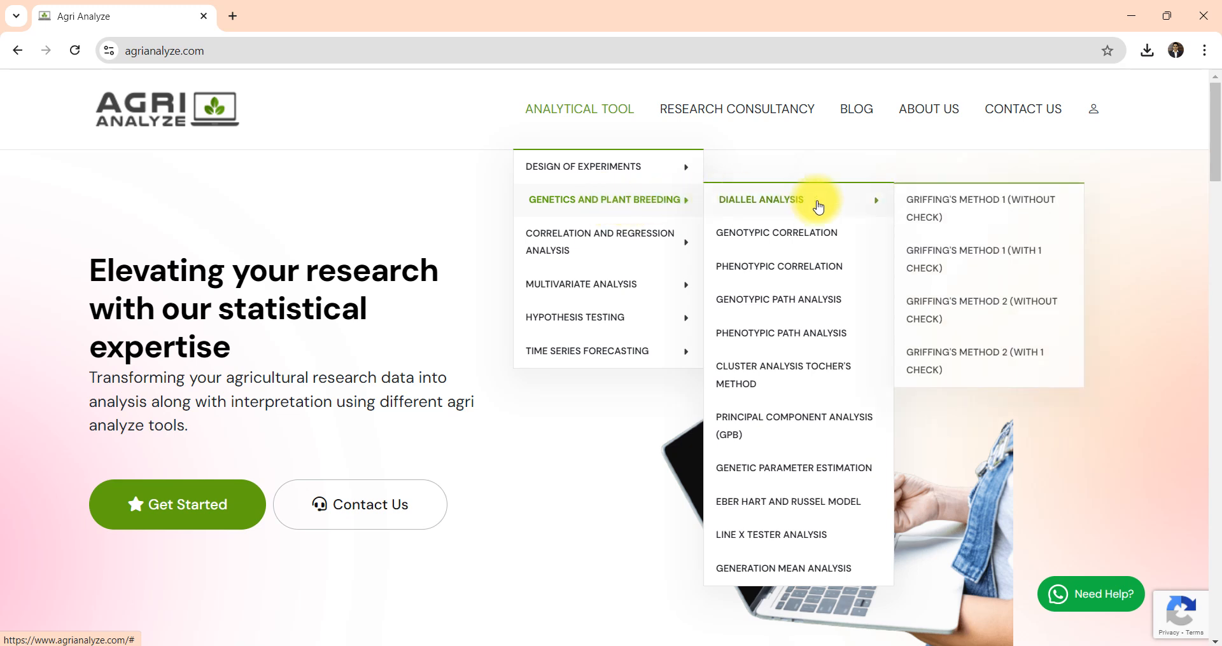
mouse_move(945, 263)
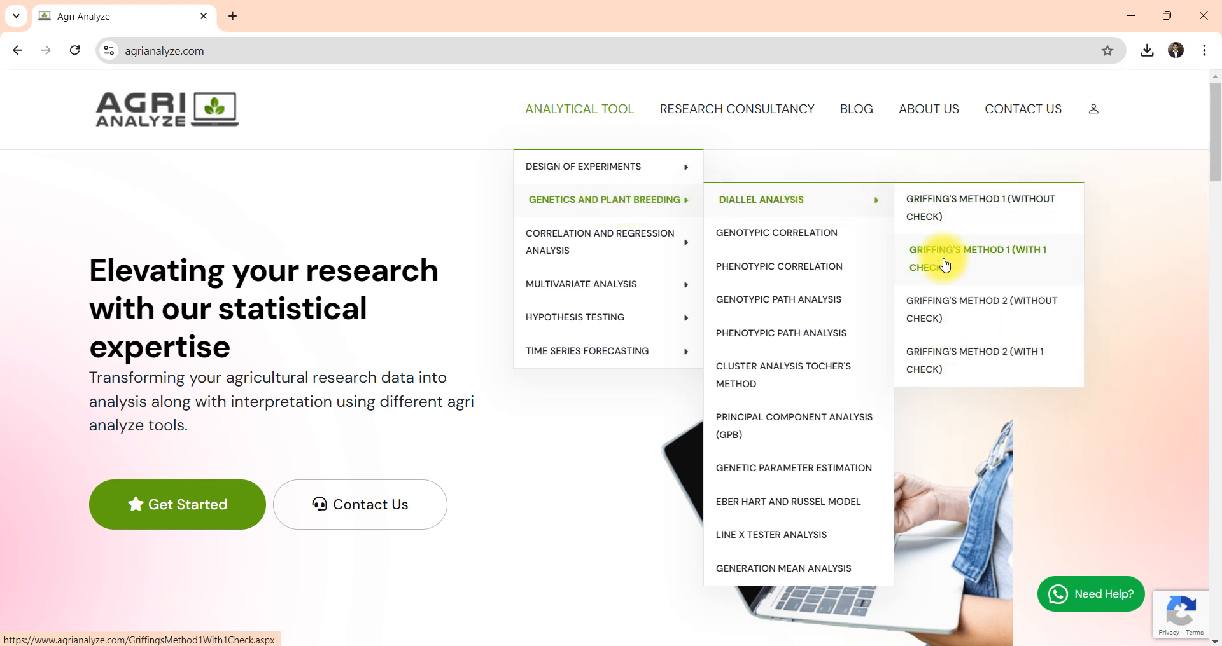
Start Griffing's Method 1 (With 1 Check) and upload the with-check data file
click(945, 259)
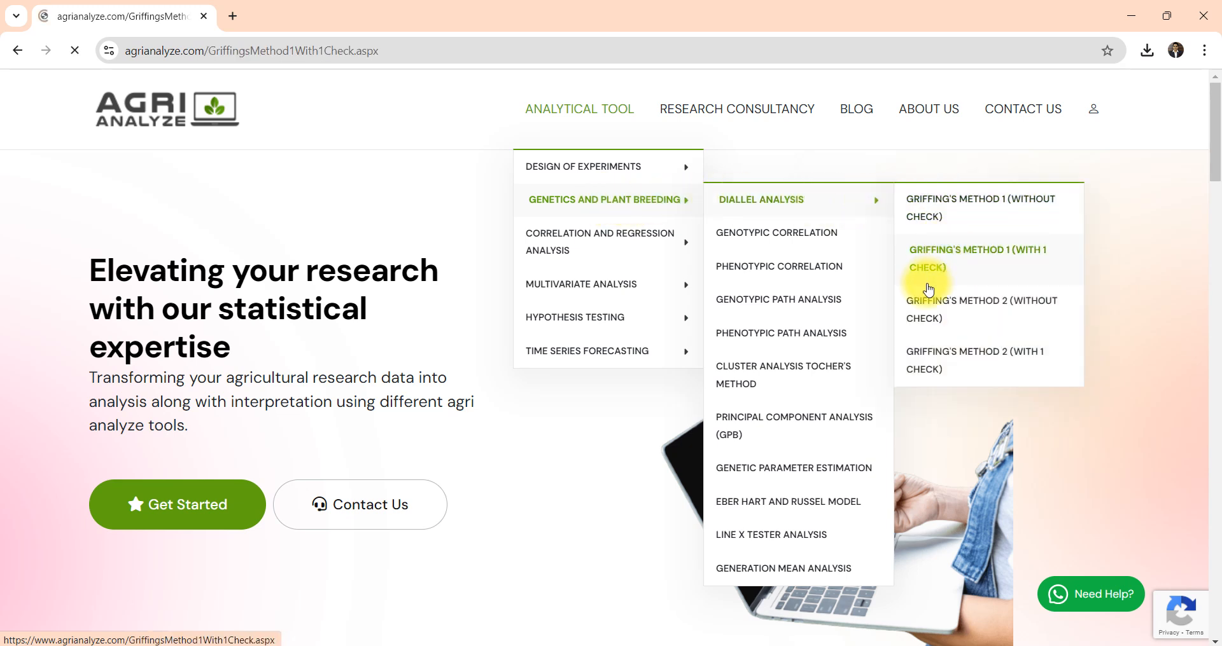
click(977, 259)
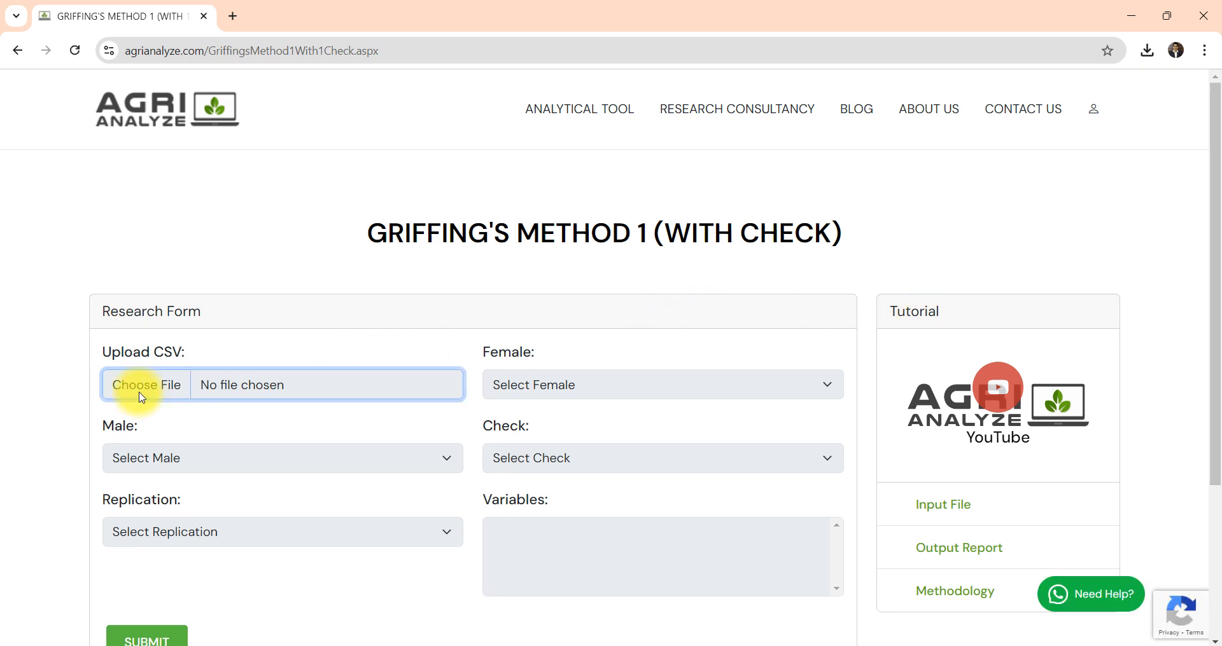
click(146, 385)
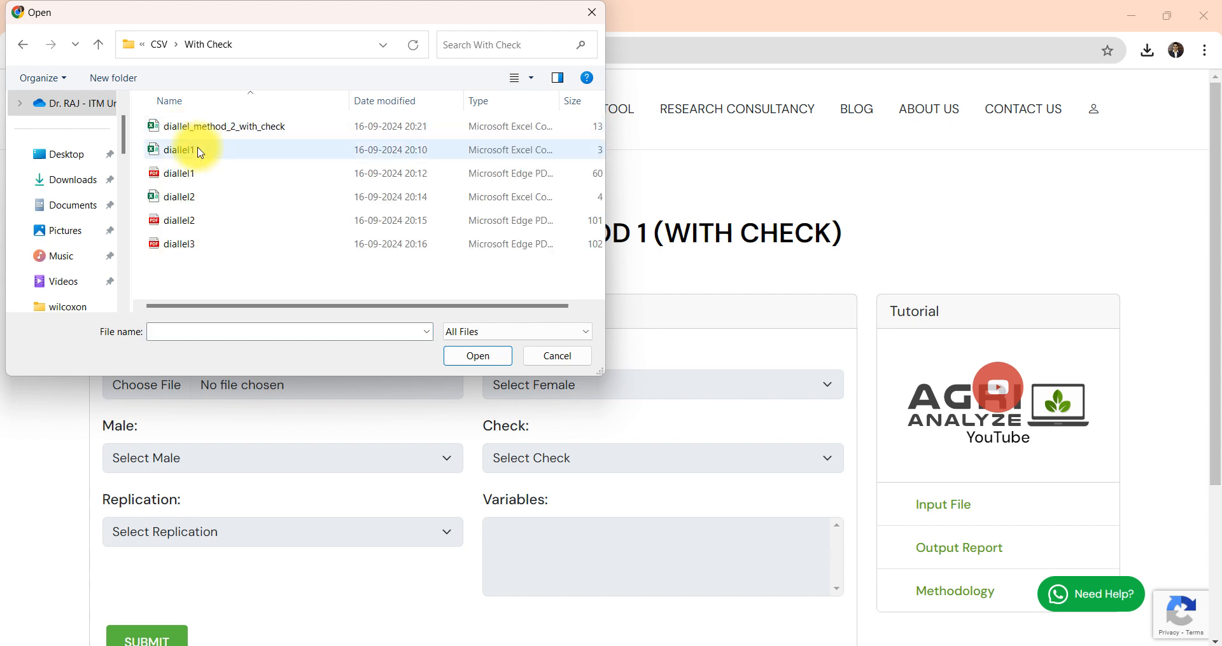
click(477, 355)
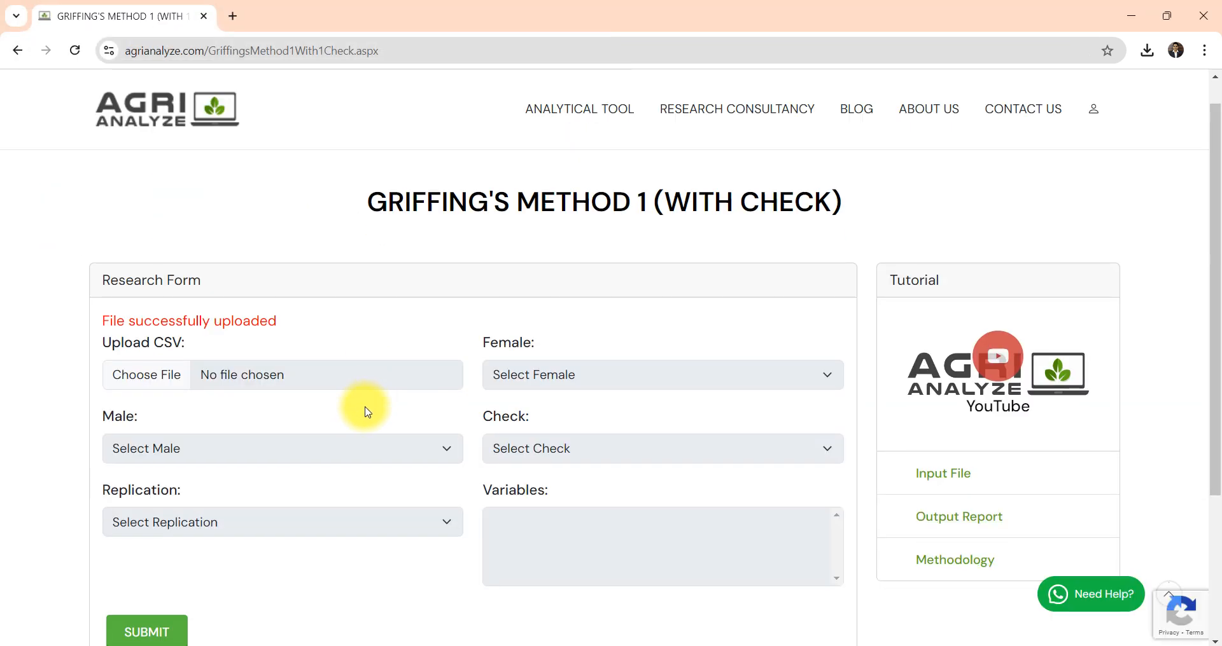
mouse_move(562, 383)
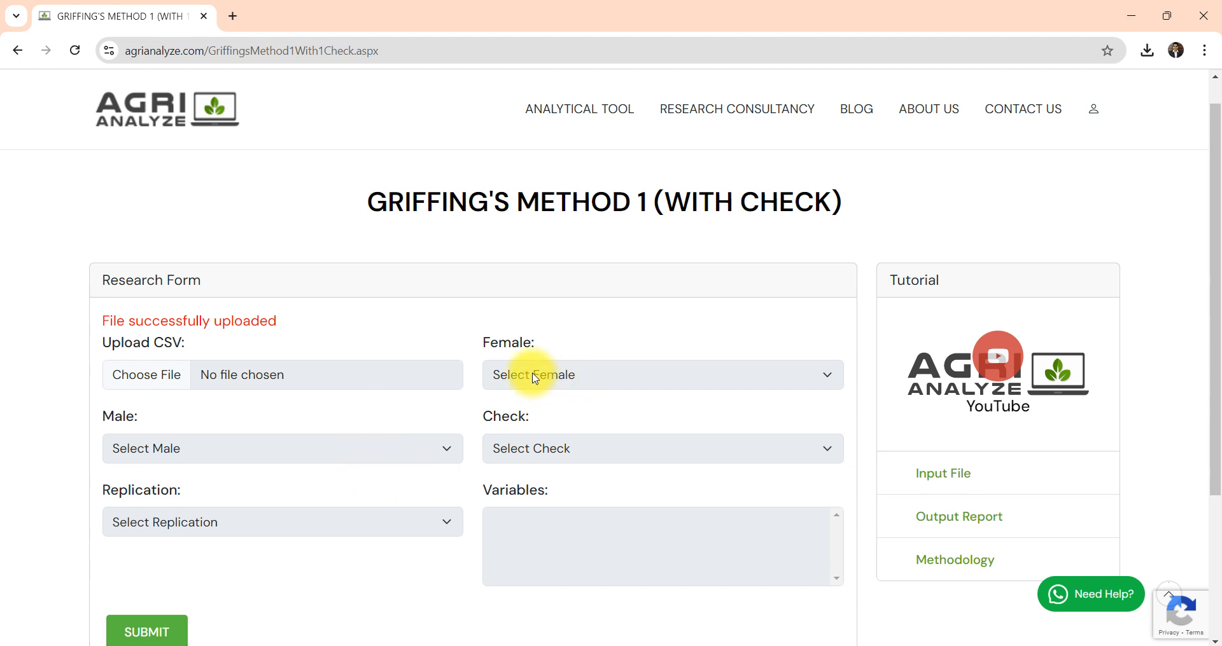
Set Female to Parent1 and choose check as the check genotype
click(662, 374)
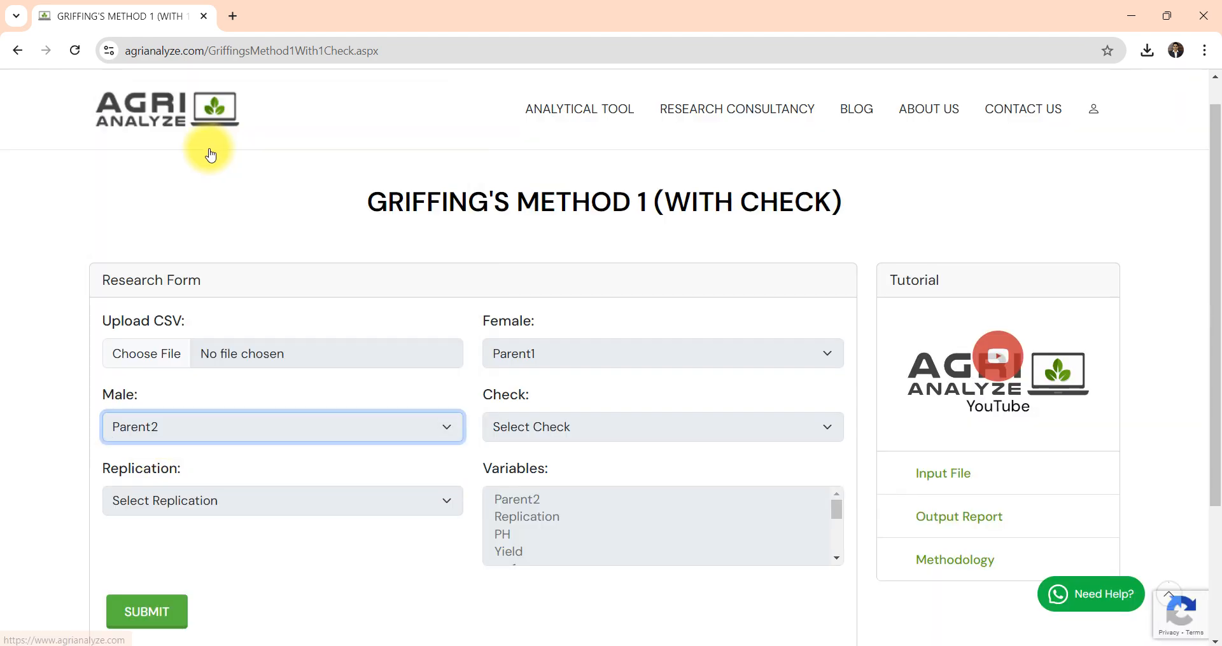
click(548, 427)
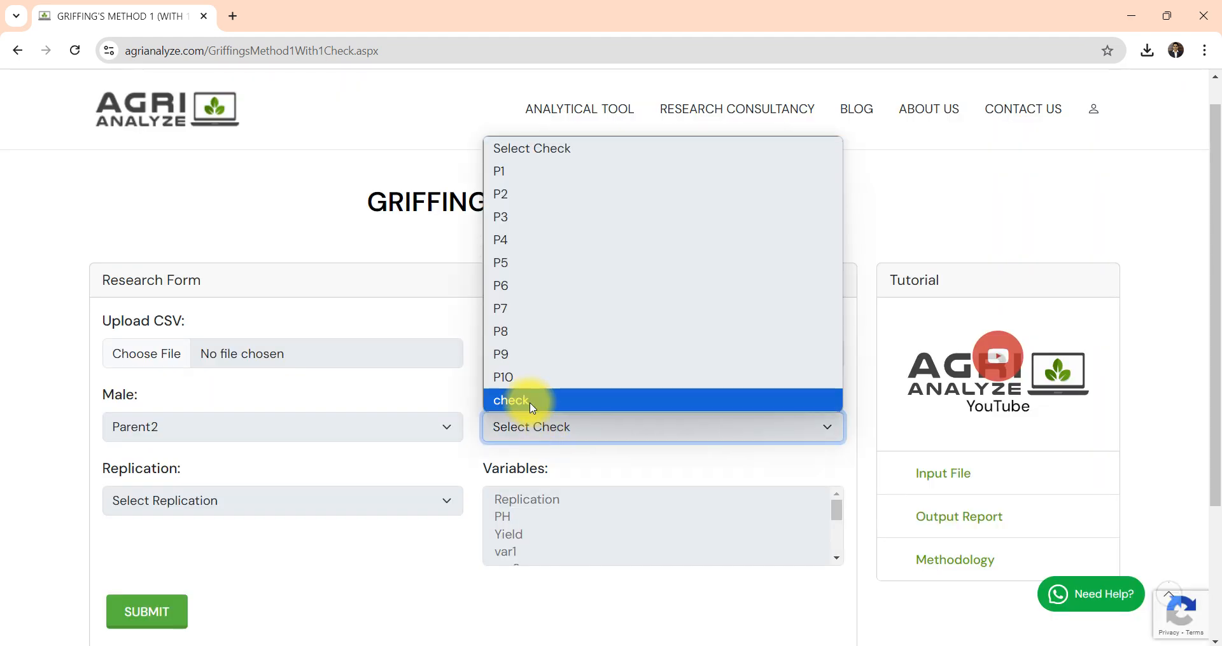
click(511, 399)
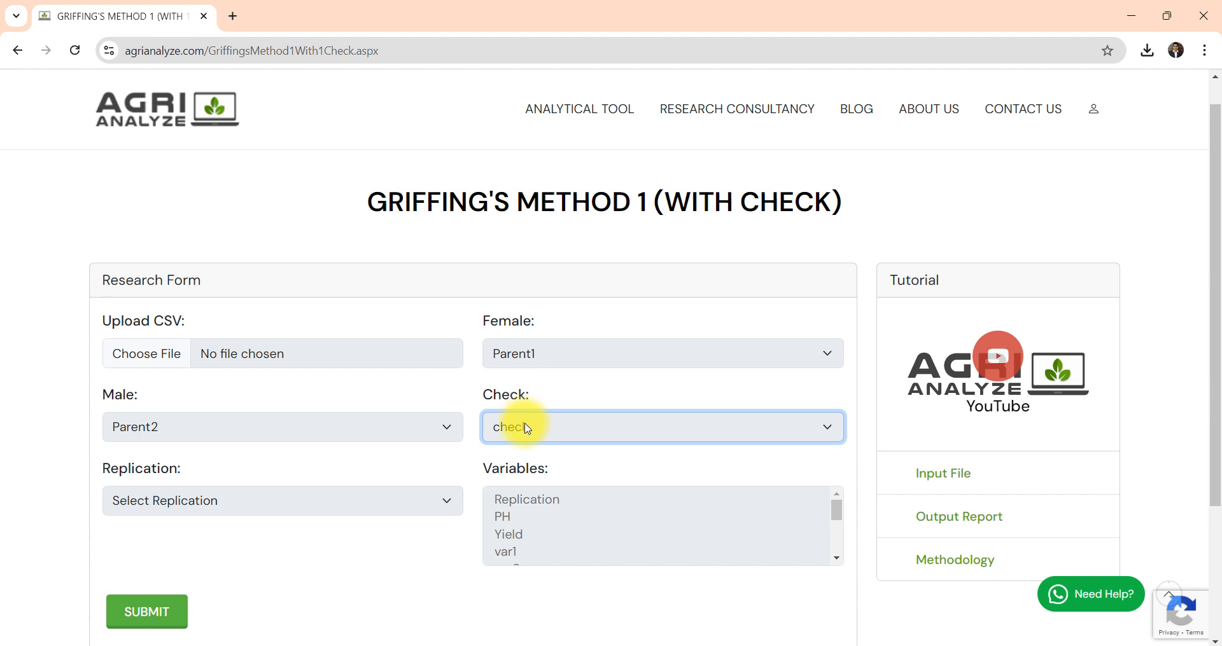
click(663, 427)
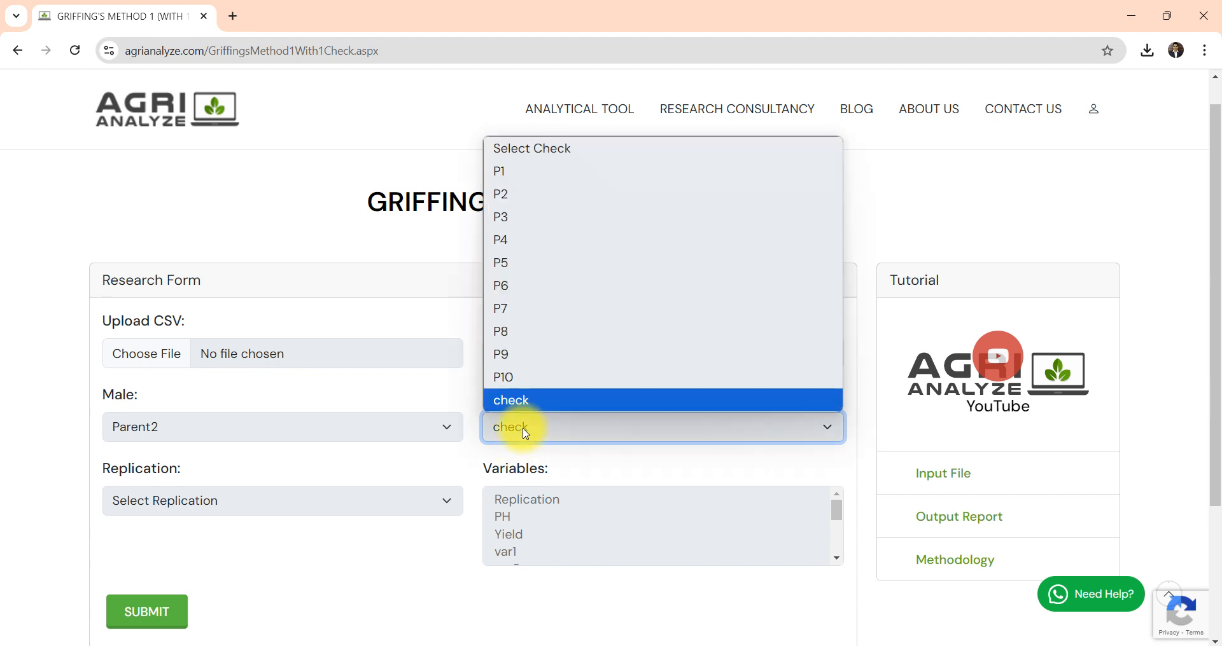
mouse_move(519, 376)
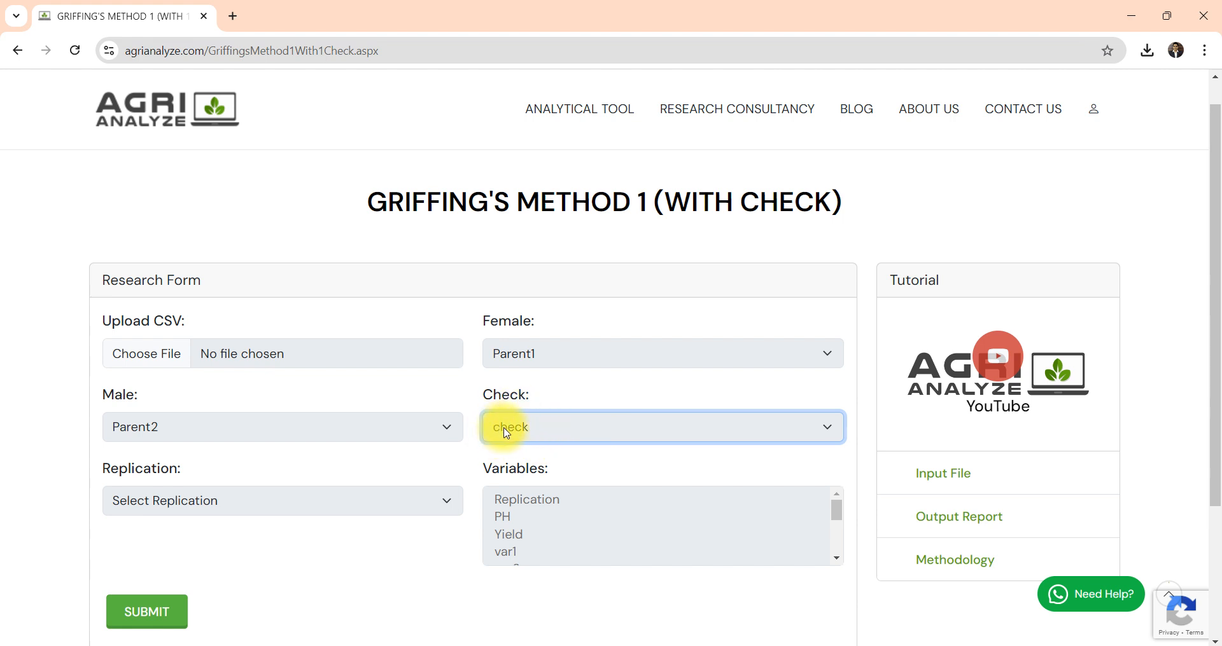
Set the replication column to Replication and submit the form
click(282, 500)
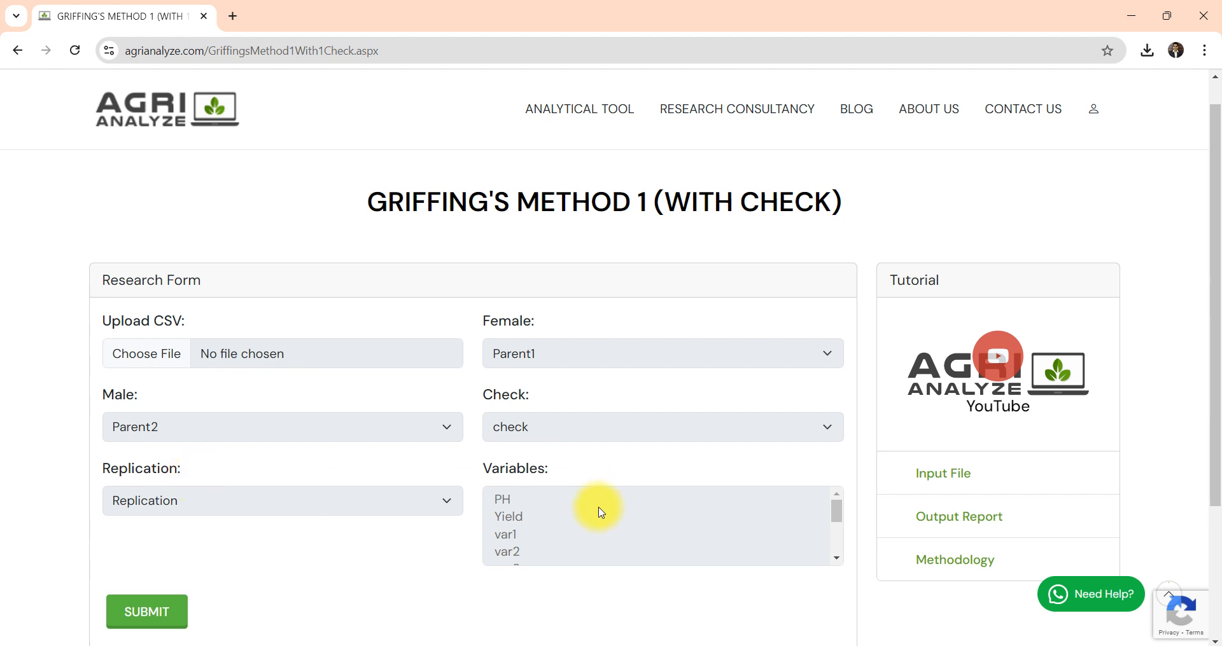
scroll(down, 3)
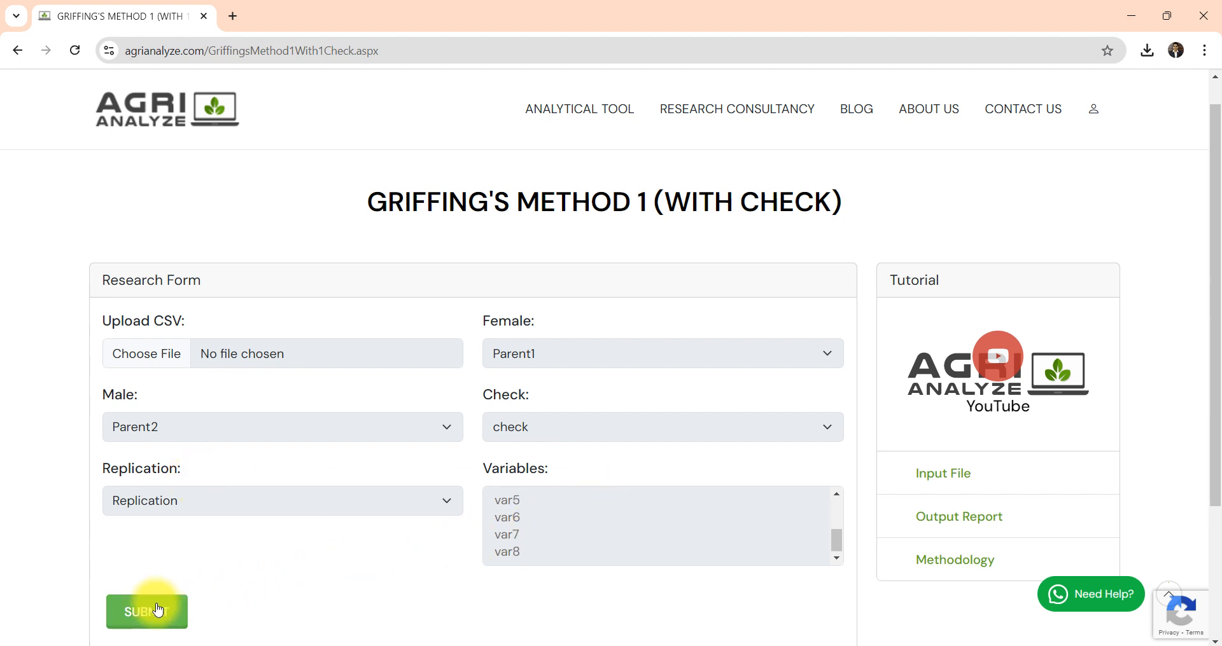
click(147, 611)
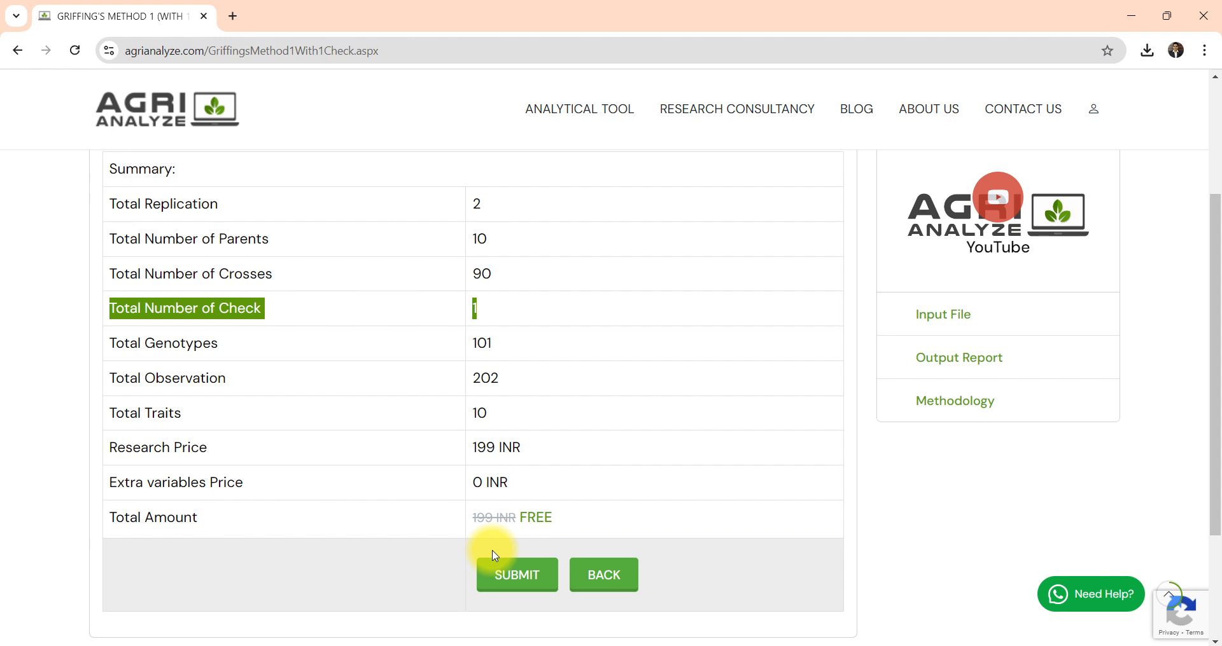
mouse_move(476, 590)
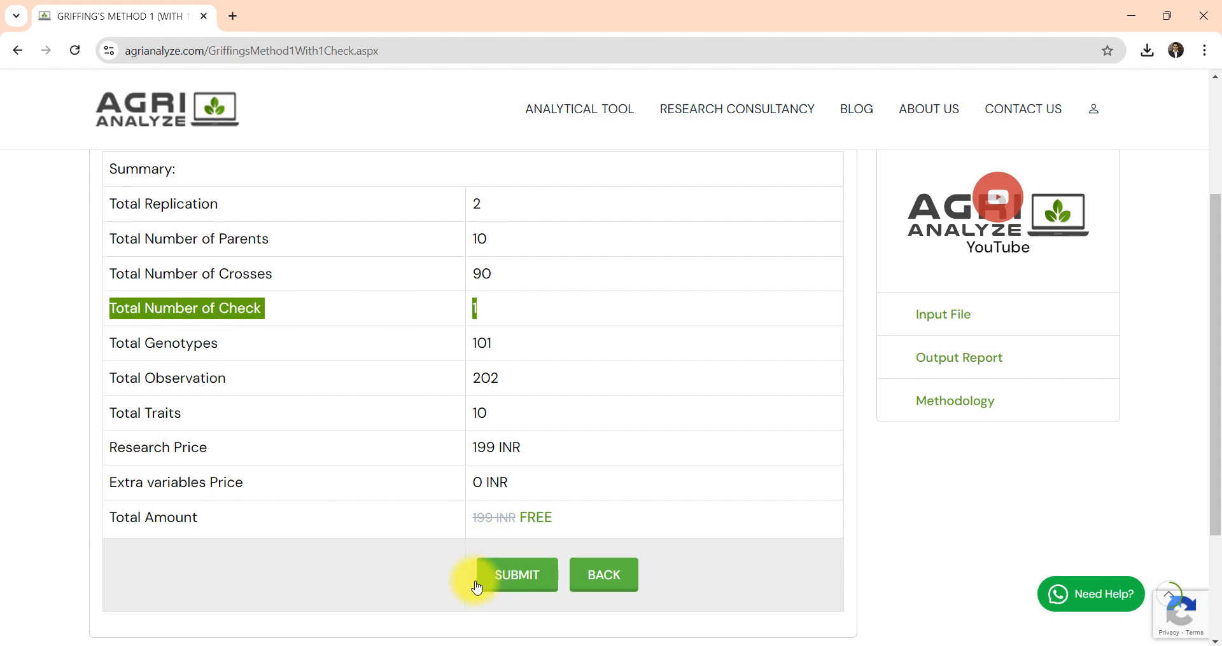
Confirm the one-check, 101-genotype summary and run the analysis
click(517, 575)
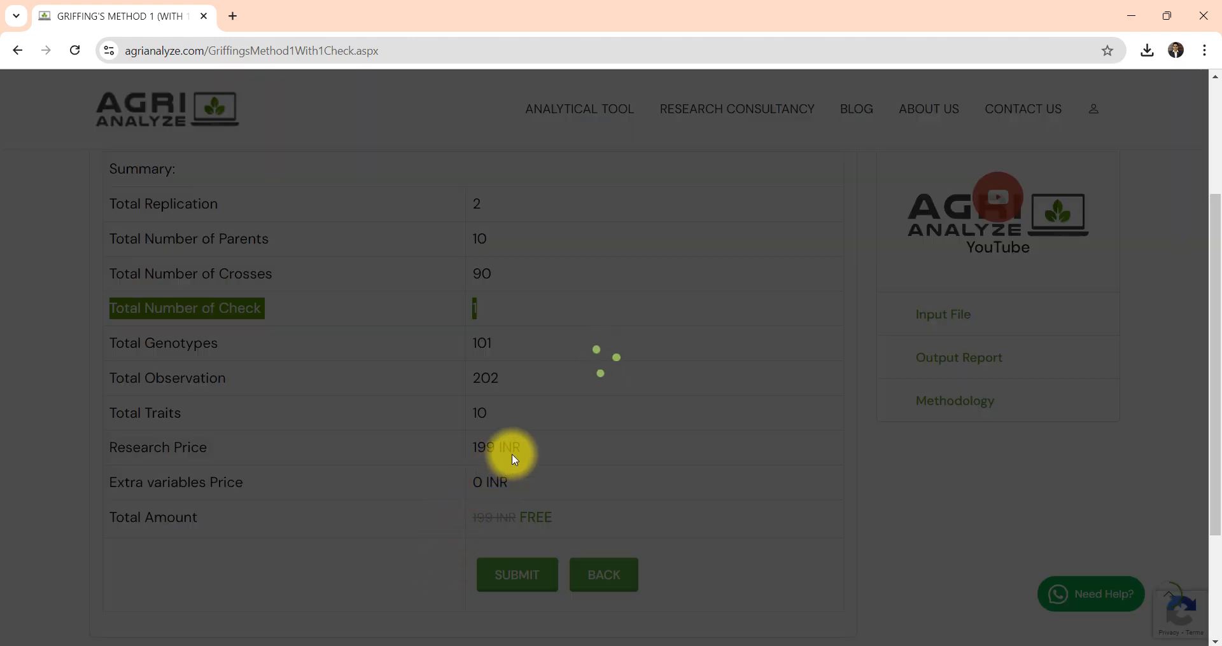
mouse_move(599, 336)
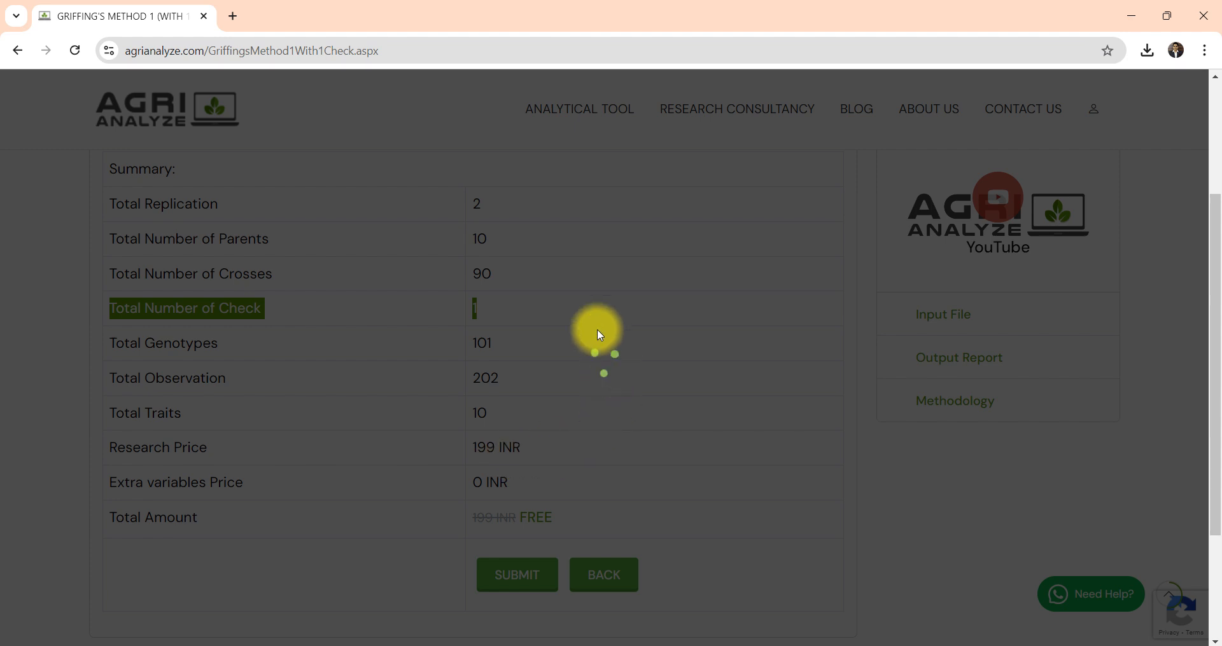
mouse_move(507, 399)
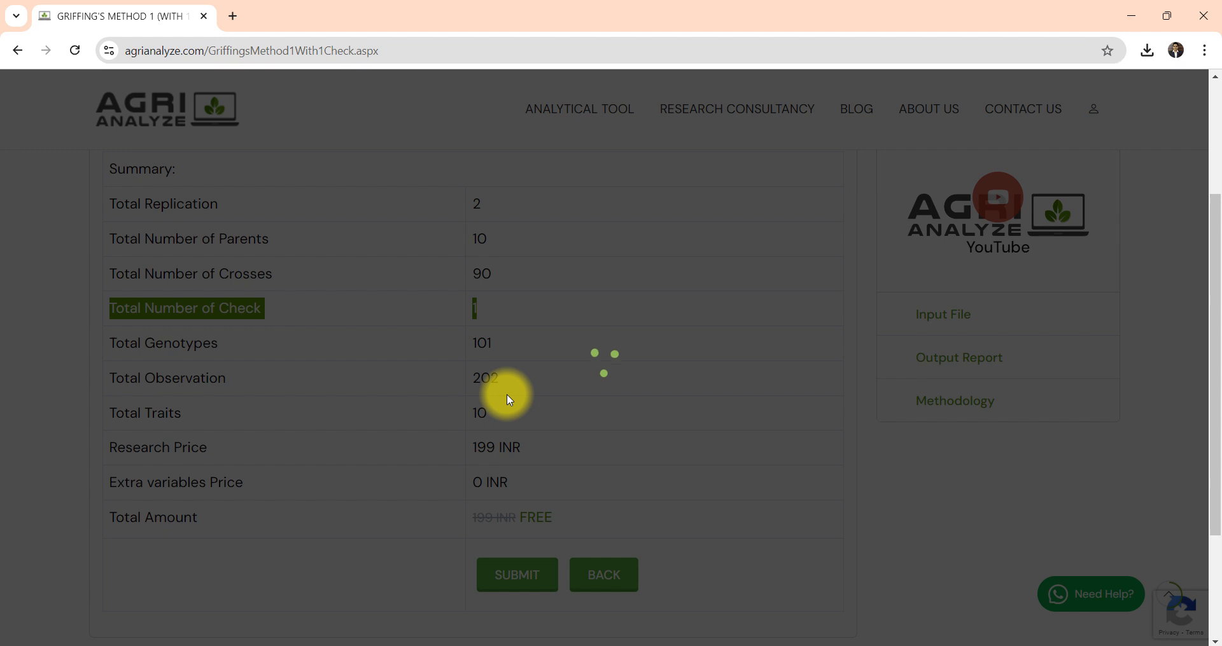
mouse_move(506, 404)
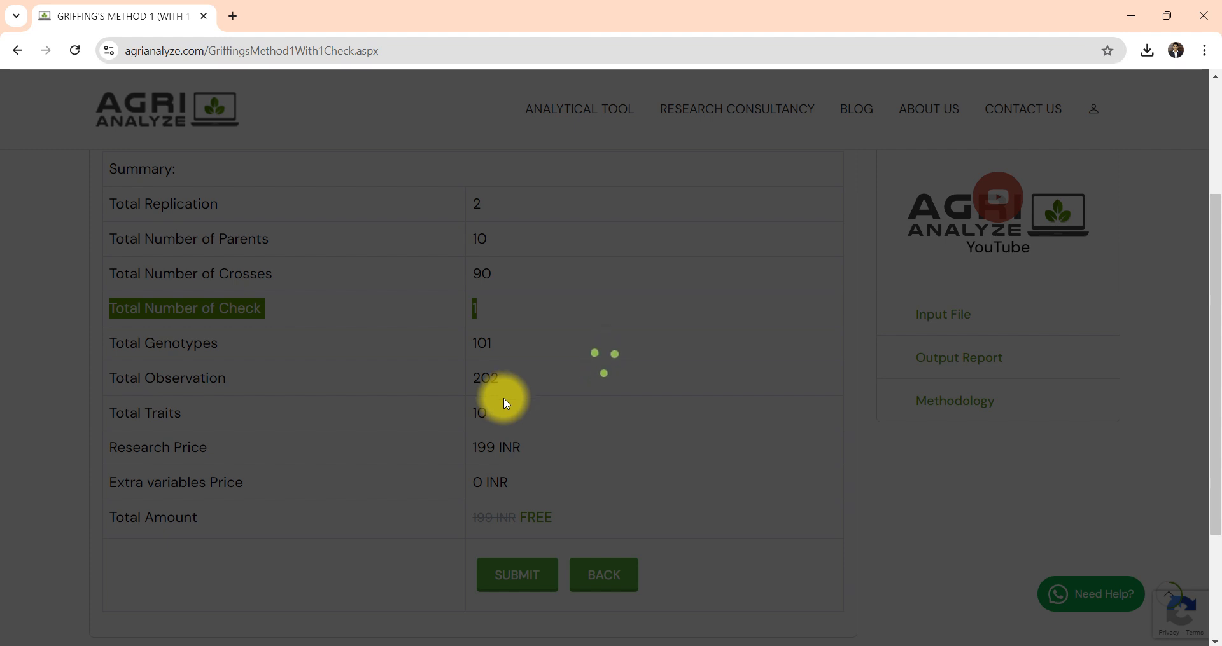
click(516, 575)
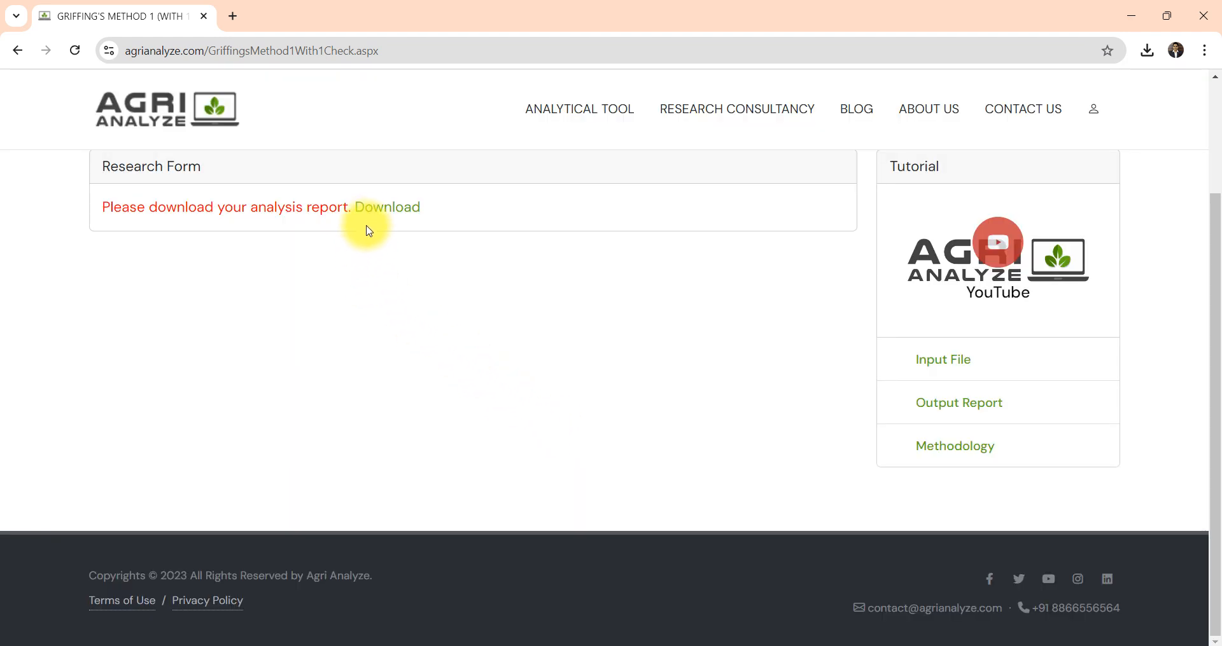
mouse_move(424, 369)
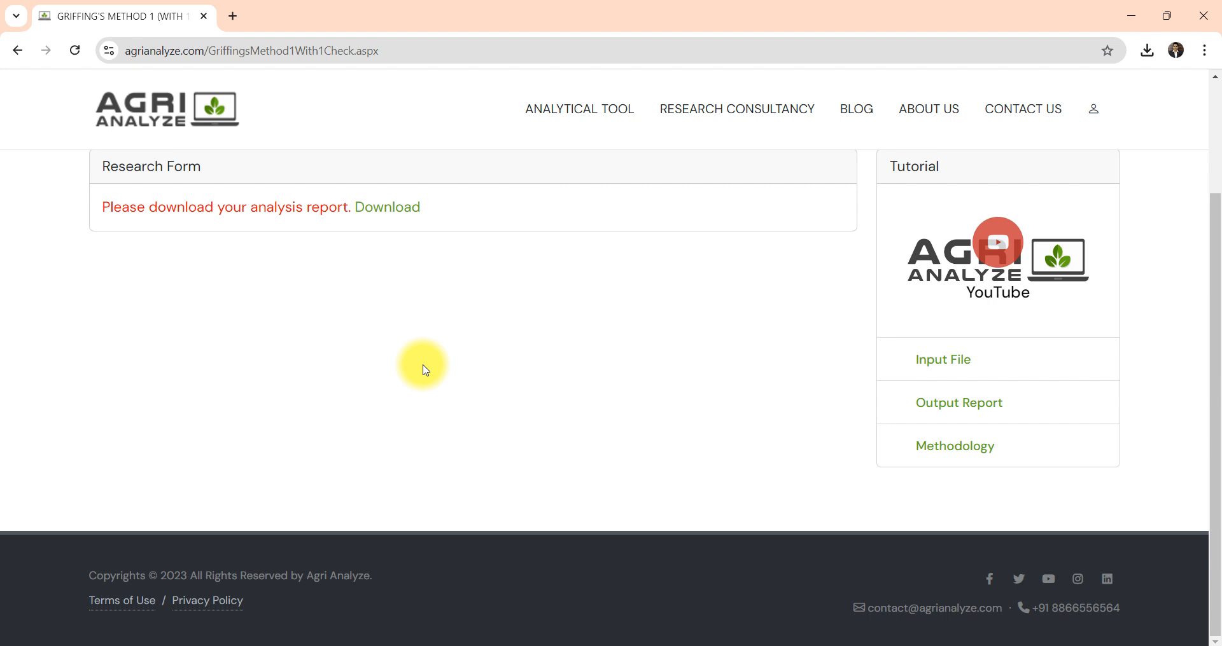
mouse_move(387, 216)
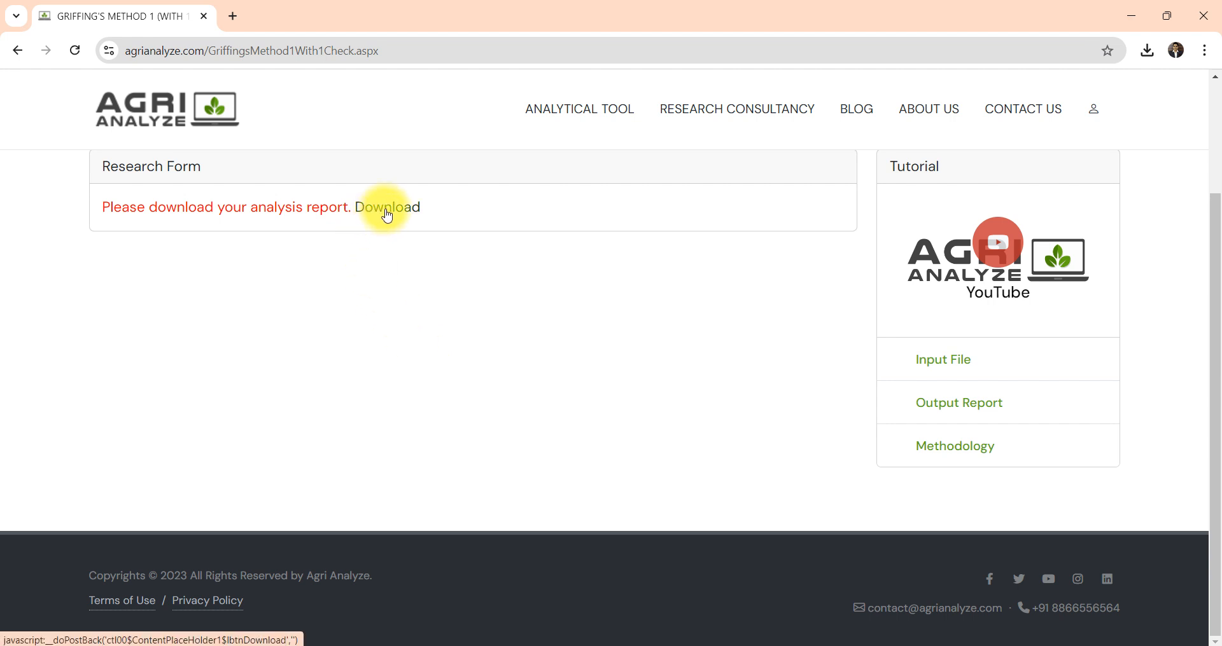
Download the with-check analysis report PDF, retrying until it saves
click(387, 207)
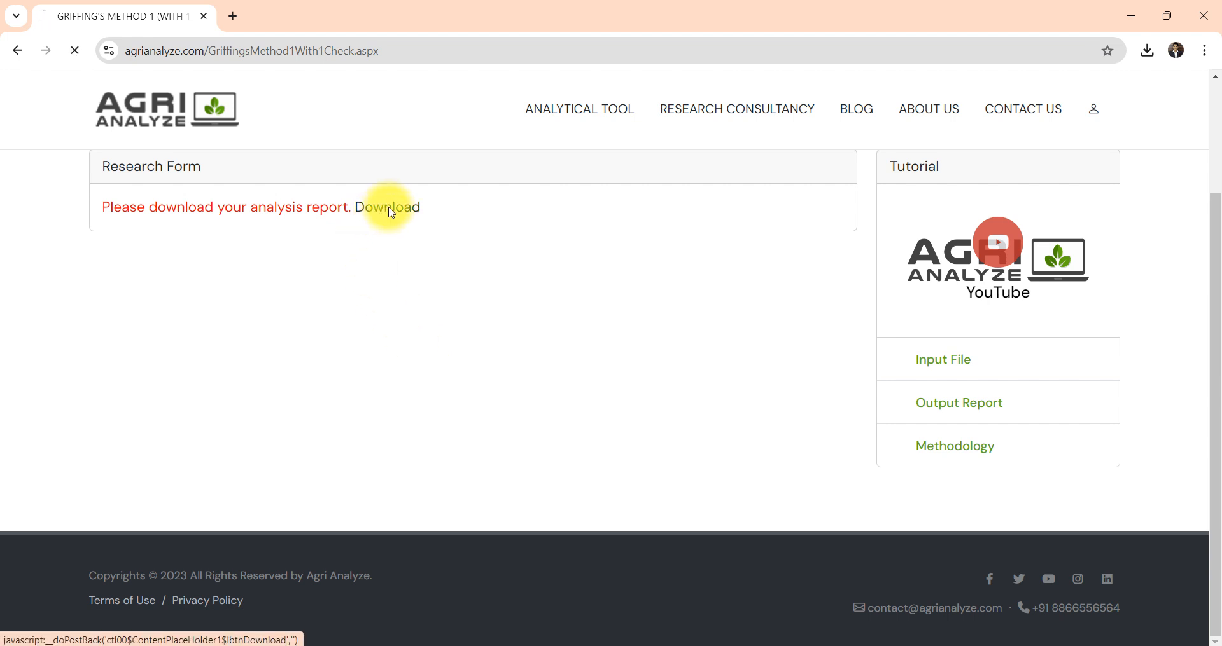
click(387, 208)
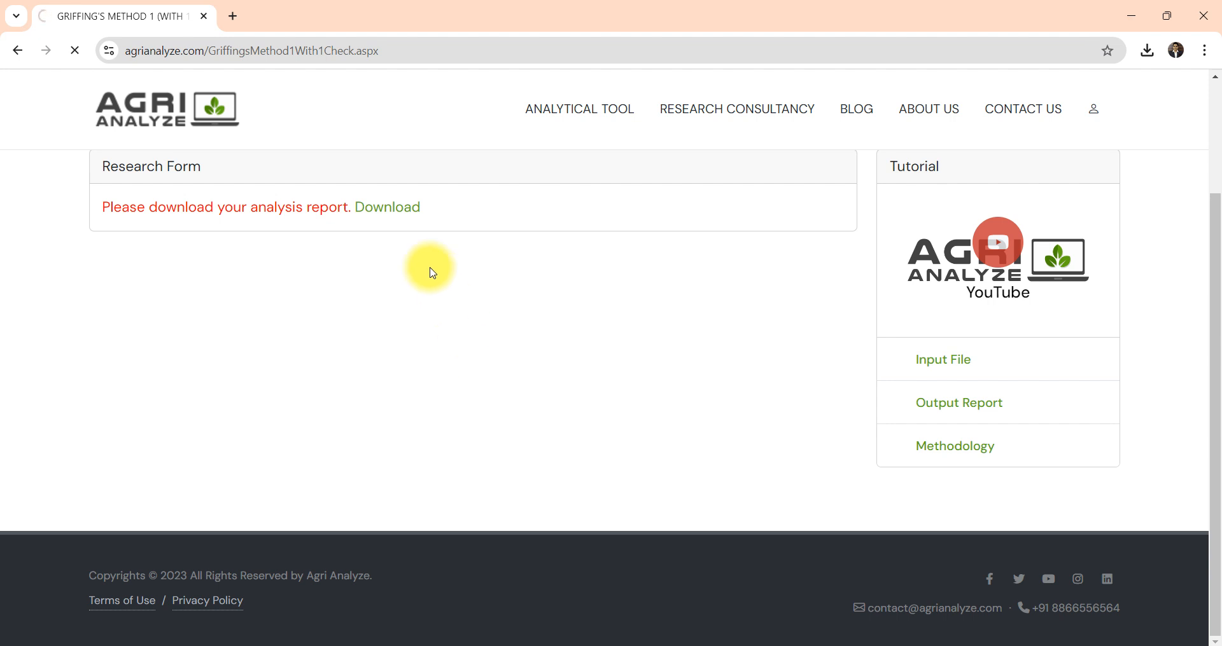
click(387, 206)
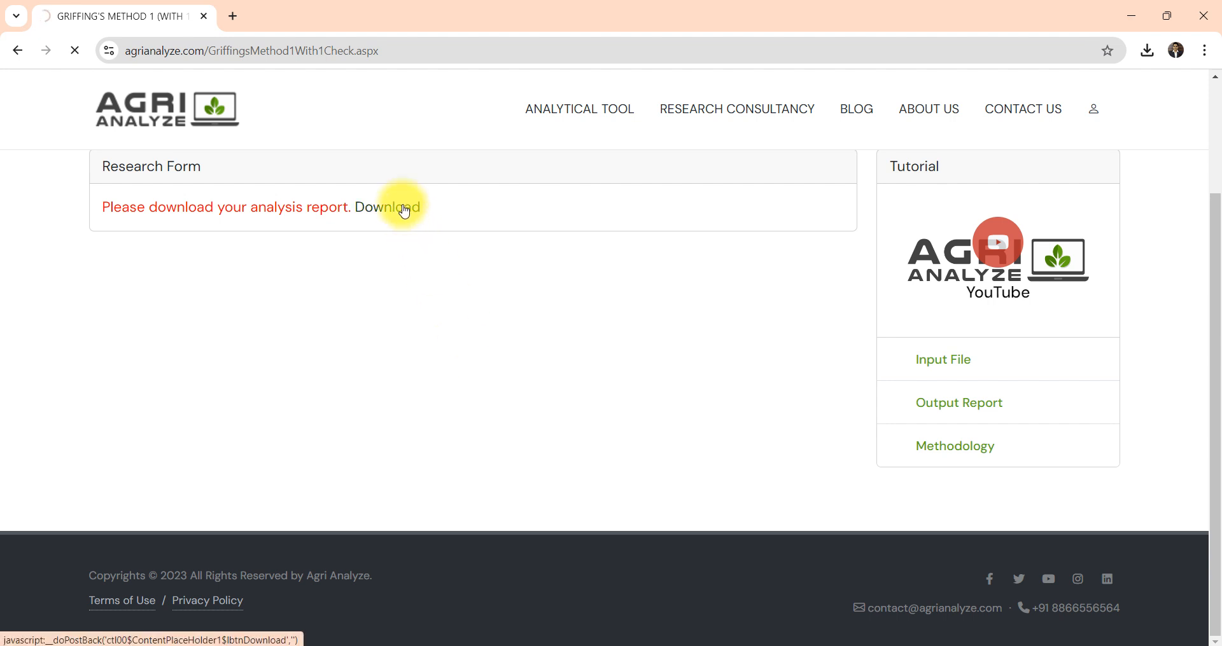
click(387, 207)
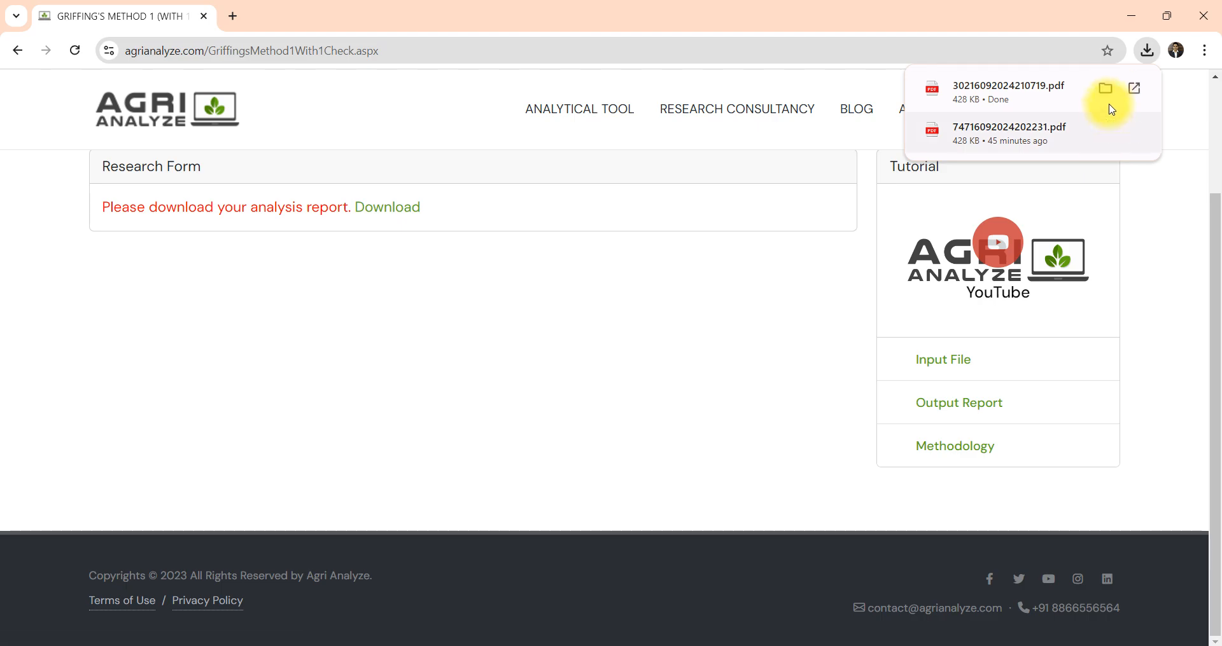
Locate the newest downloaded report in its folder and view it in Edge
click(1105, 88)
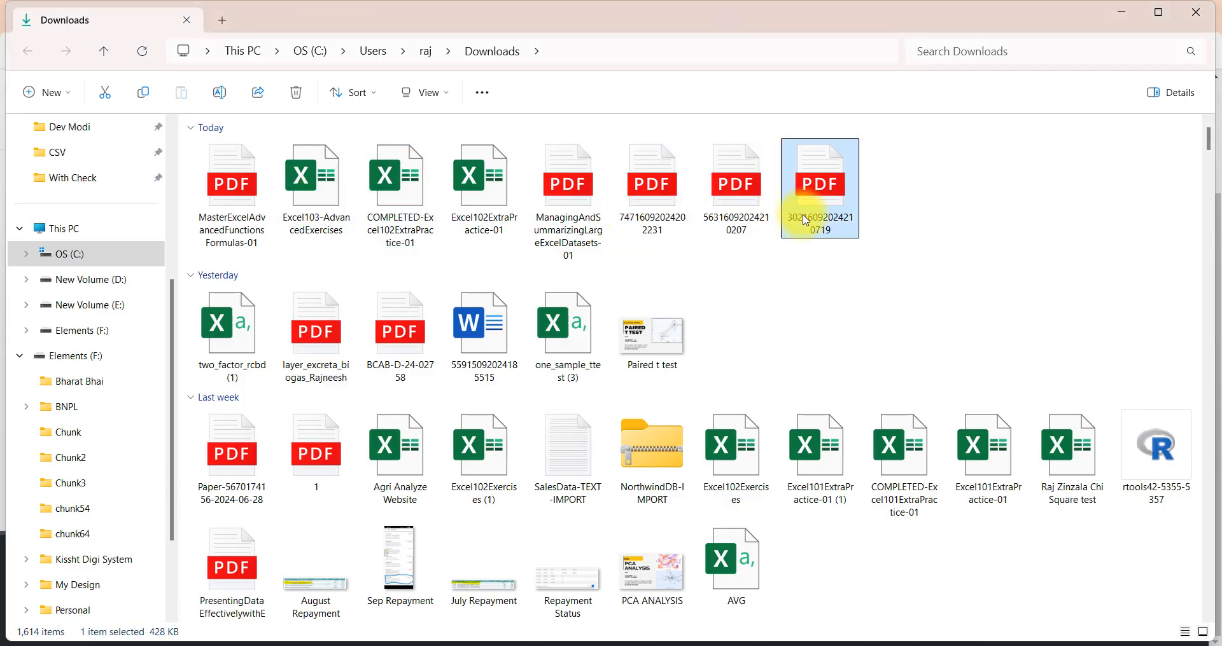
double_click(820, 172)
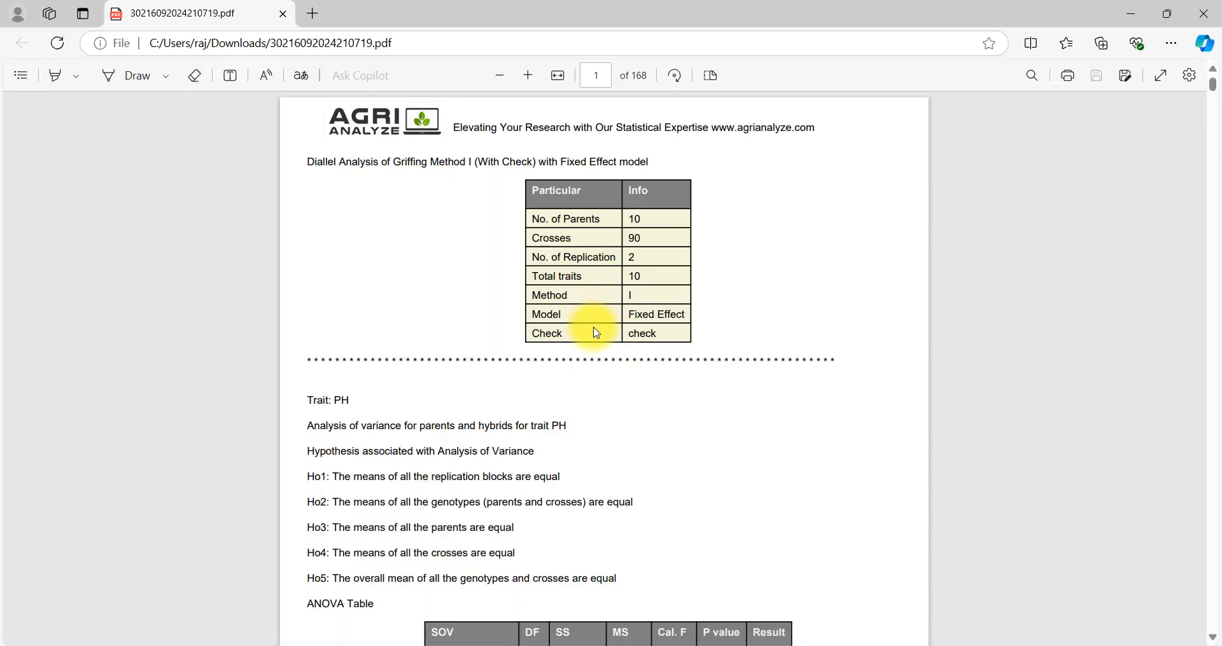
mouse_move(579, 334)
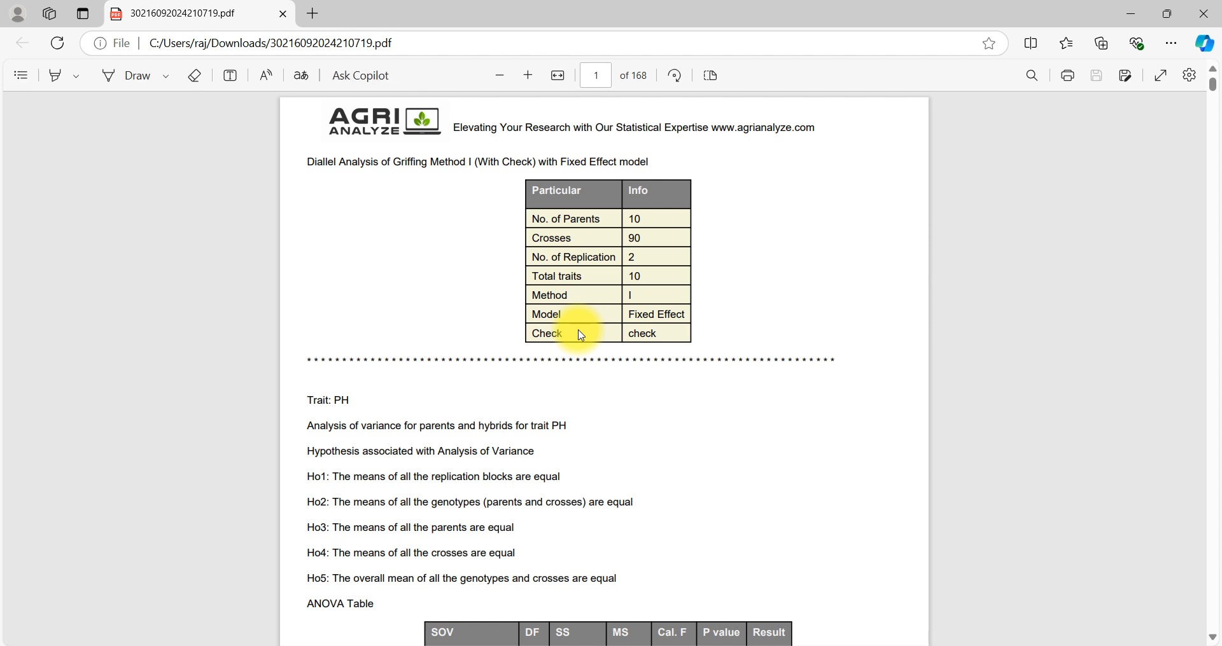
mouse_move(589, 411)
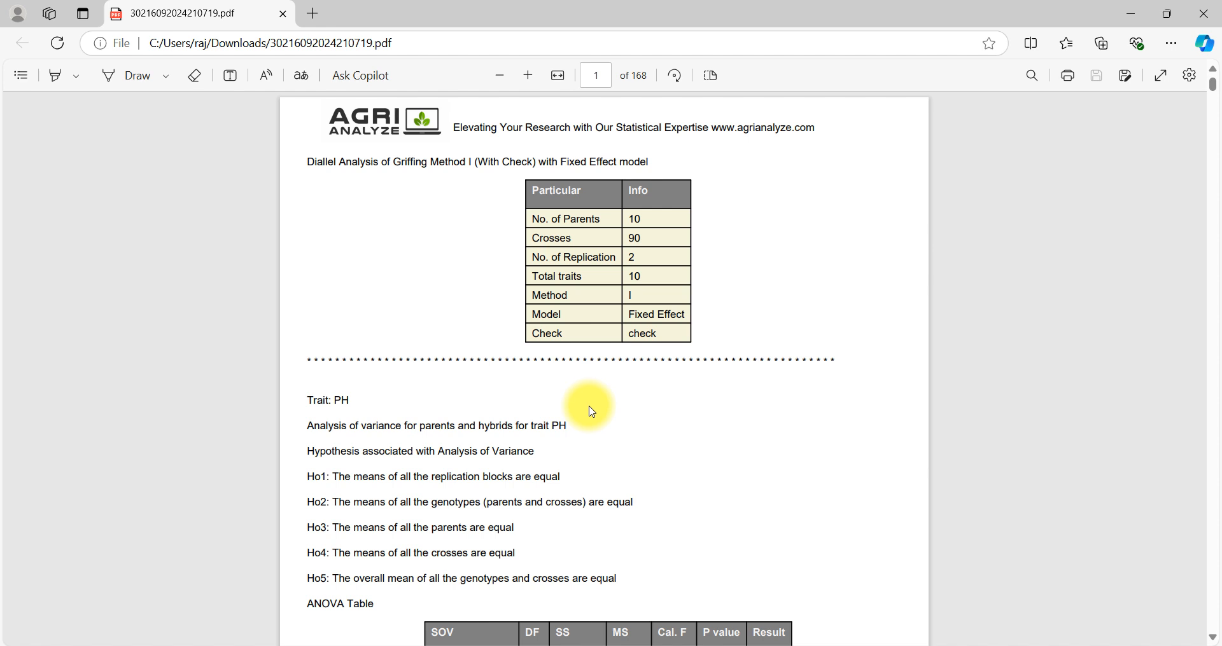